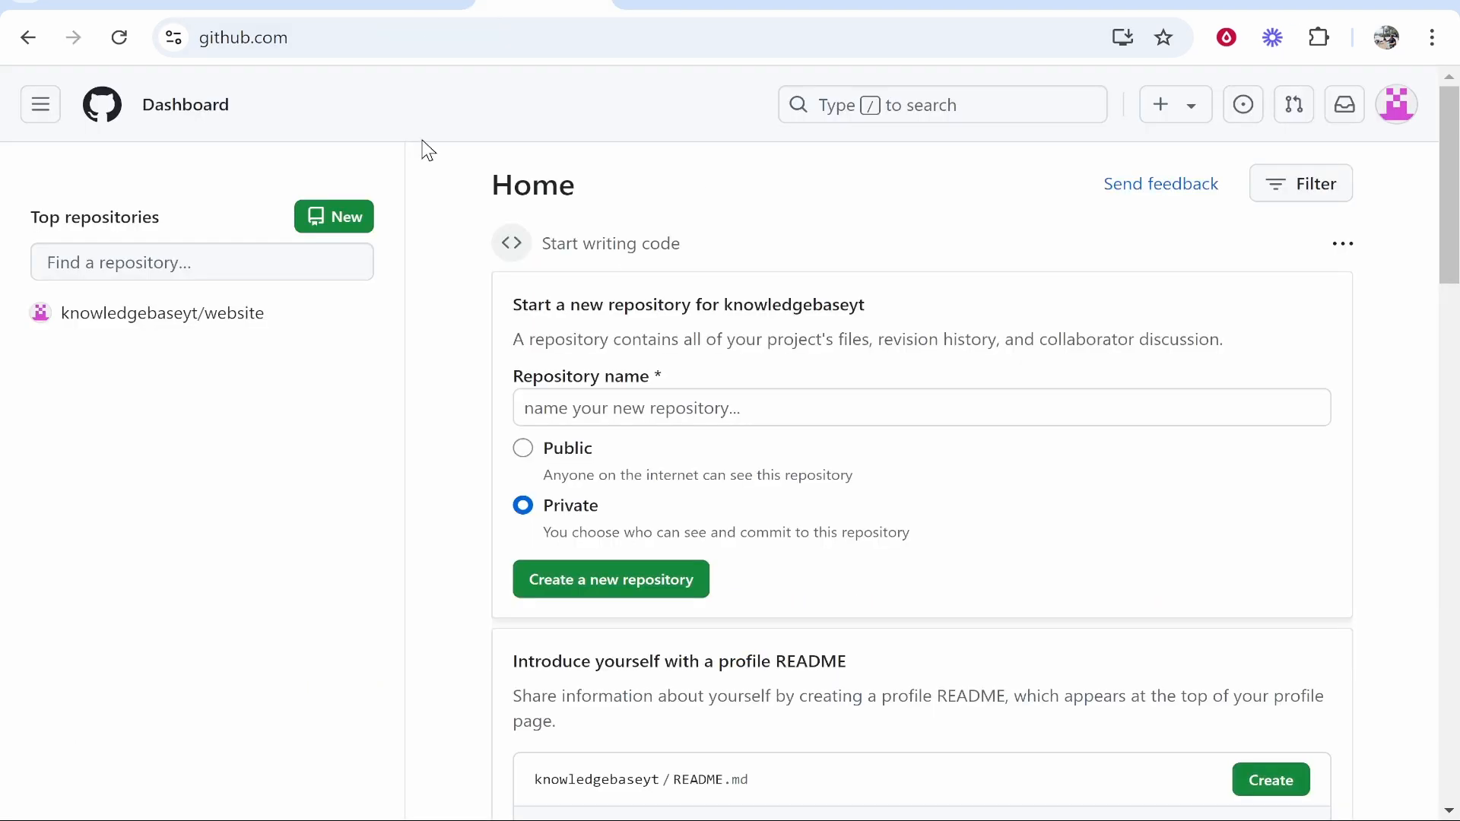
{"action": "mouse_move", "coordinate": [605, 146]}
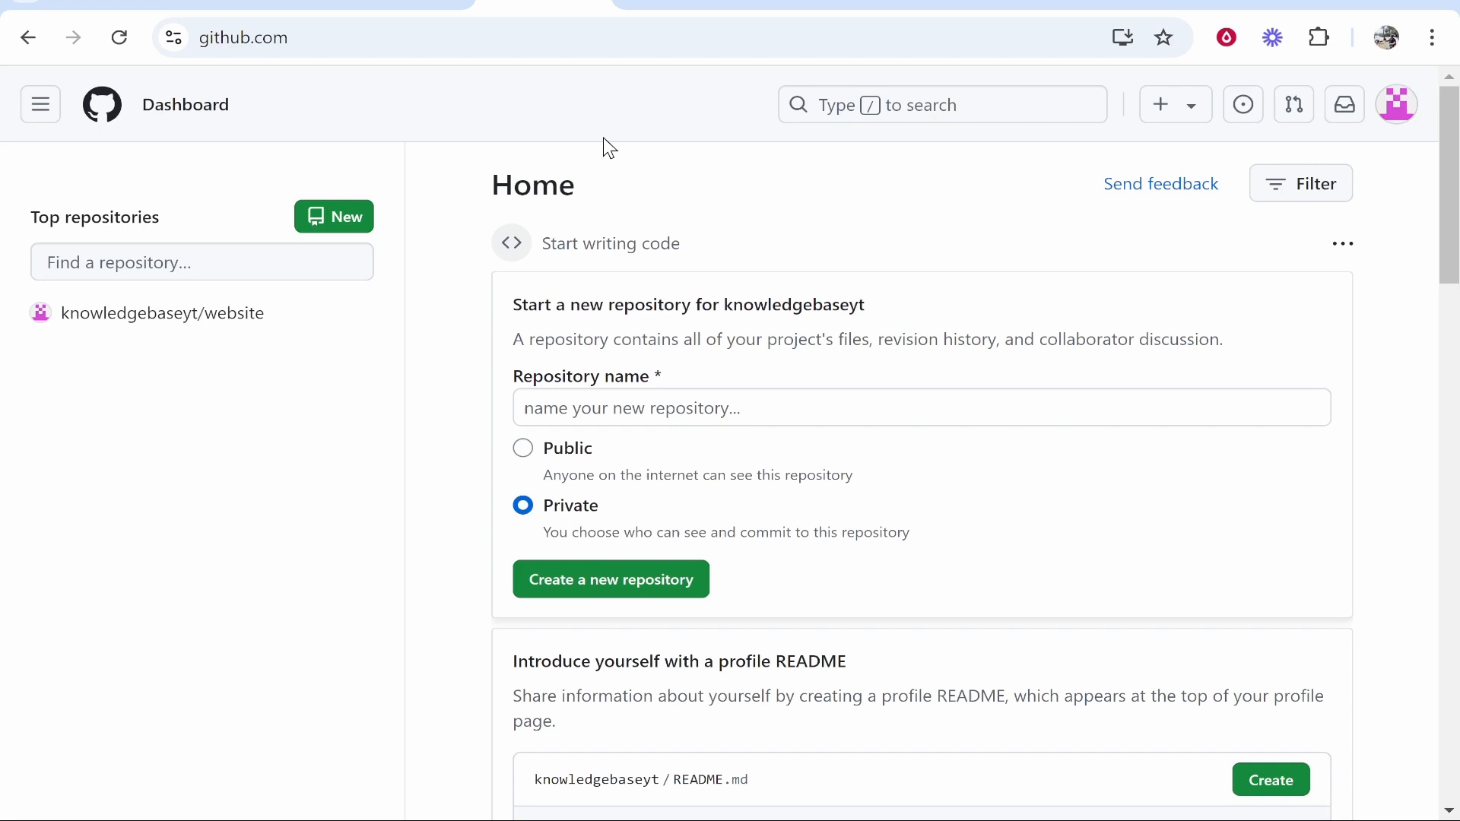
{"action": "mouse_move", "coordinate": [174, 310]}
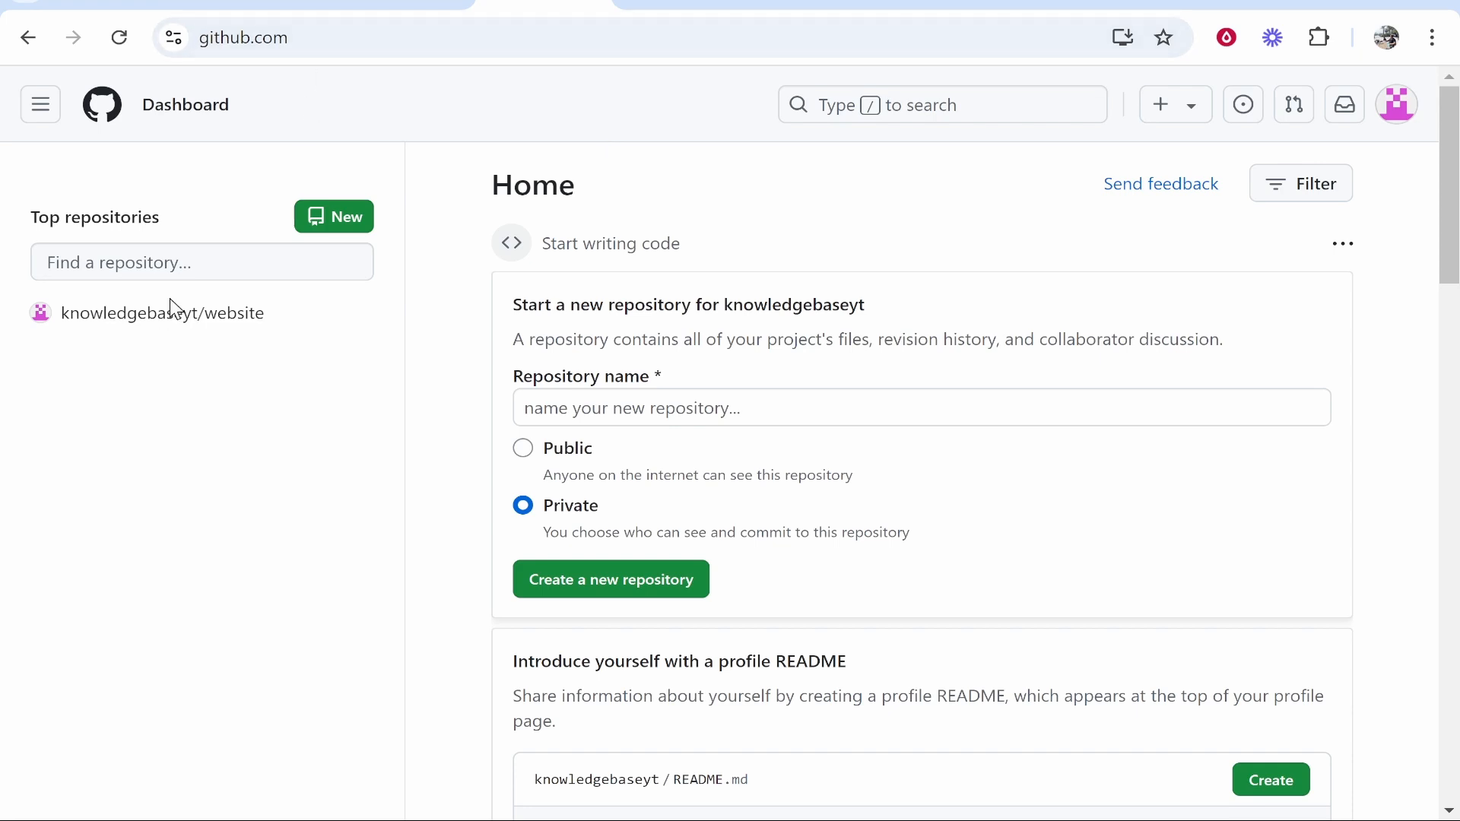
Visit the live Pages site from the repository's Settings > Pages, then return to Pages settings
{"action": "left_click", "coordinate": [161, 313]}
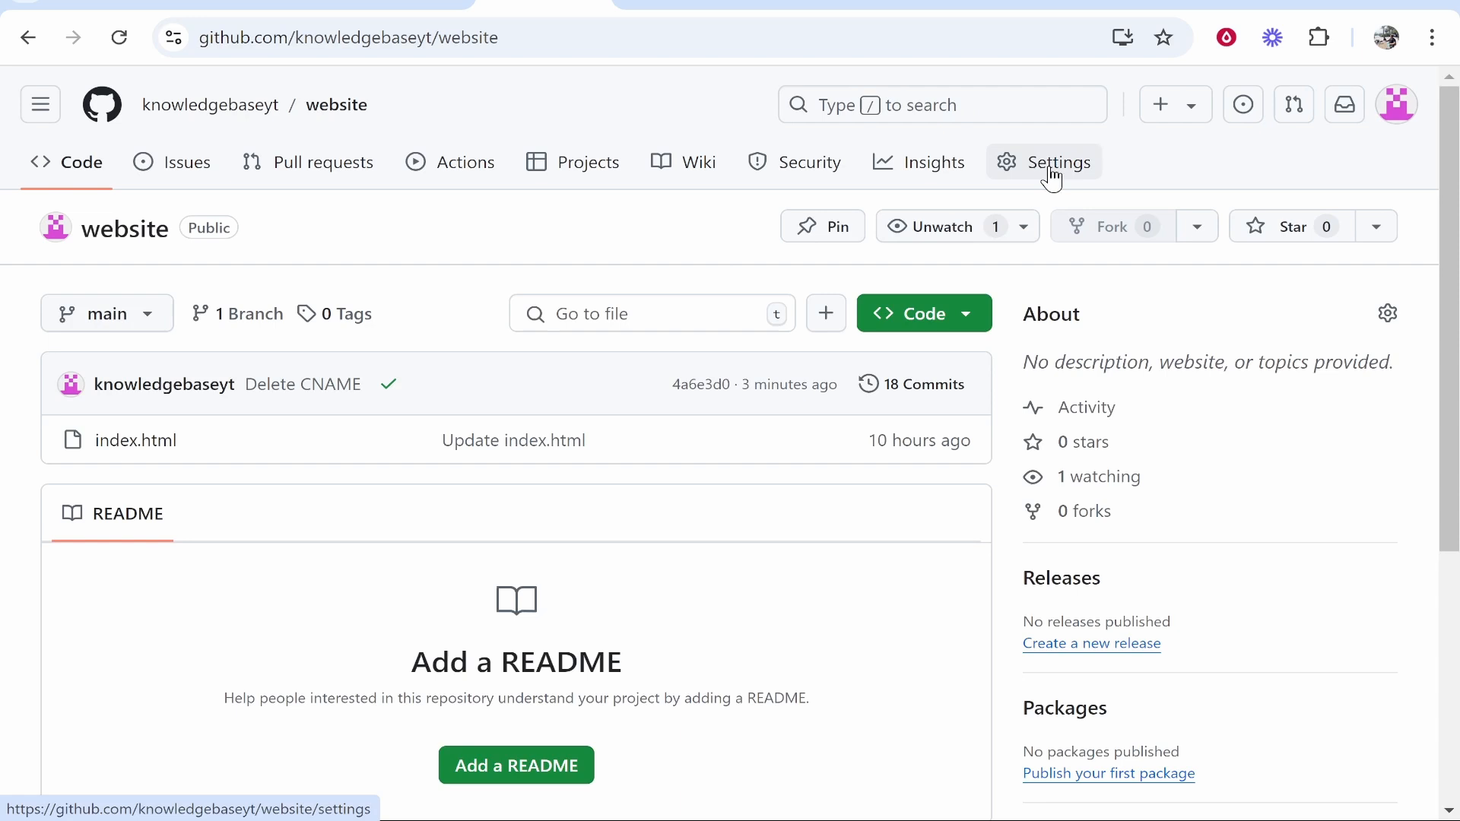
{"action": "left_click", "coordinate": [1060, 161]}
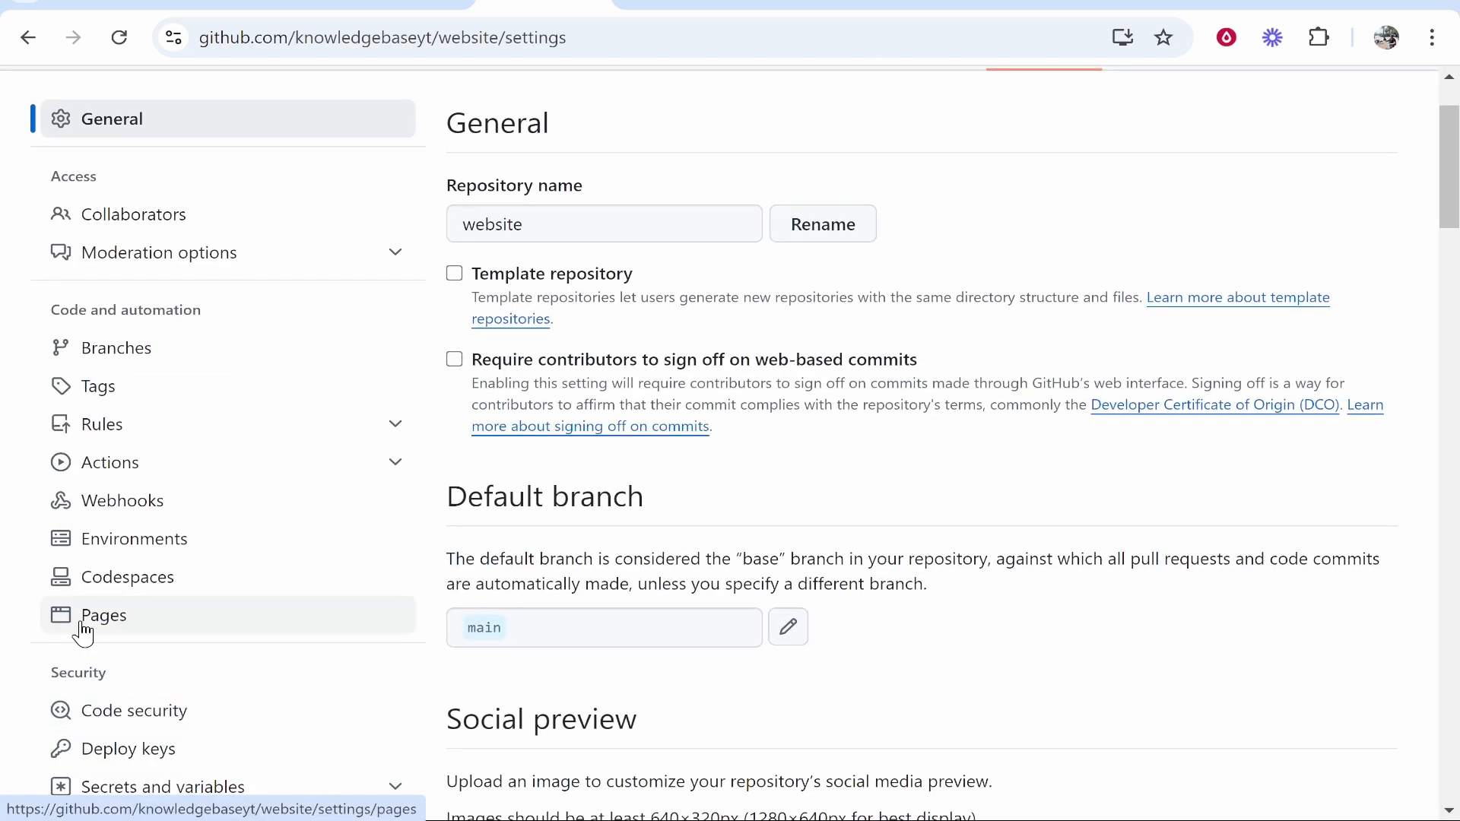
{"action": "left_click", "coordinate": [103, 614]}
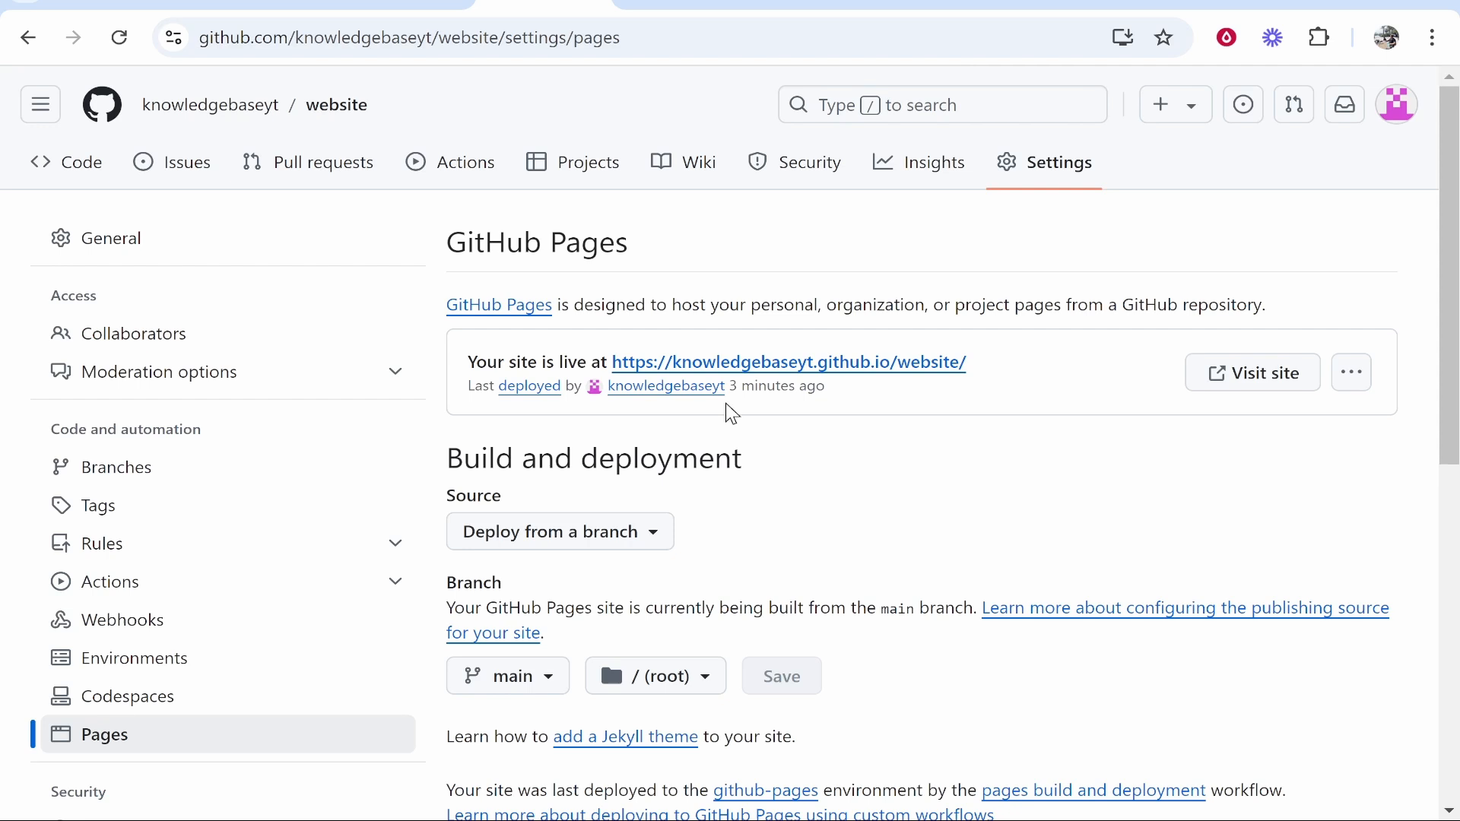
{"action": "mouse_move", "coordinate": [755, 362]}
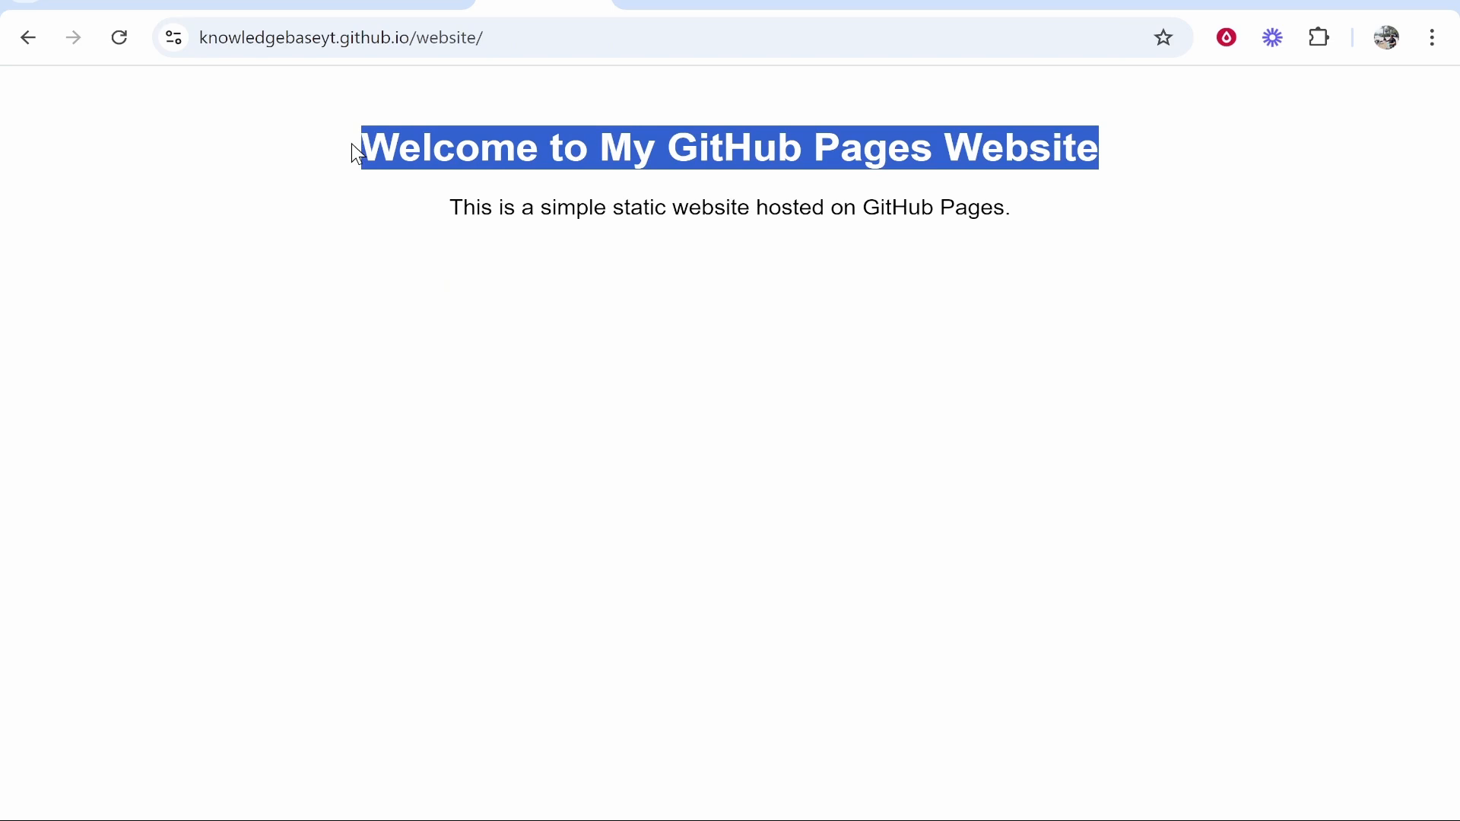
{"action": "left_click", "coordinate": [424, 183]}
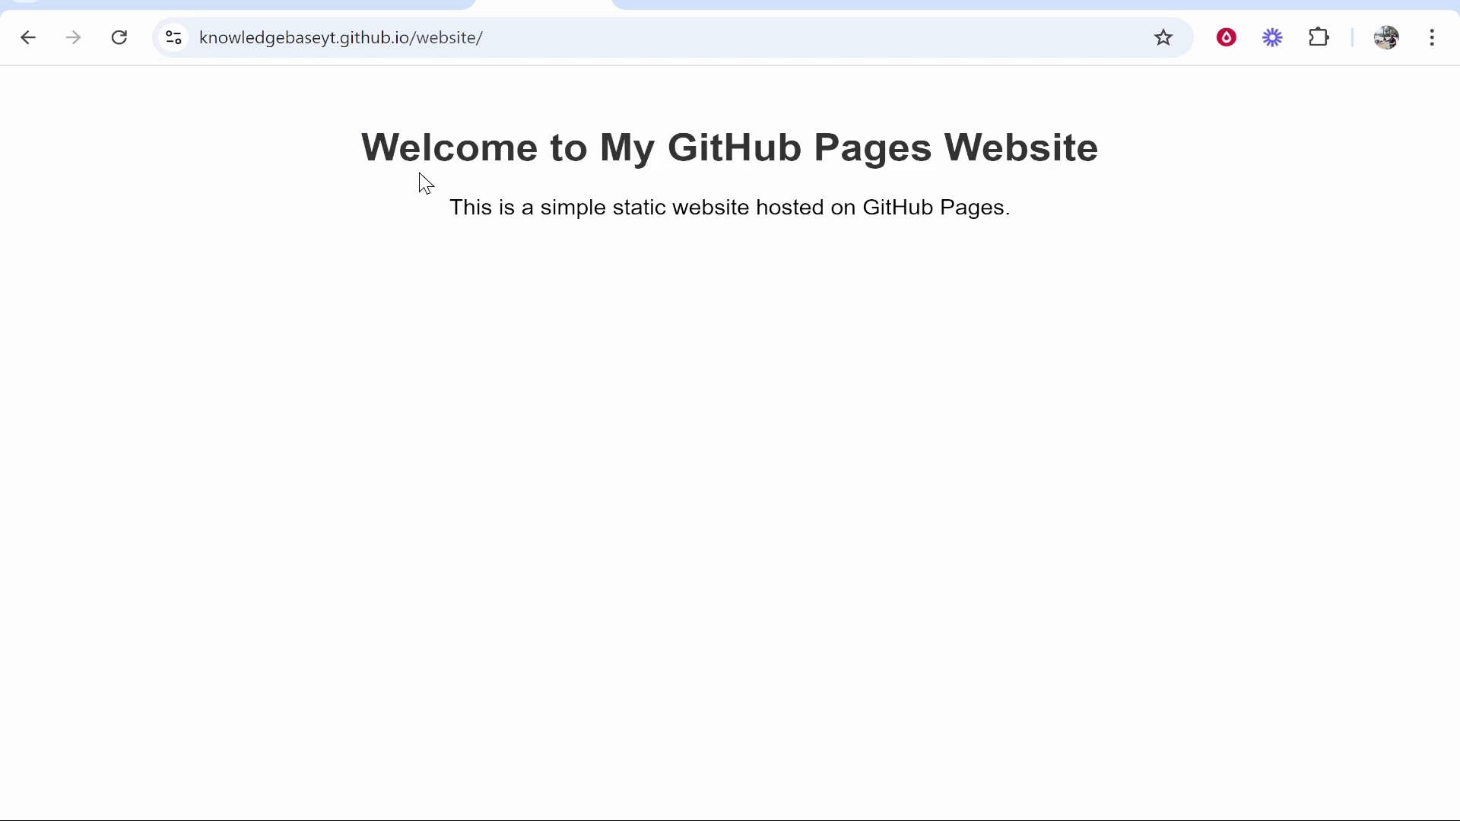
{"action": "left_click", "coordinate": [28, 38]}
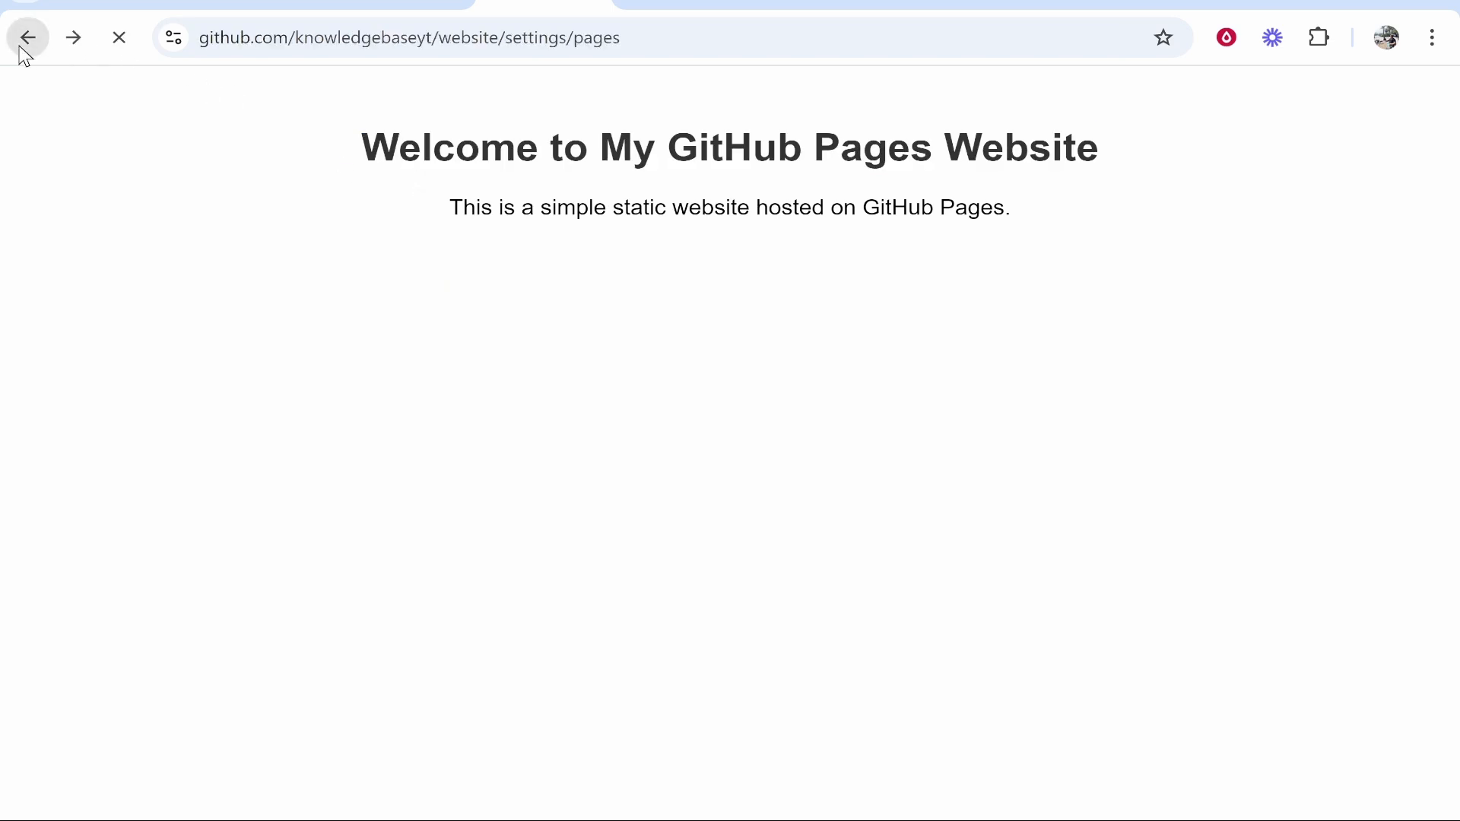
Show Cloudflare's registered domains, listing onlinevideohowto.com as Active on the Free plan
{"action": "left_click", "coordinate": [27, 38]}
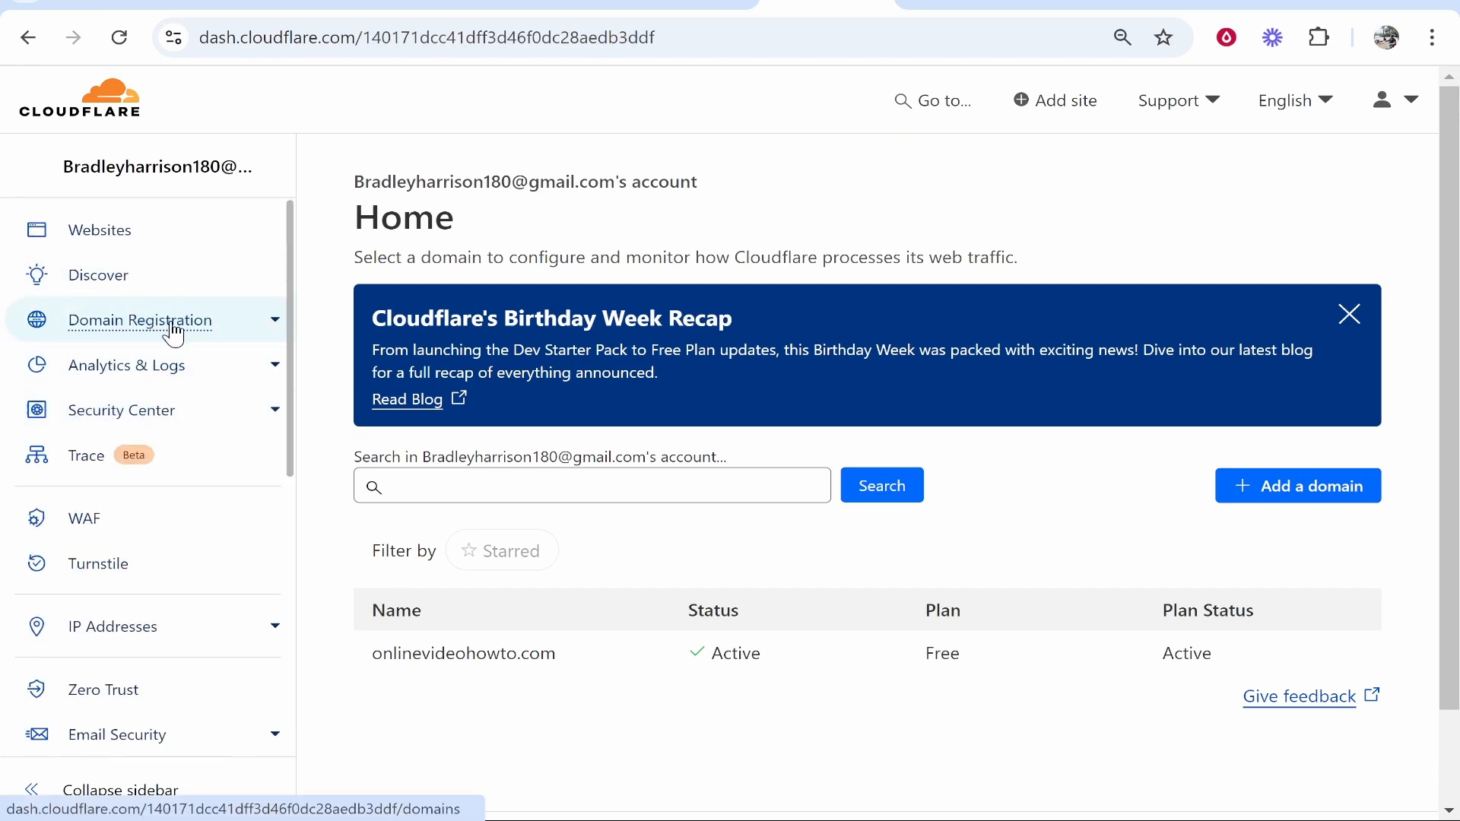
{"action": "left_click", "coordinate": [140, 320]}
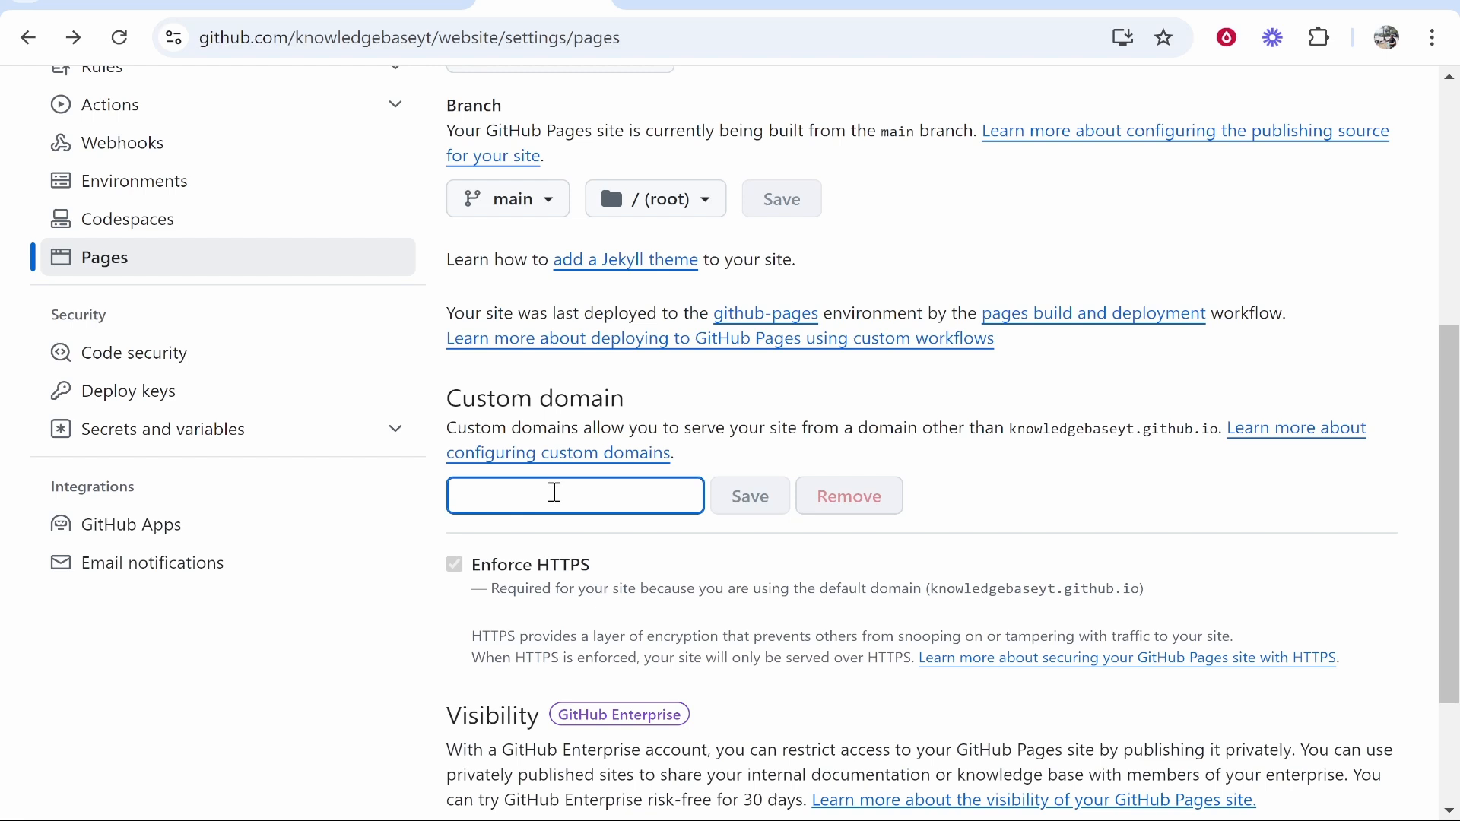
{"action": "type", "text": "www.onlinevideohowto.com"}
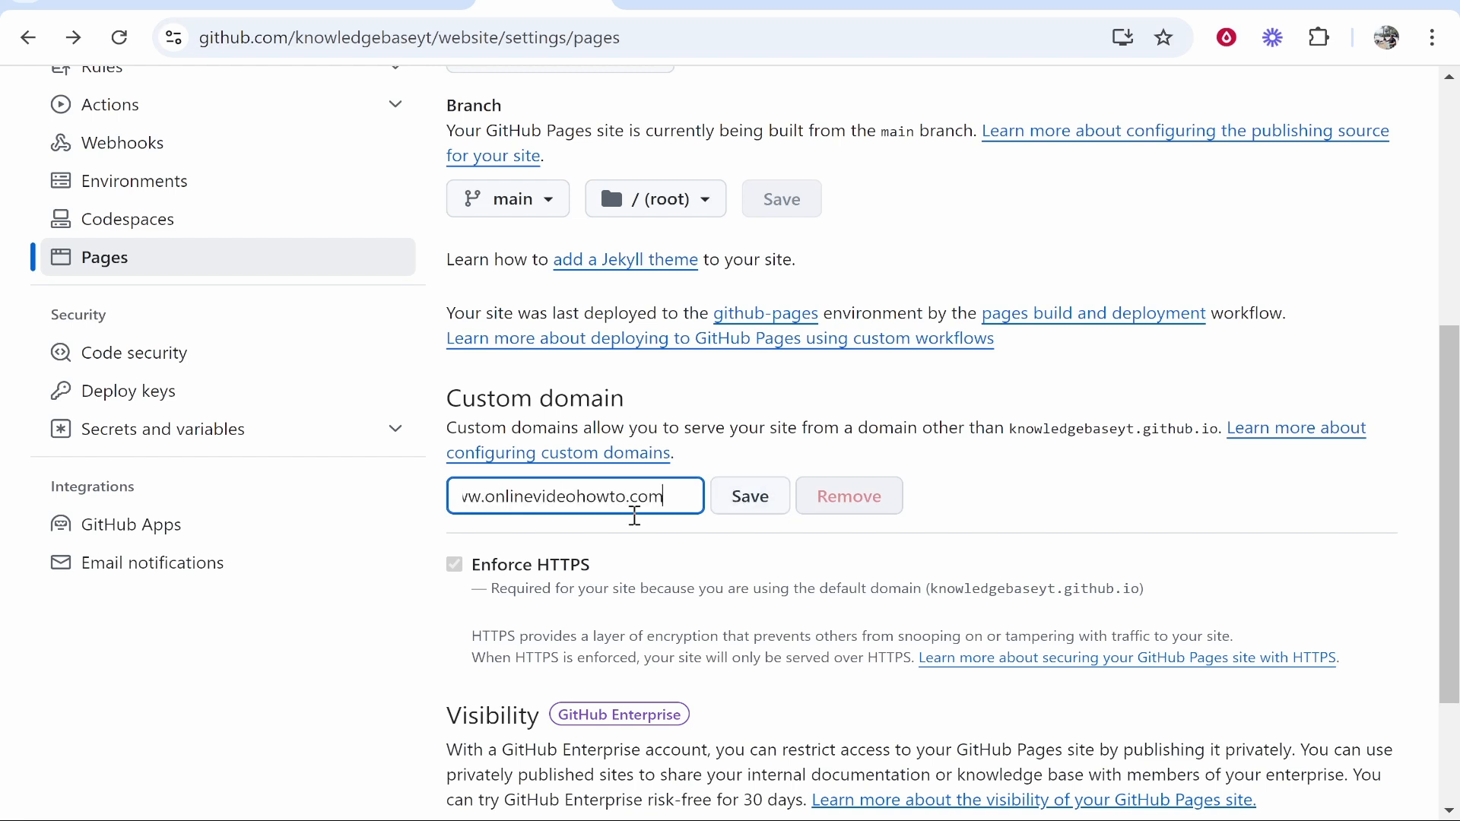
{"action": "left_click", "coordinate": [750, 495]}
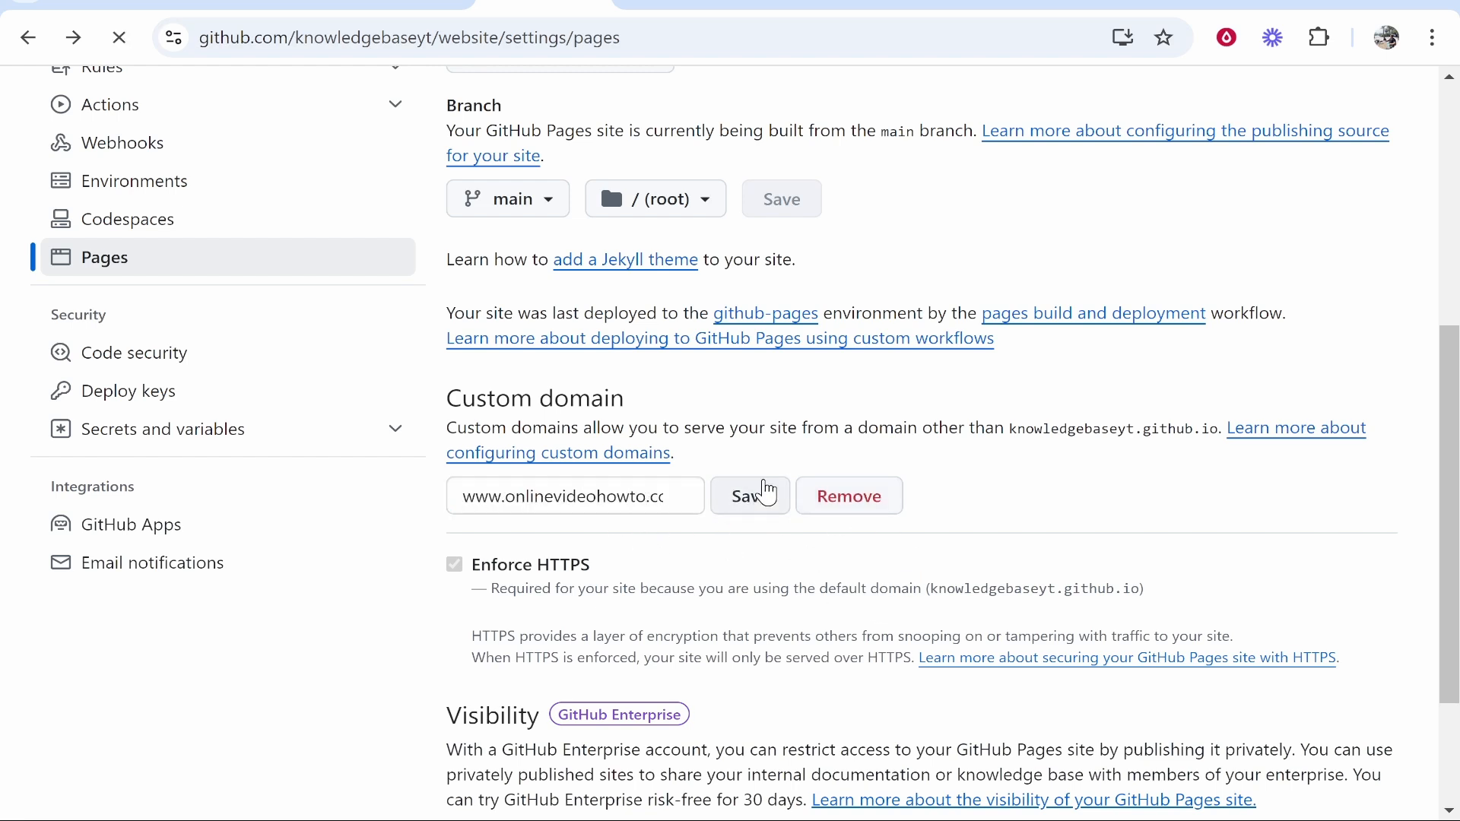
{"action": "left_click", "coordinate": [750, 495]}
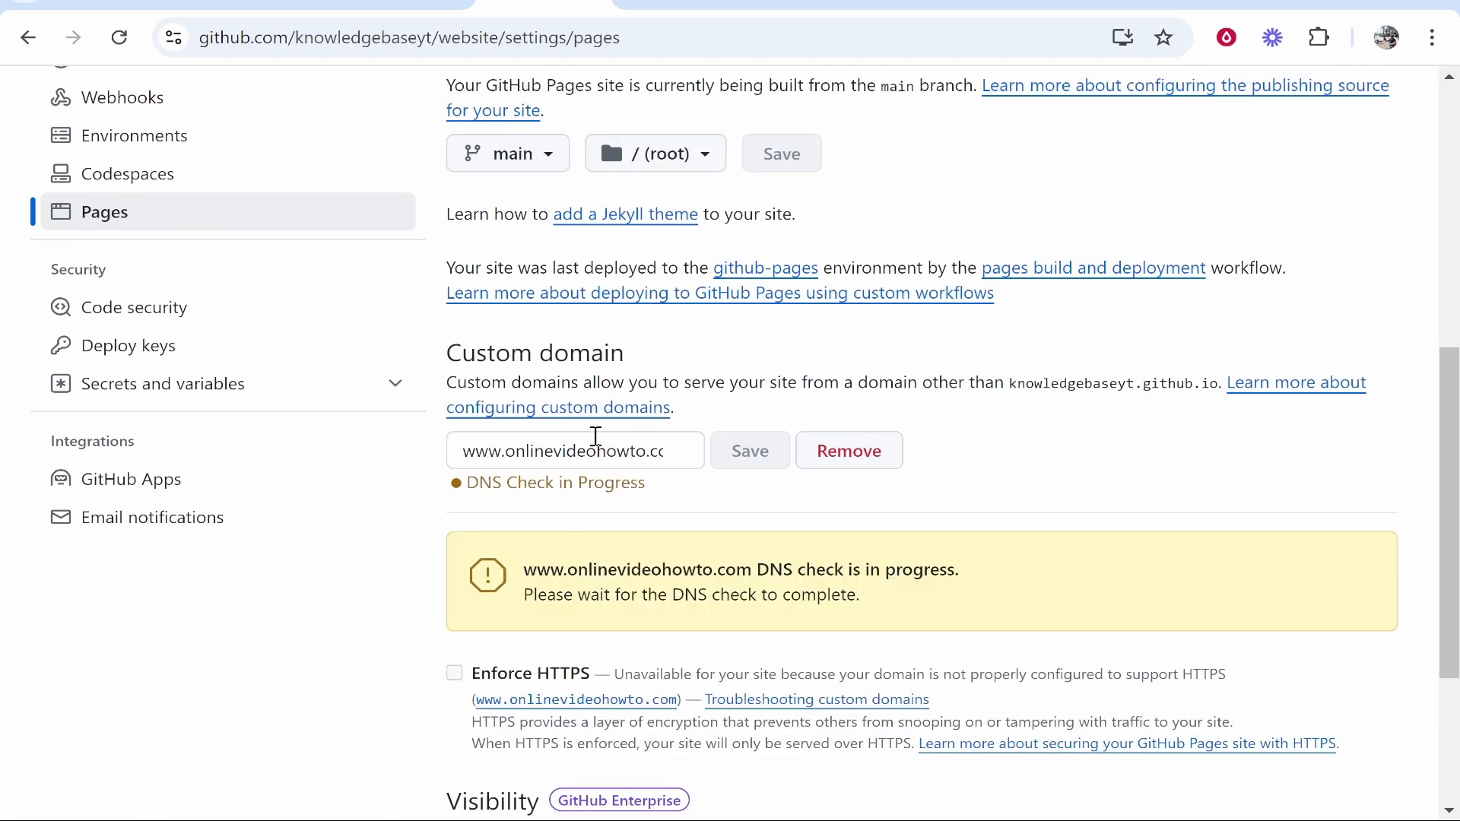
{"action": "mouse_move", "coordinate": [564, 568]}
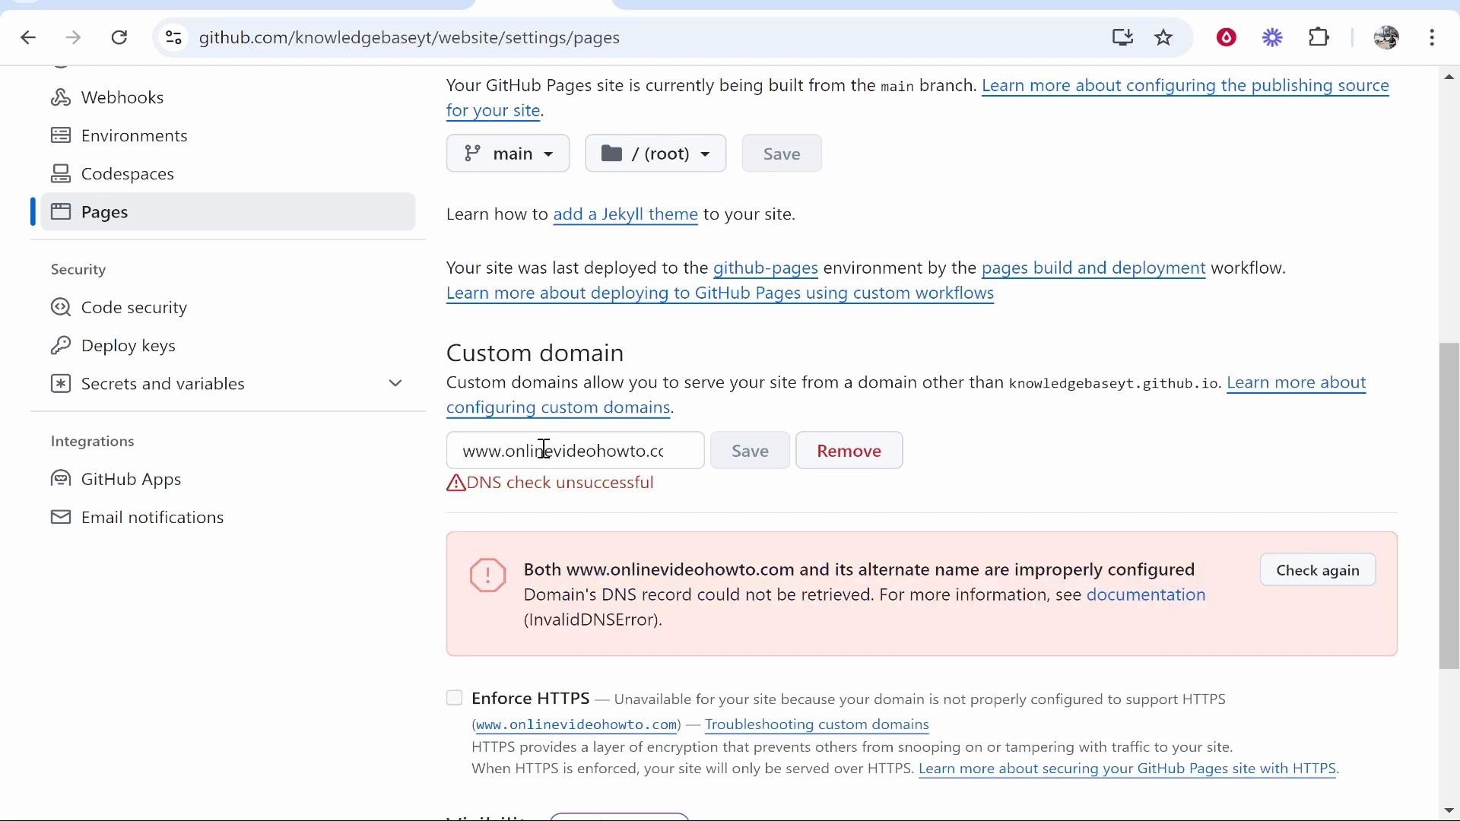
Read the A record steps in GitHub Docs' 'Managing a custom domain' guide
{"action": "left_click", "coordinate": [557, 408]}
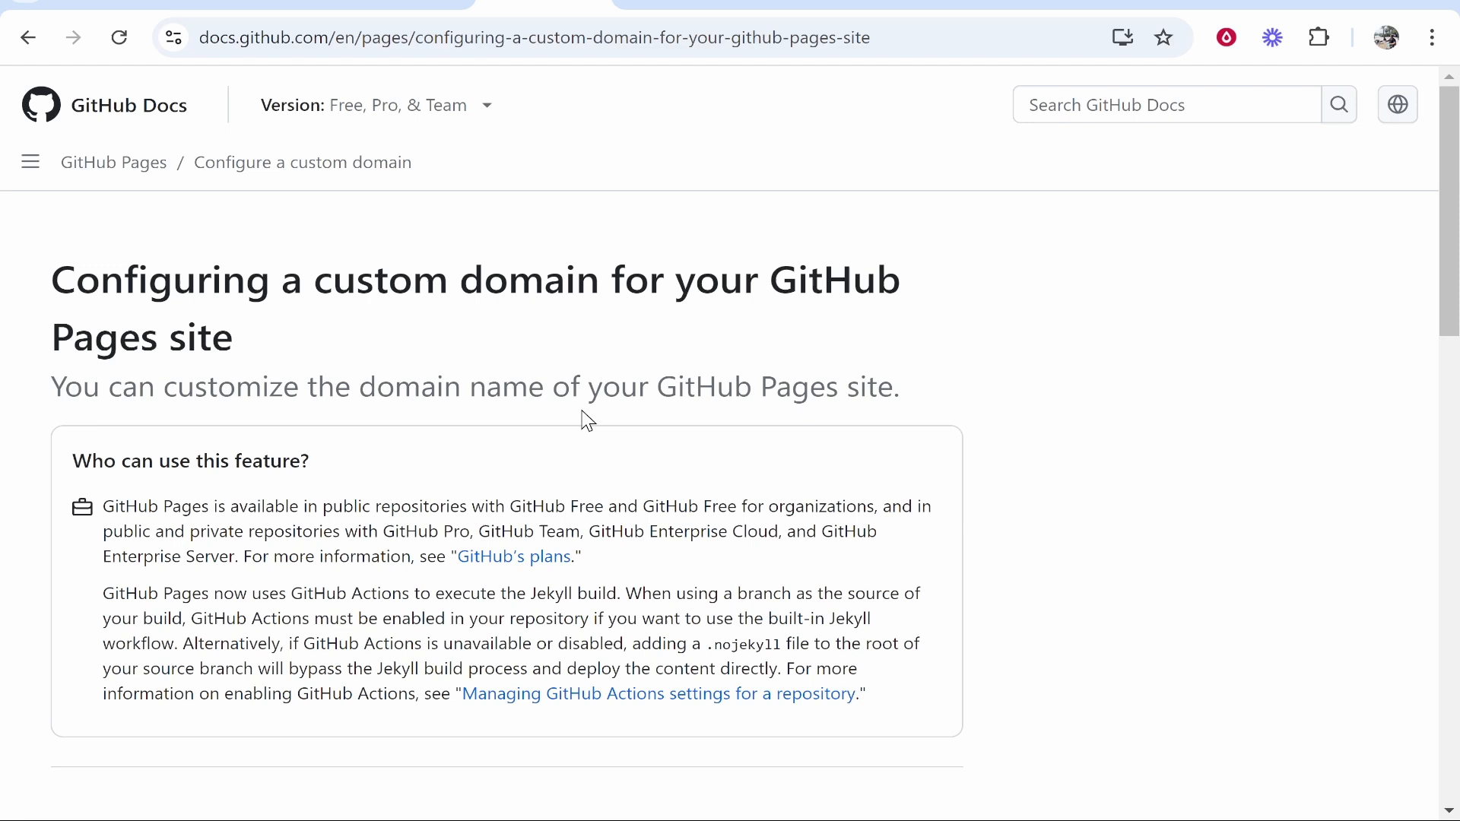
{"action": "scroll", "scroll_direction": "down", "scroll_amount": 3}
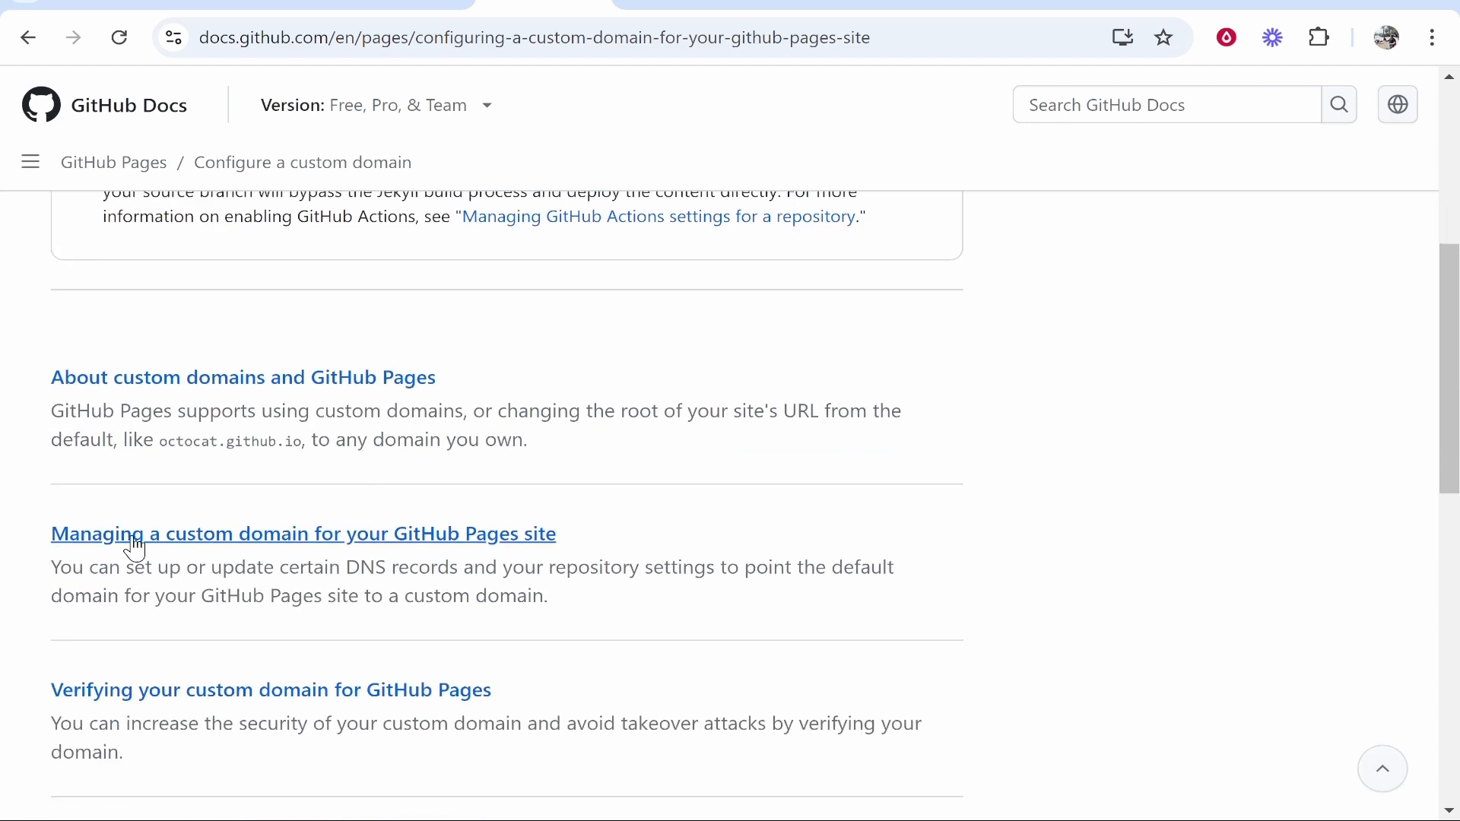
{"action": "left_click", "coordinate": [302, 534]}
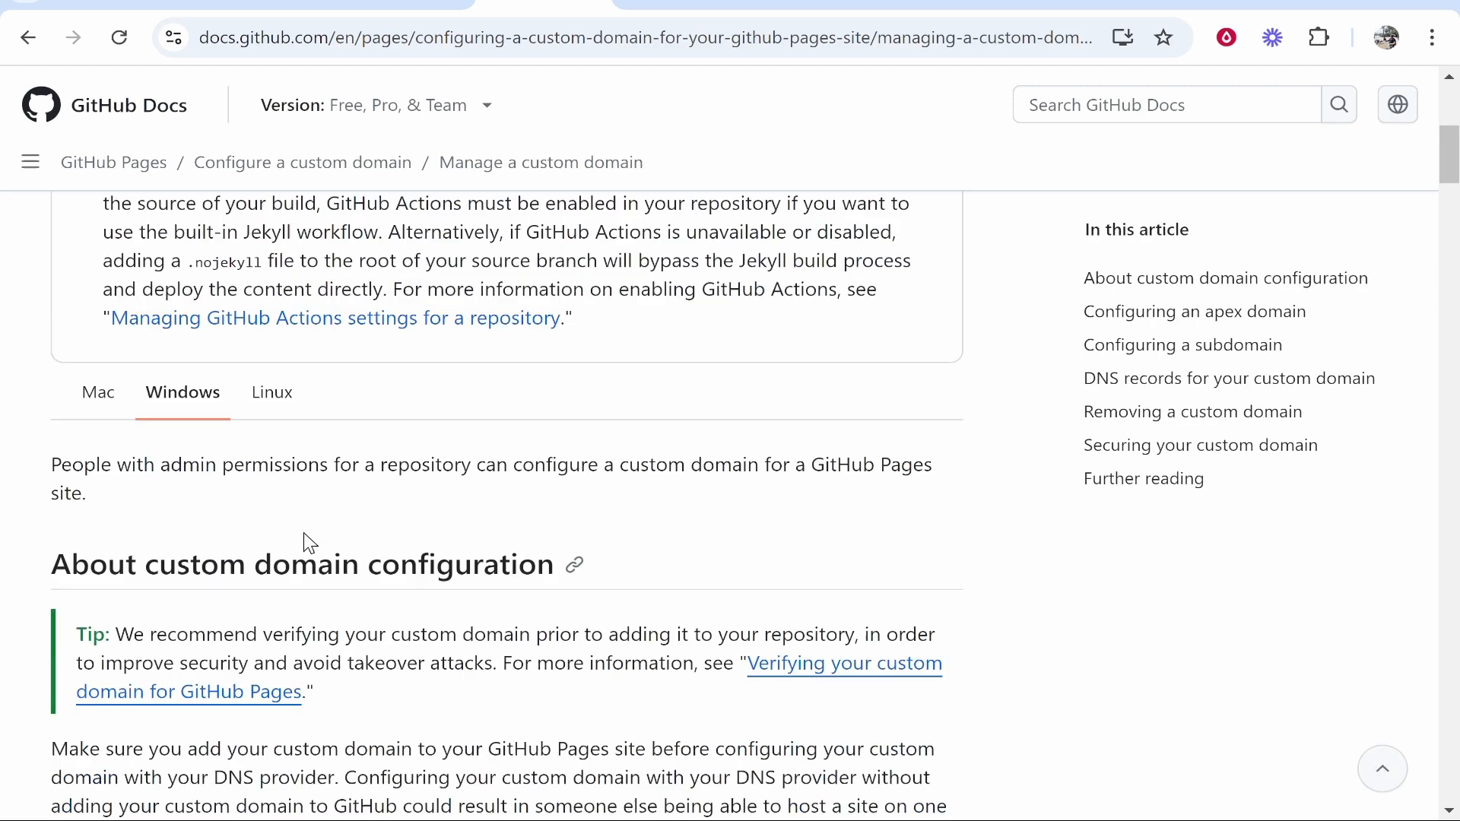
{"action": "scroll", "scroll_direction": "down", "scroll_amount": 3}
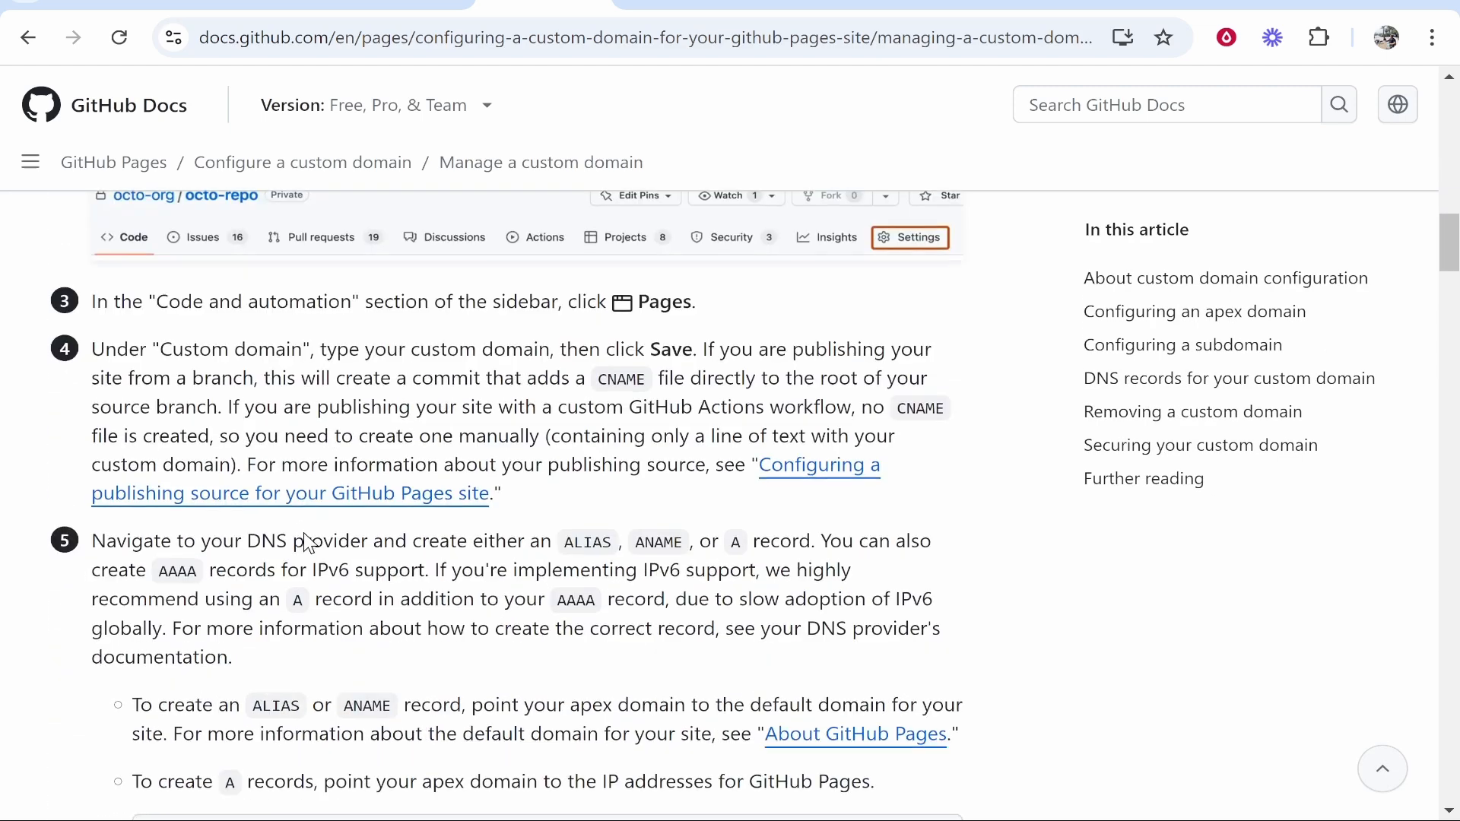
{"action": "scroll", "scroll_direction": "down", "scroll_amount": 3}
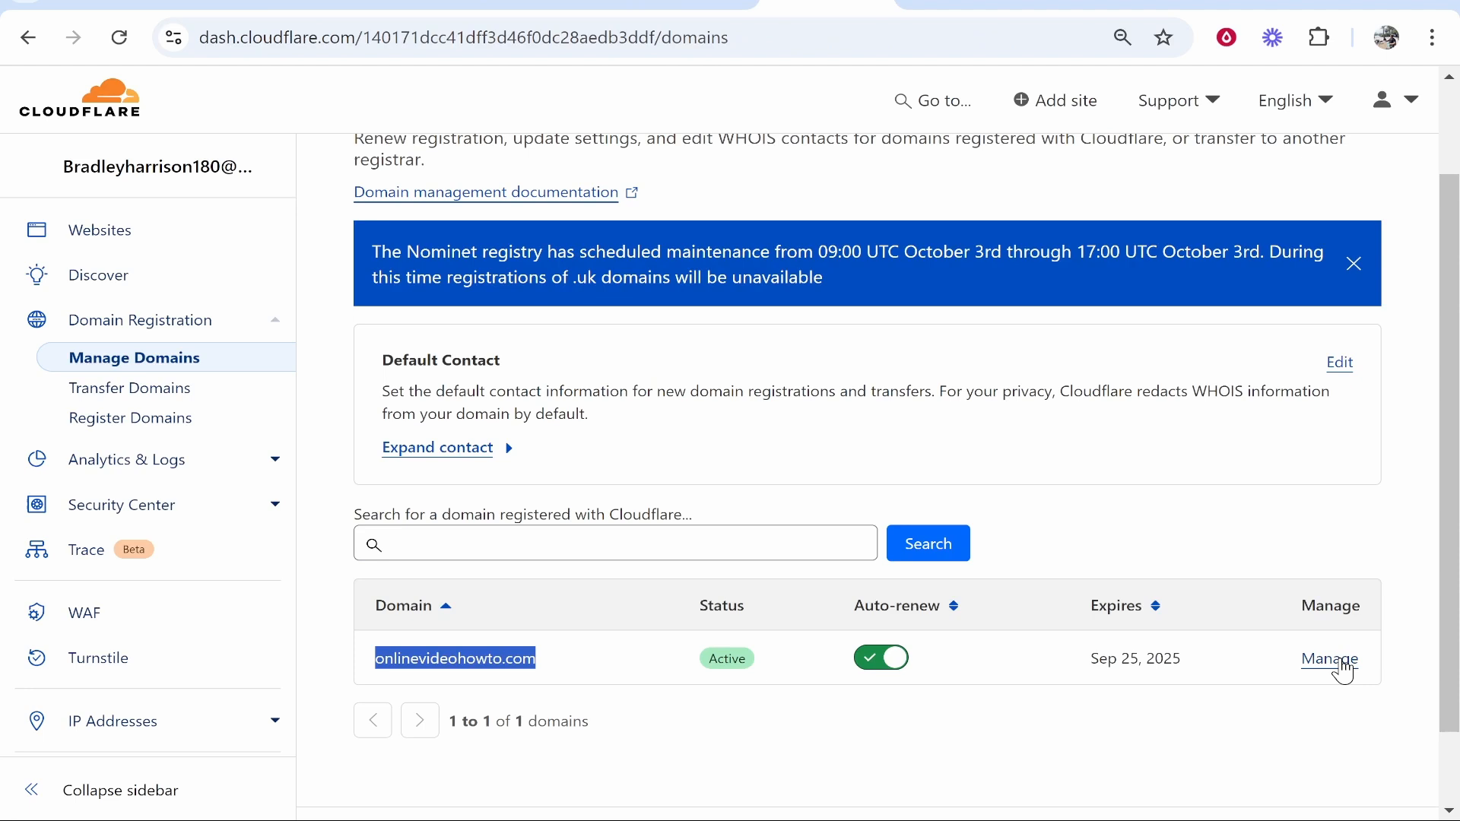
Show the empty DNS records table for onlinevideohowto.com
{"action": "left_click", "coordinate": [1329, 659]}
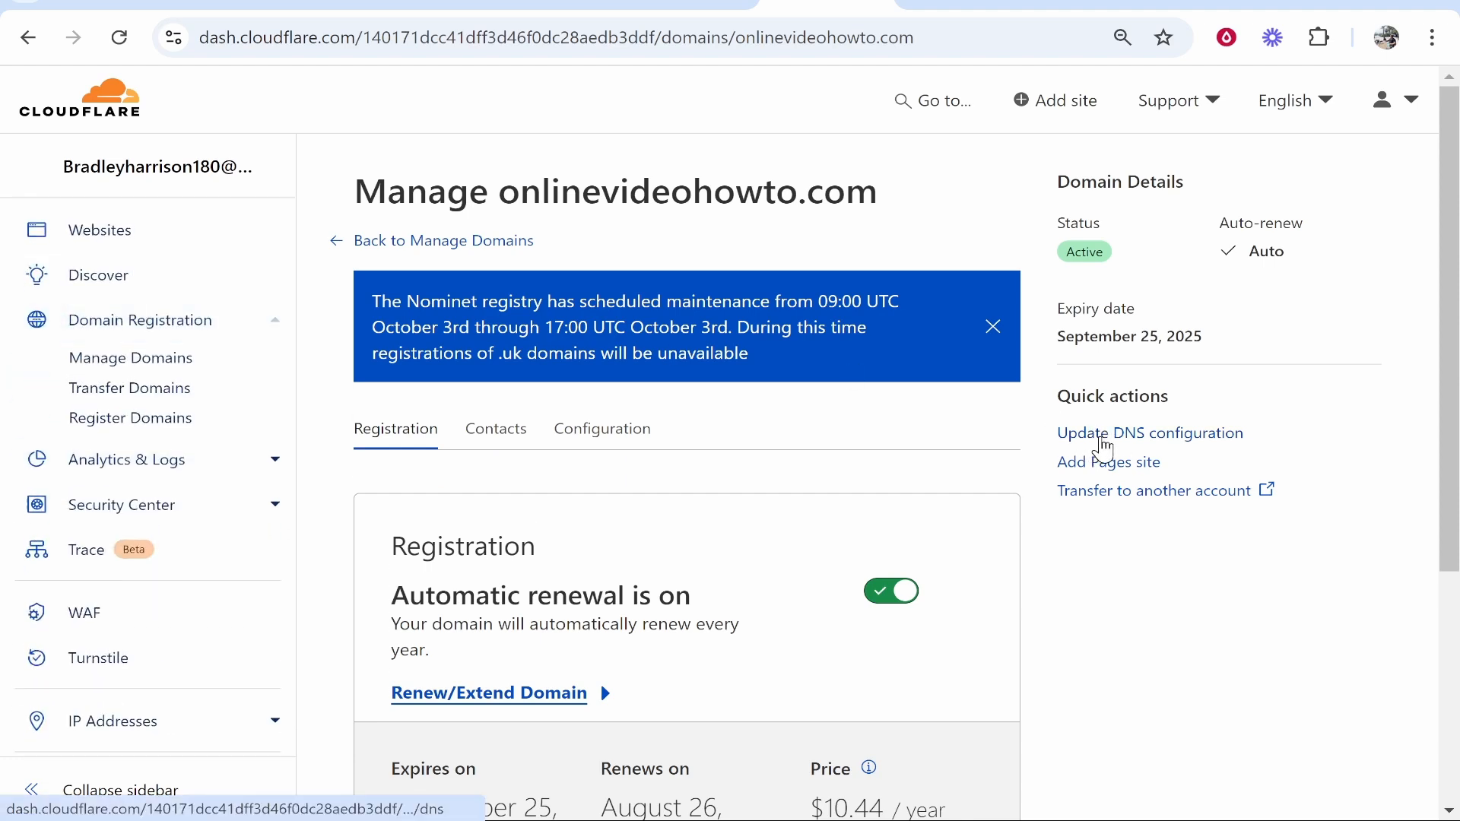
{"action": "mouse_move", "coordinate": [1203, 441]}
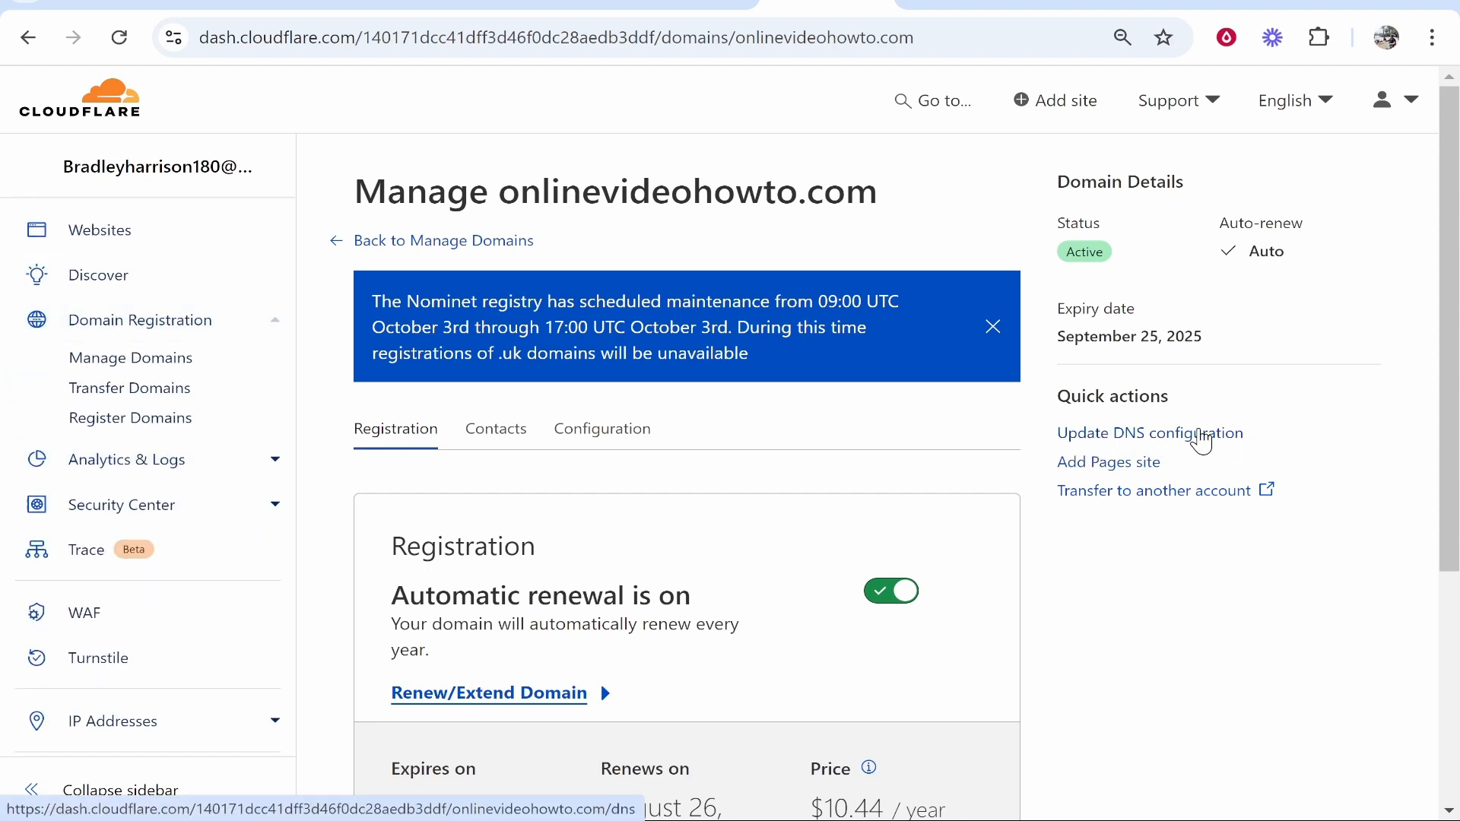
{"action": "left_click", "coordinate": [1150, 433]}
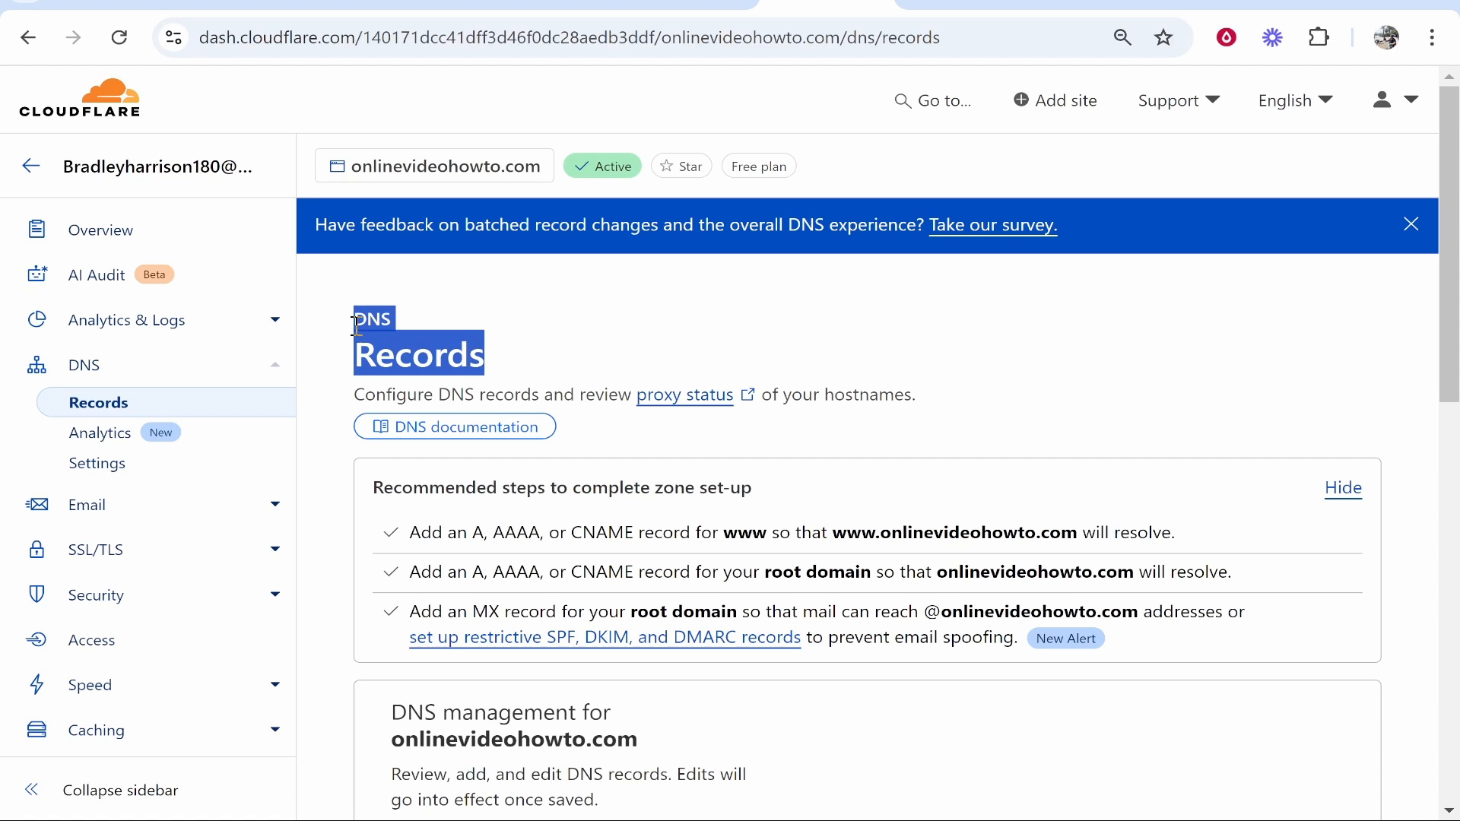
{"action": "scroll", "scroll_direction": "down", "scroll_amount": 3}
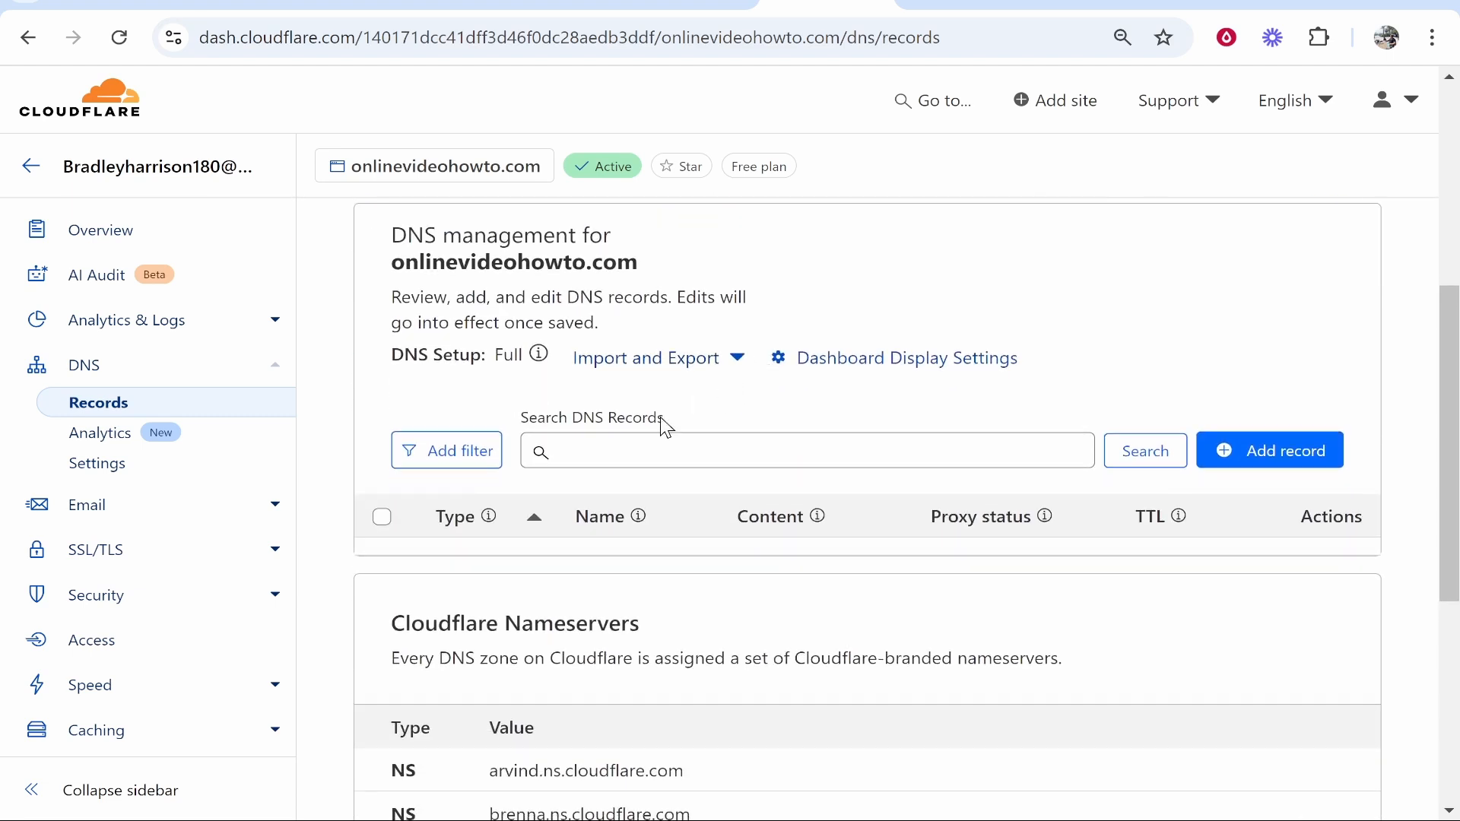
{"action": "scroll", "scroll_direction": "down", "scroll_amount": 3}
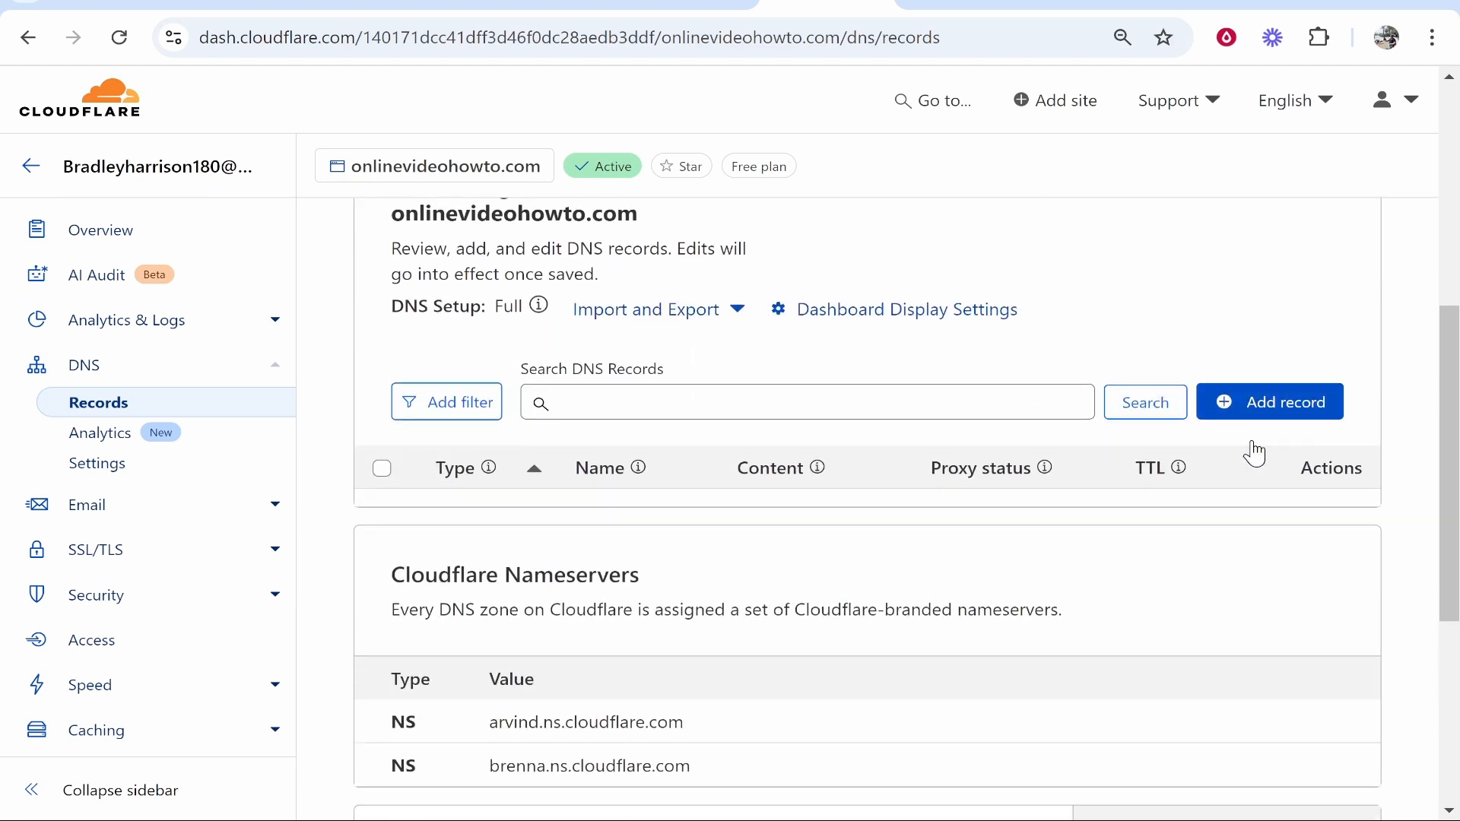
Add a root (@) A record pointing to 185.199.108.153
{"action": "left_click", "coordinate": [1269, 402]}
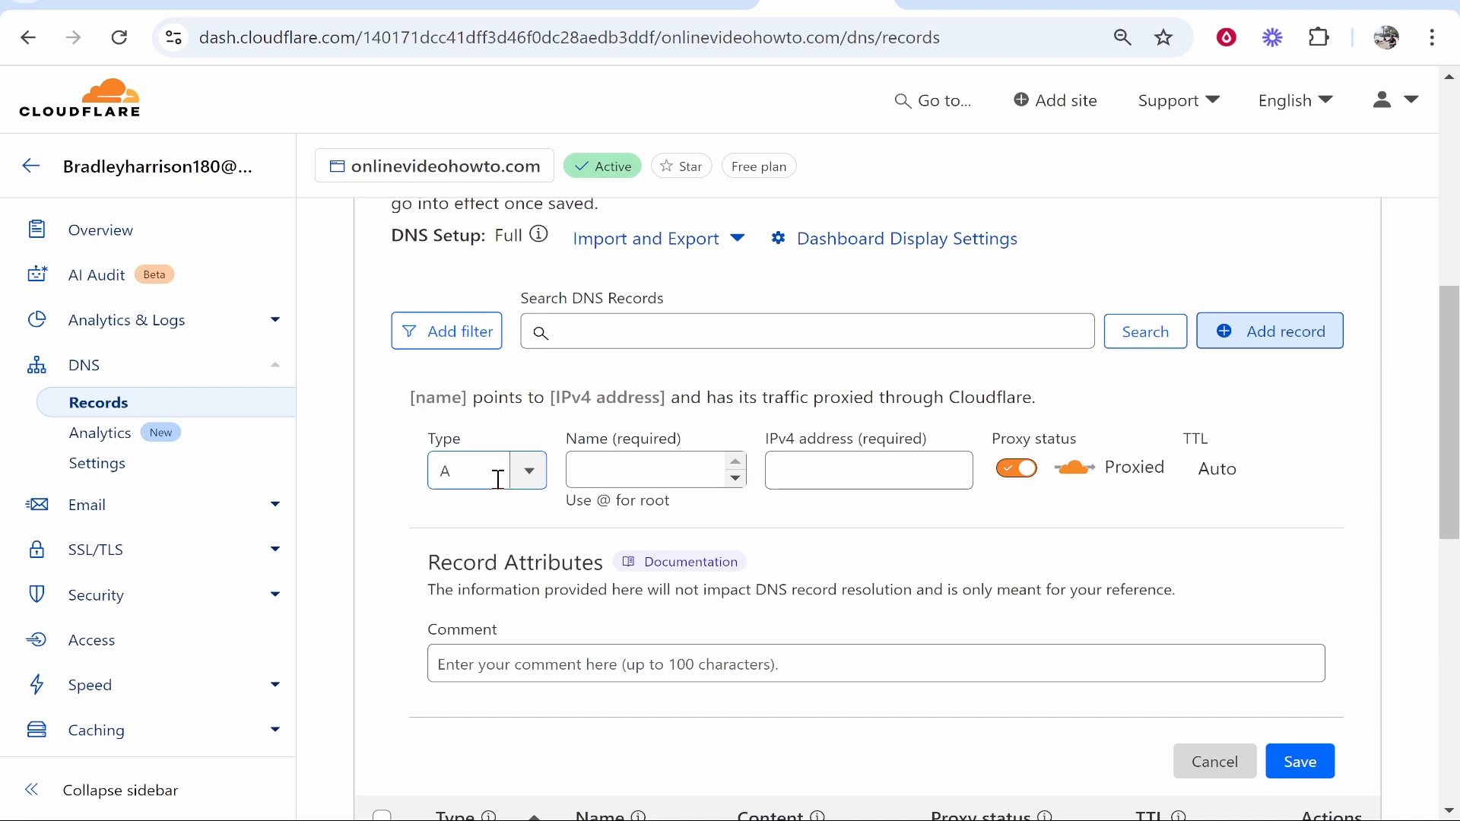
{"action": "left_click", "coordinate": [656, 470]}
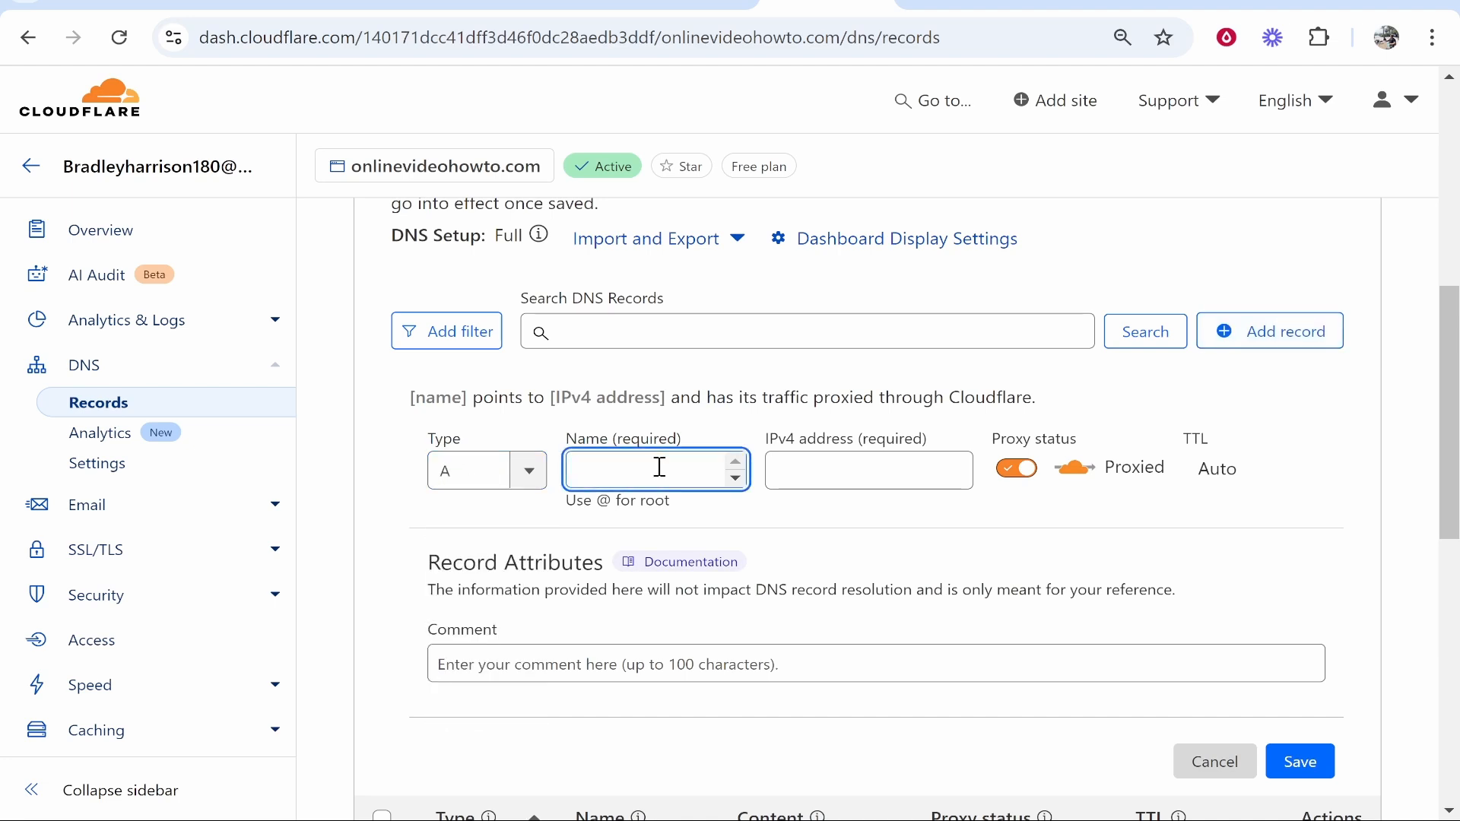
{"action": "type", "text": "@"}
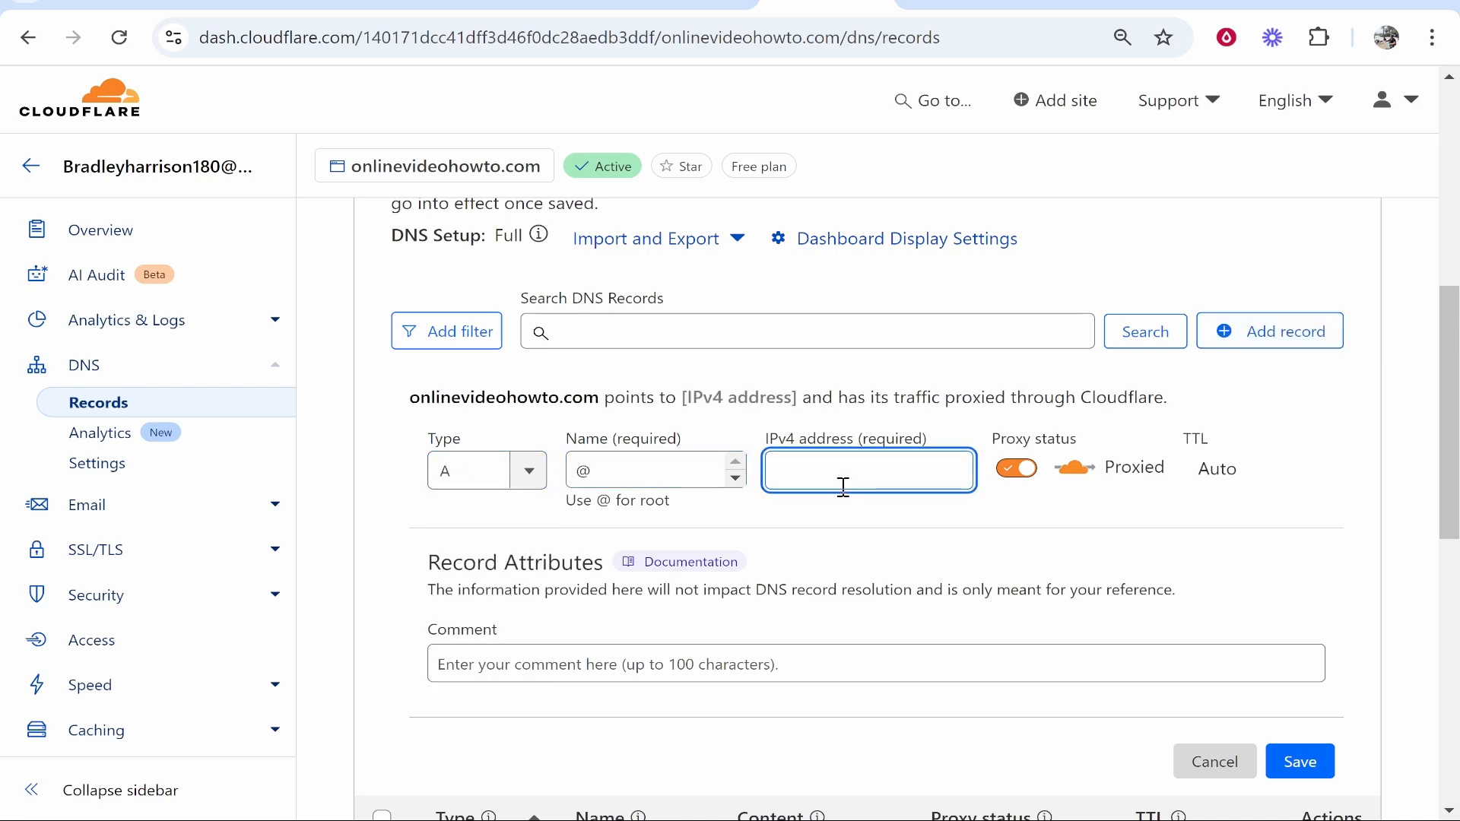
{"action": "type", "text": "185.199.108.153"}
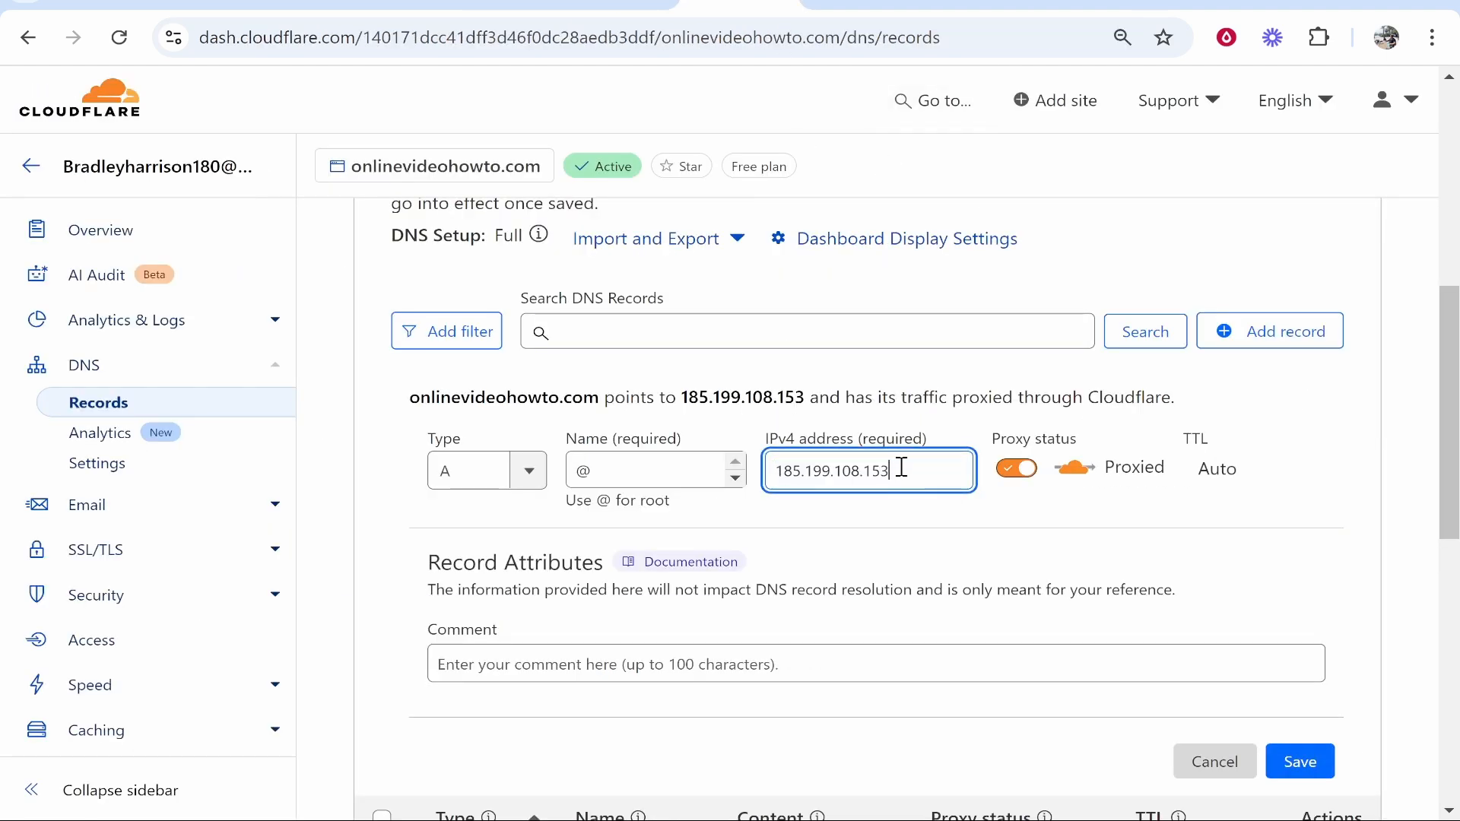
{"action": "left_click", "coordinate": [1299, 762]}
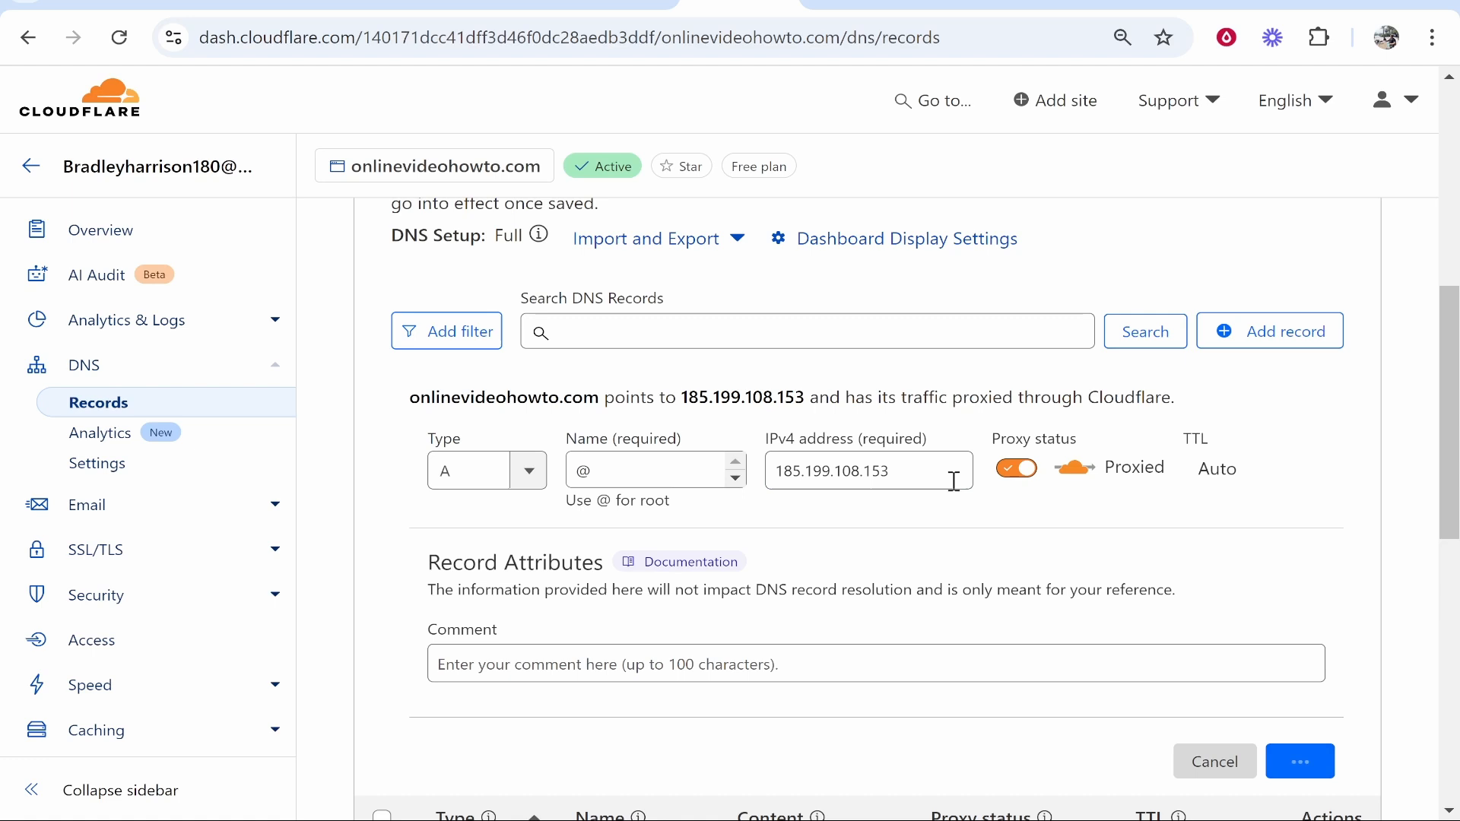
{"action": "left_click", "coordinate": [1214, 761]}
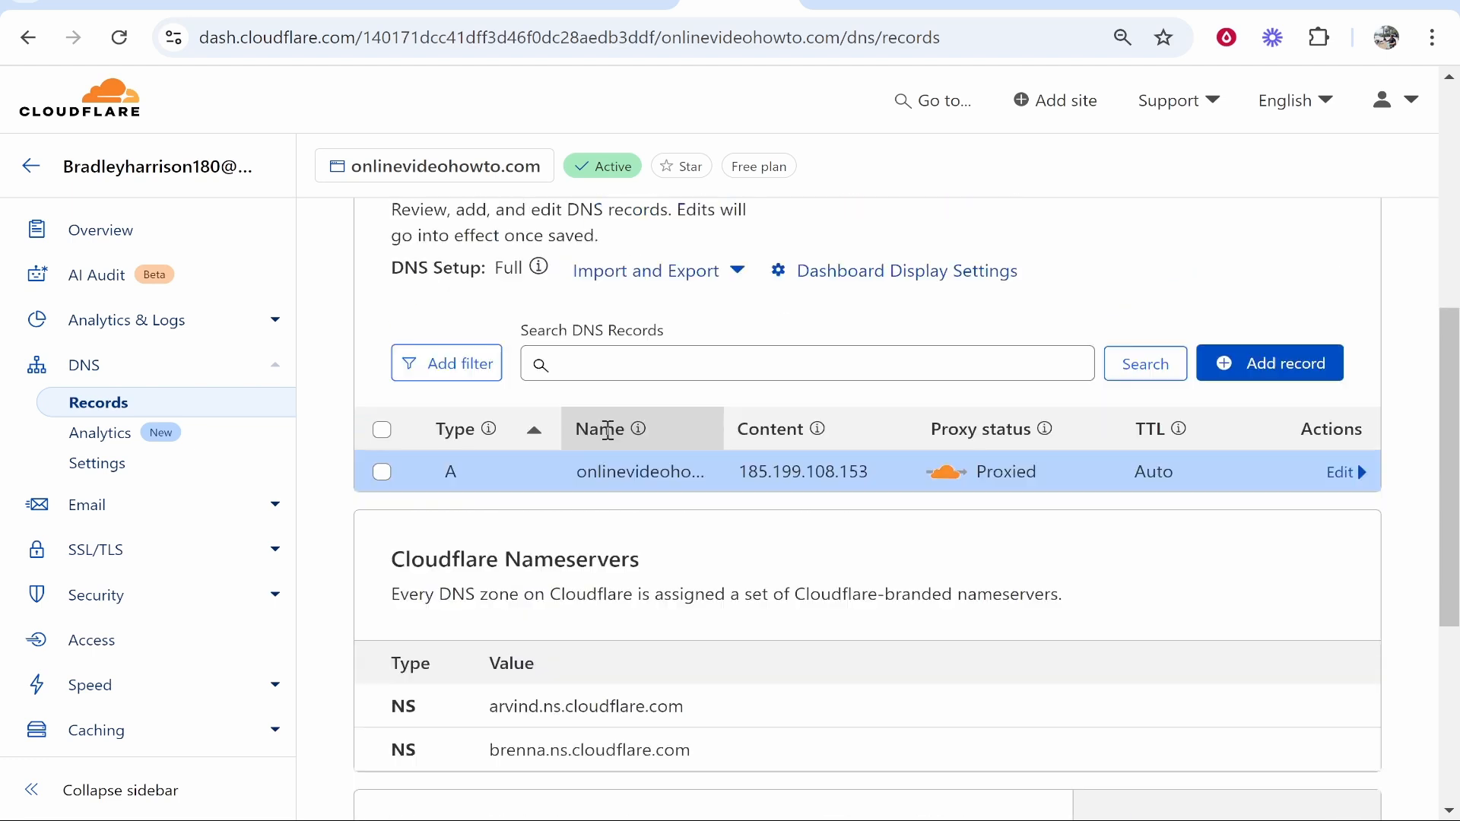
Pick out the second GitHub Pages address 185.199.109.153 from GitHub Docs
{"action": "left_click", "coordinate": [1269, 362]}
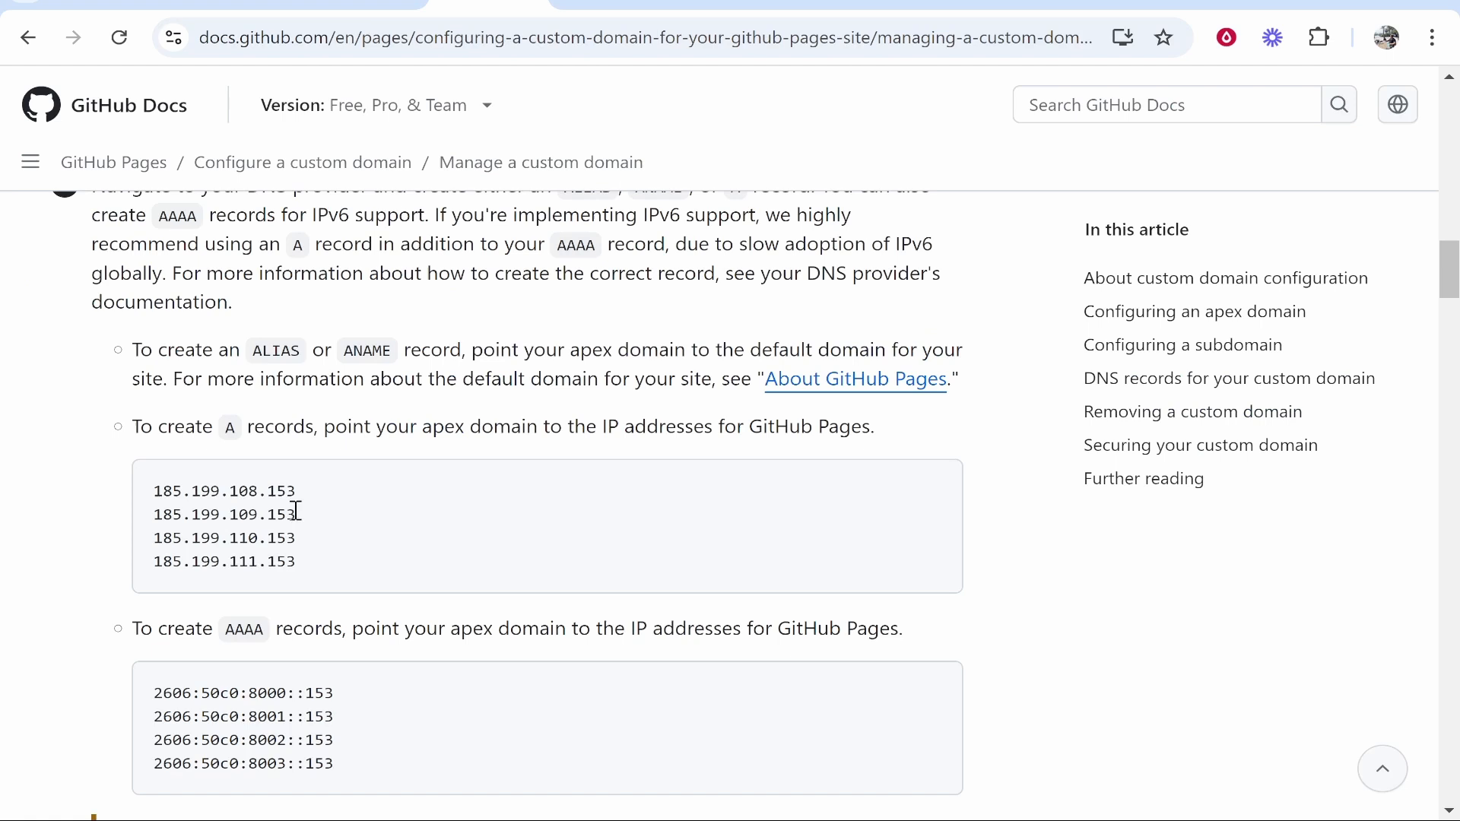
{"action": "double_click", "coordinate": [223, 514]}
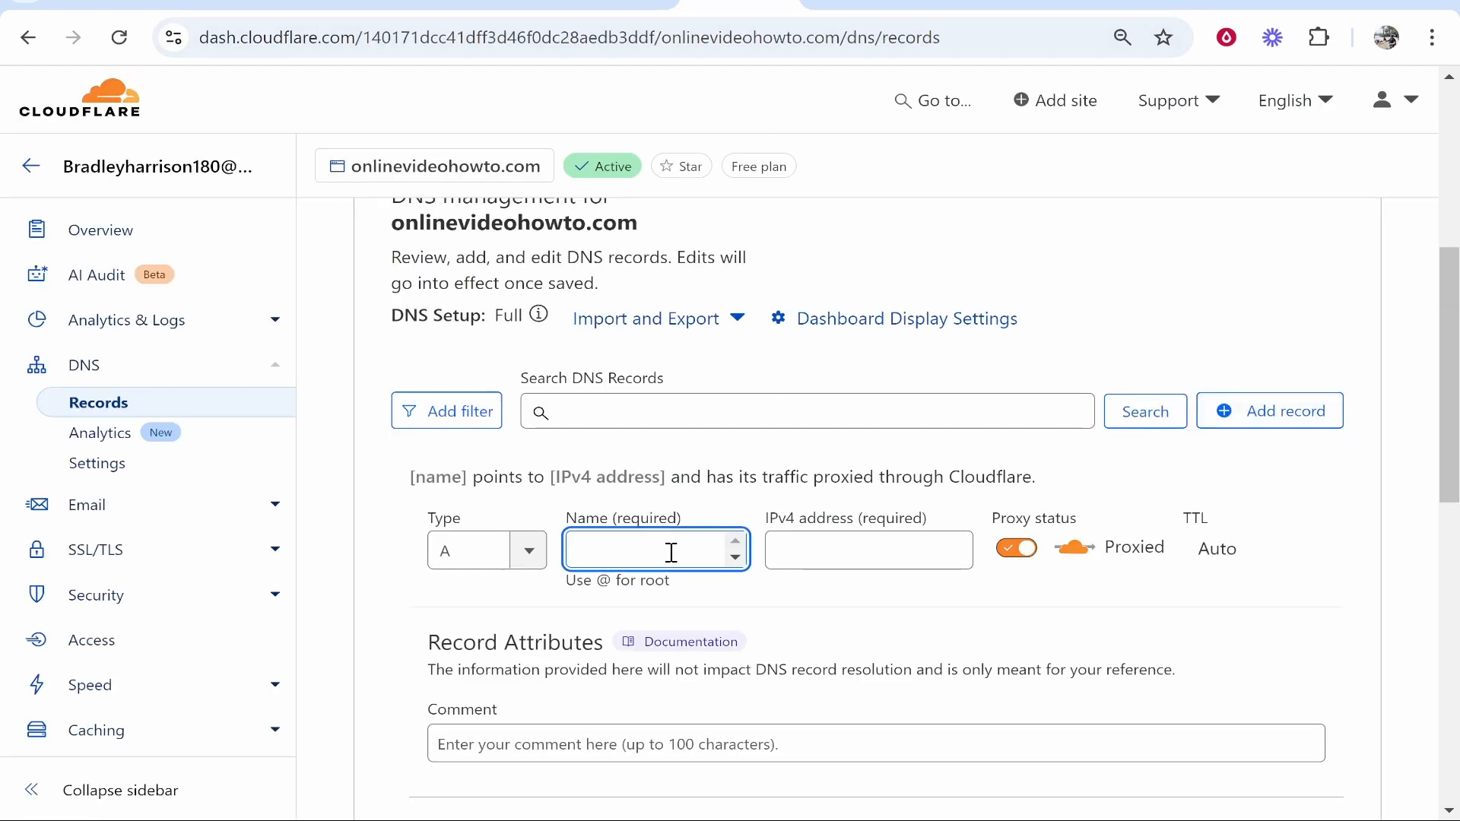
Add root A records for 185.199.109.153, 185.199.110.153 and 185.199.111.153
{"action": "type", "text": "185.199.109.153"}
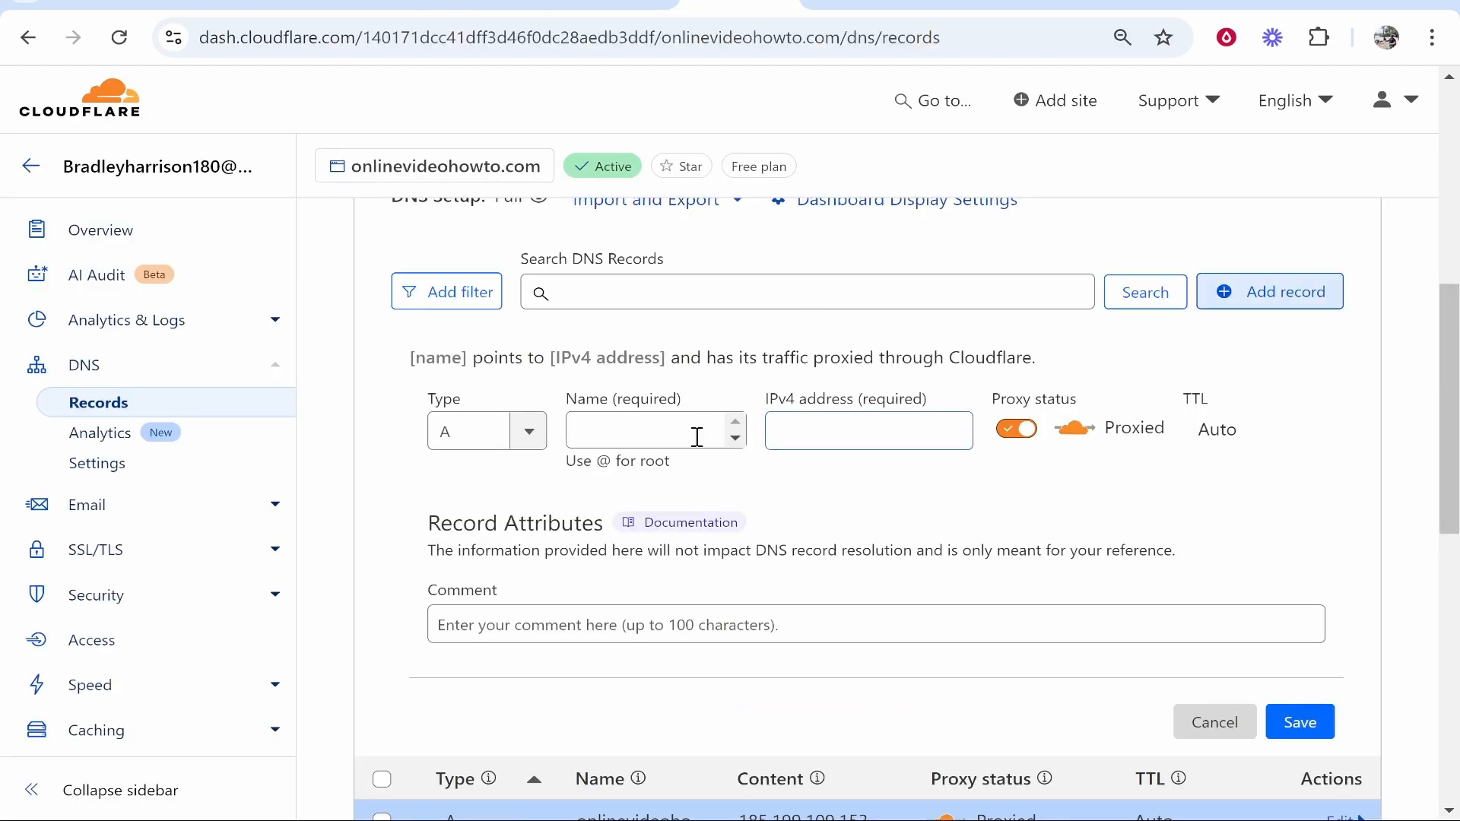
{"action": "type", "text": "185.199.110.153"}
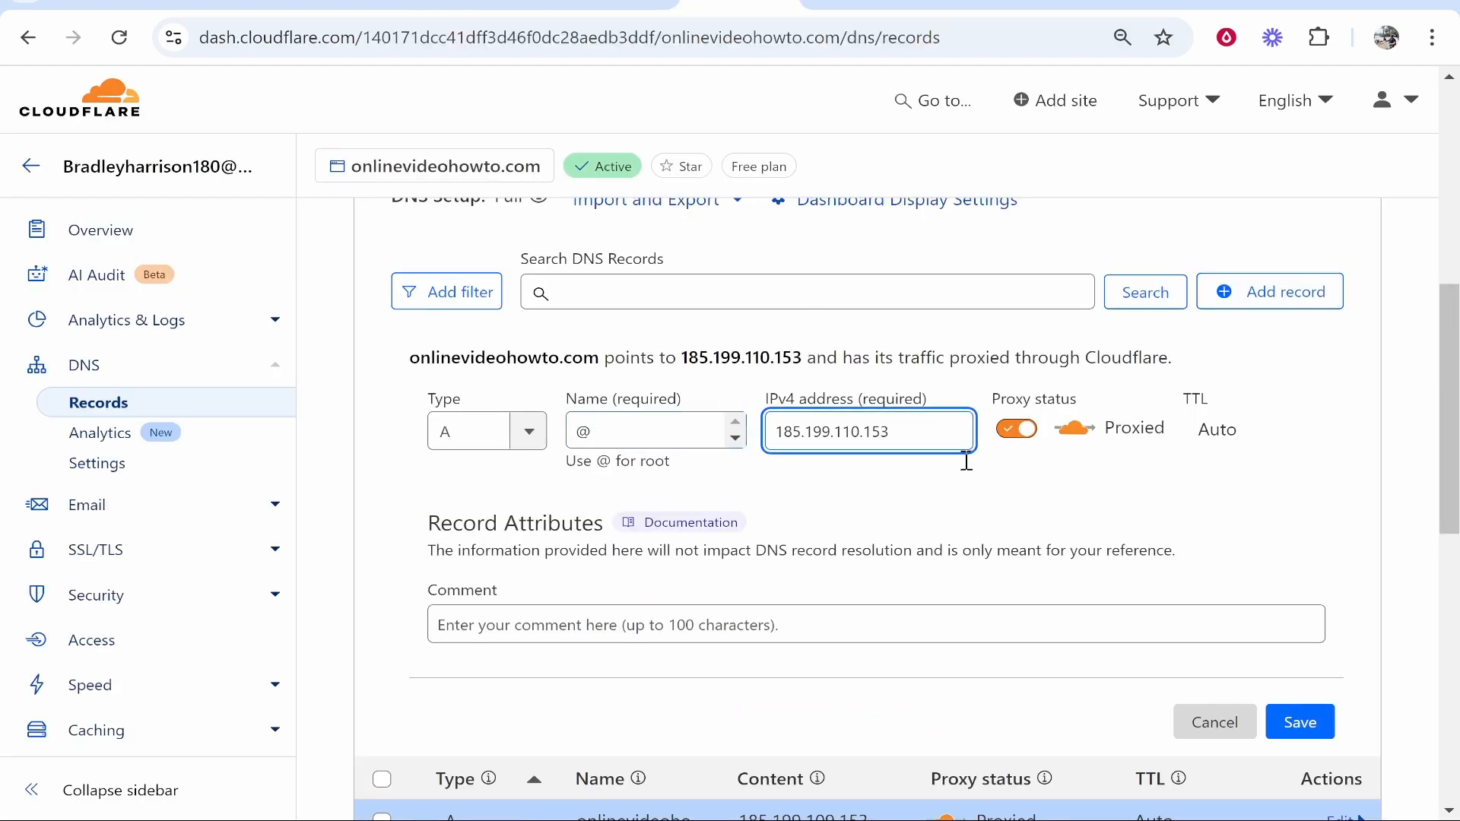
{"action": "left_click", "coordinate": [1299, 722]}
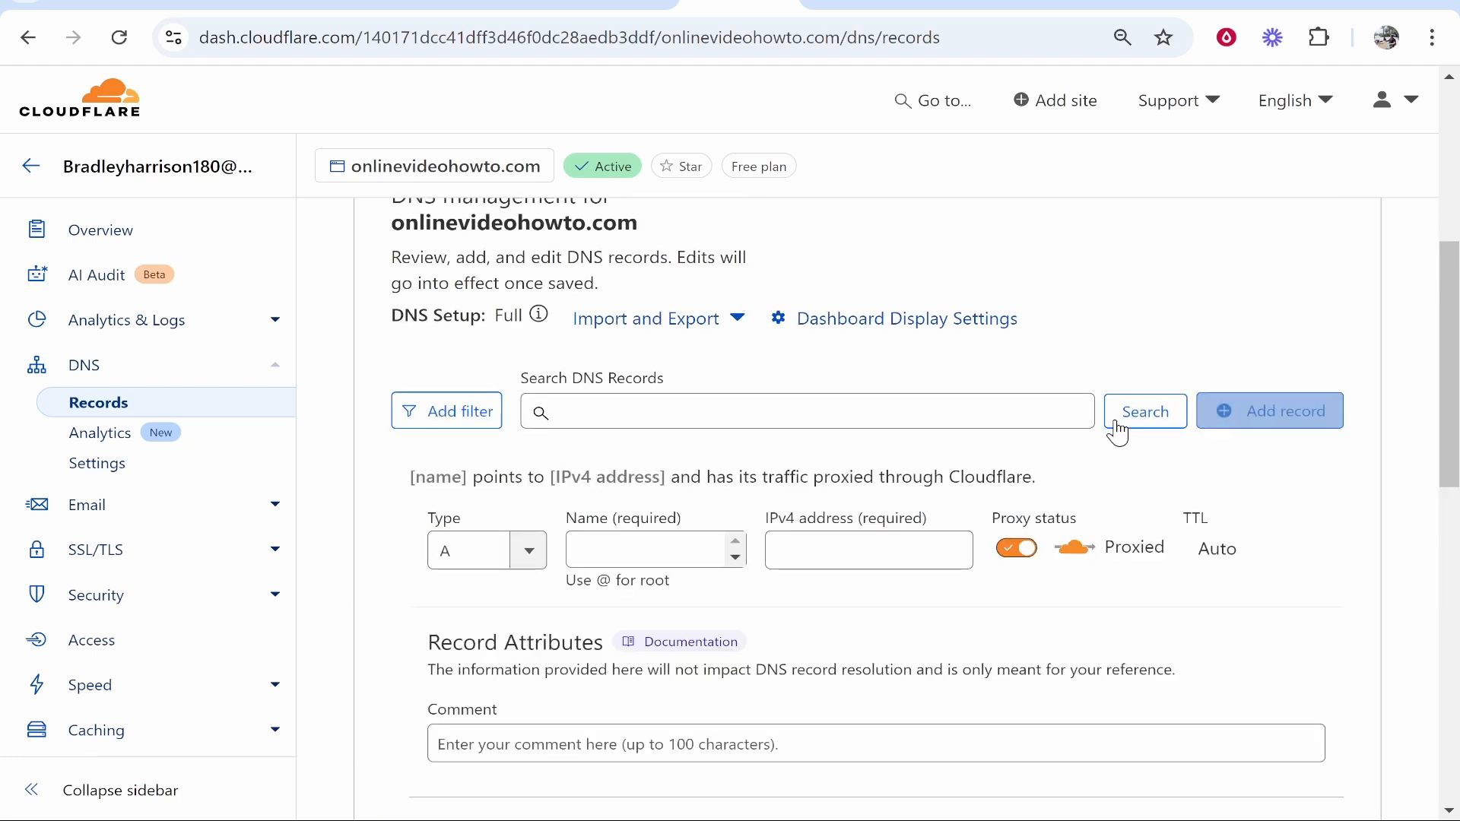
{"action": "left_click", "coordinate": [652, 549]}
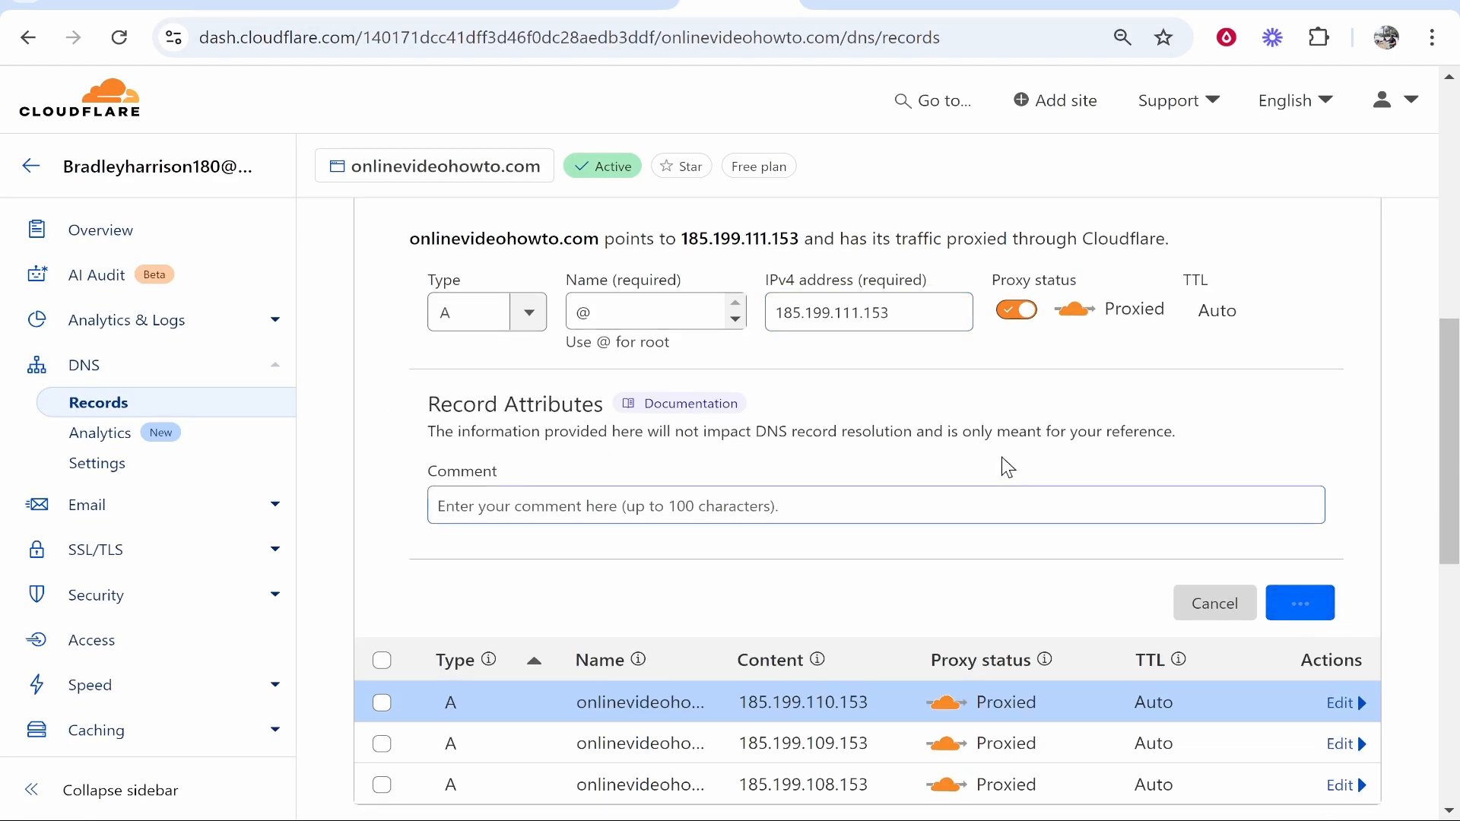
{"action": "left_click", "coordinate": [1215, 602]}
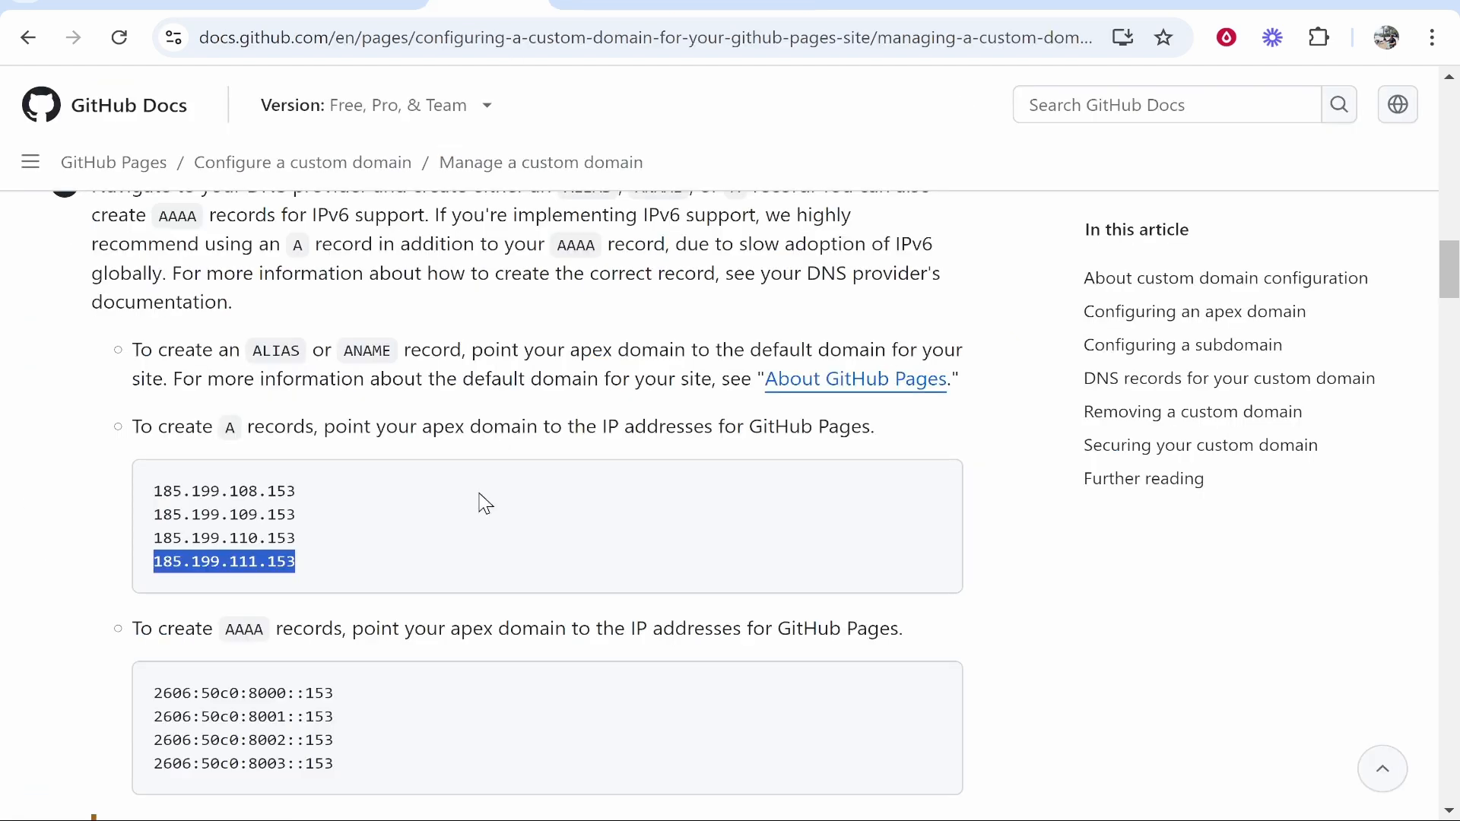
Find the www CNAME instructions under 'Configuring an apex domain and the www subdomain variant'
{"action": "scroll", "scroll_direction": "down", "scroll_amount": 3}
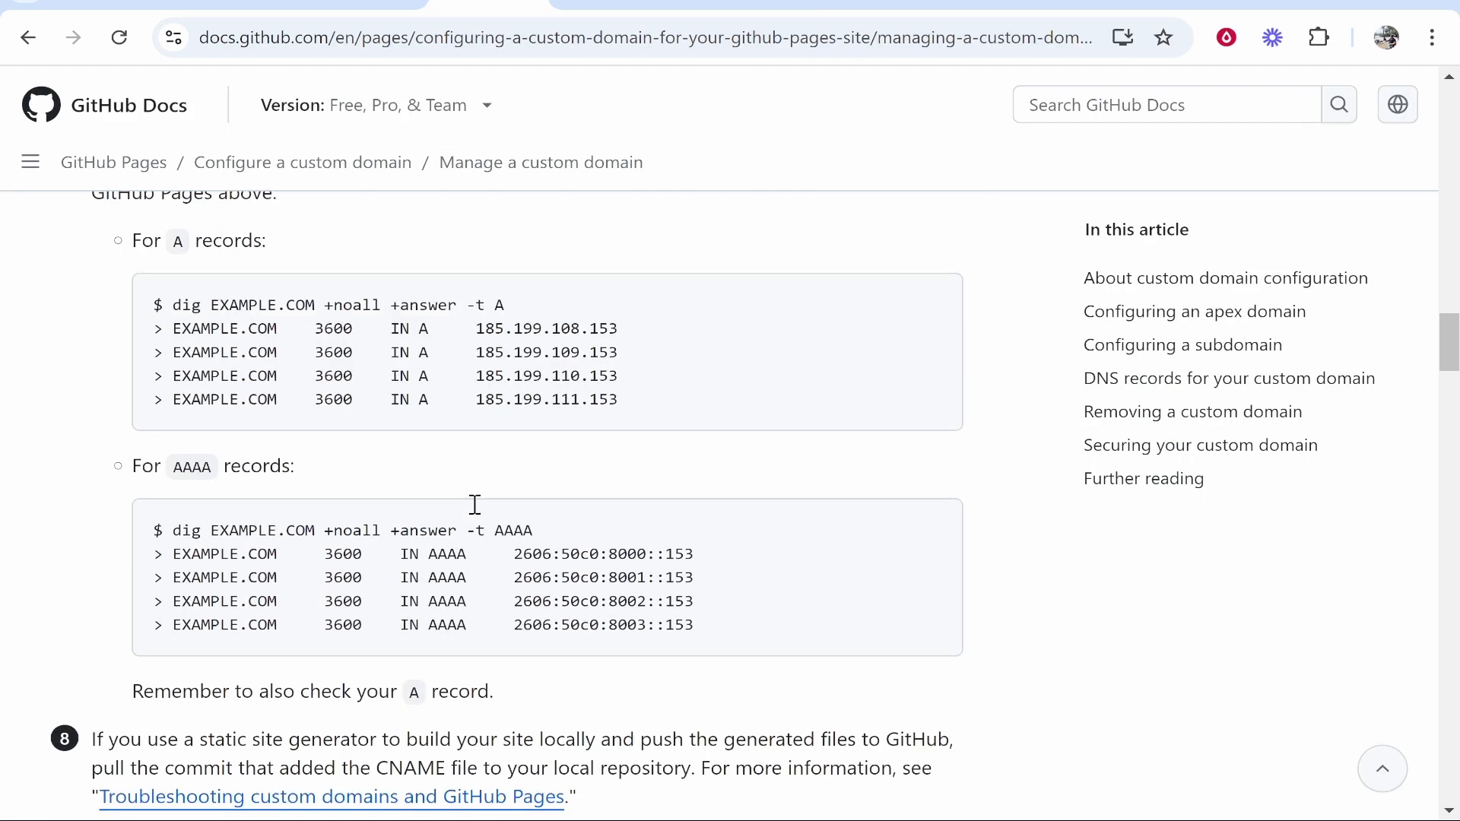
{"action": "scroll", "scroll_direction": "down", "scroll_amount": 3}
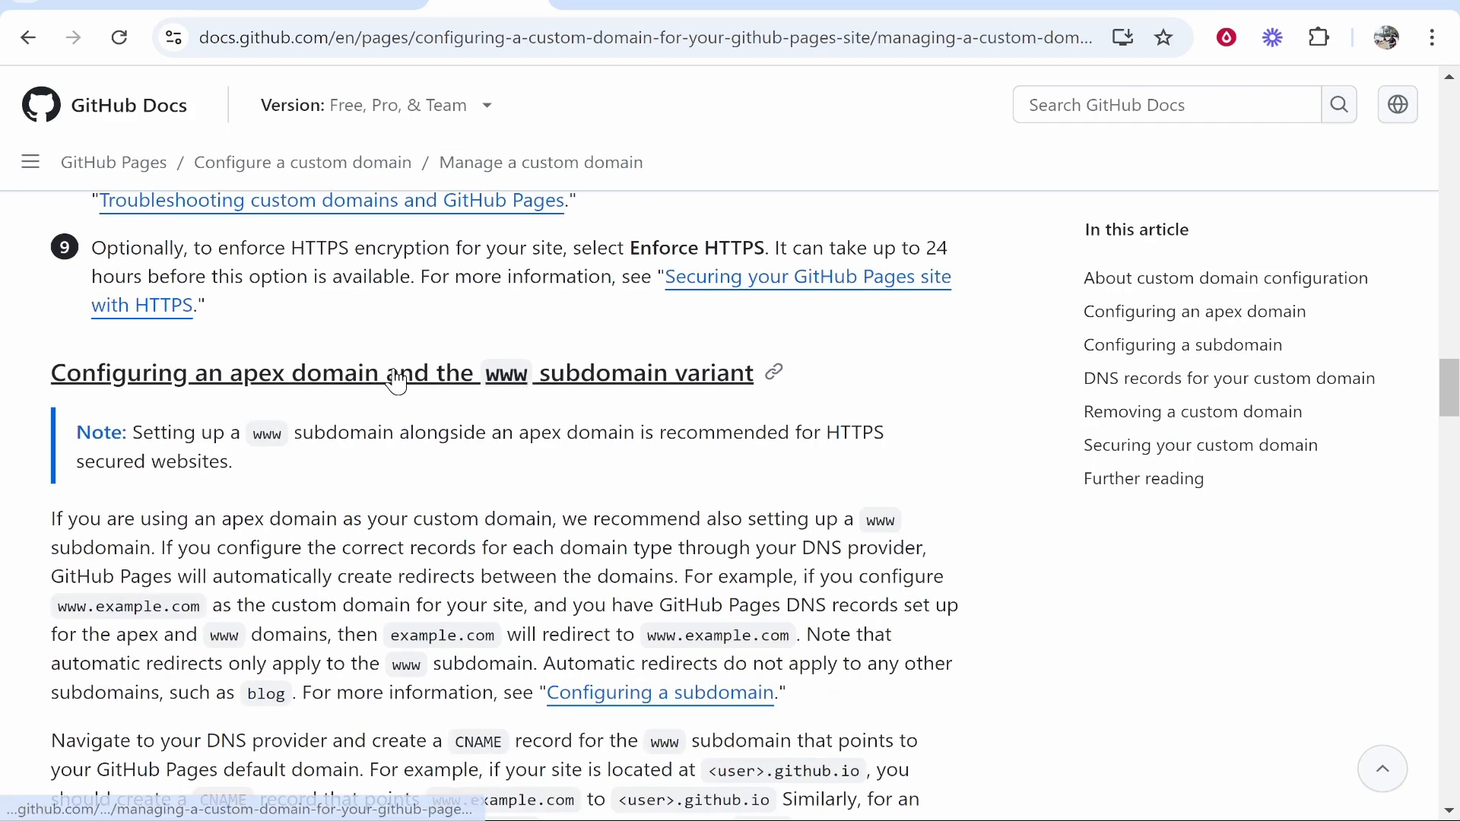
{"action": "scroll", "scroll_direction": "down", "scroll_amount": 3}
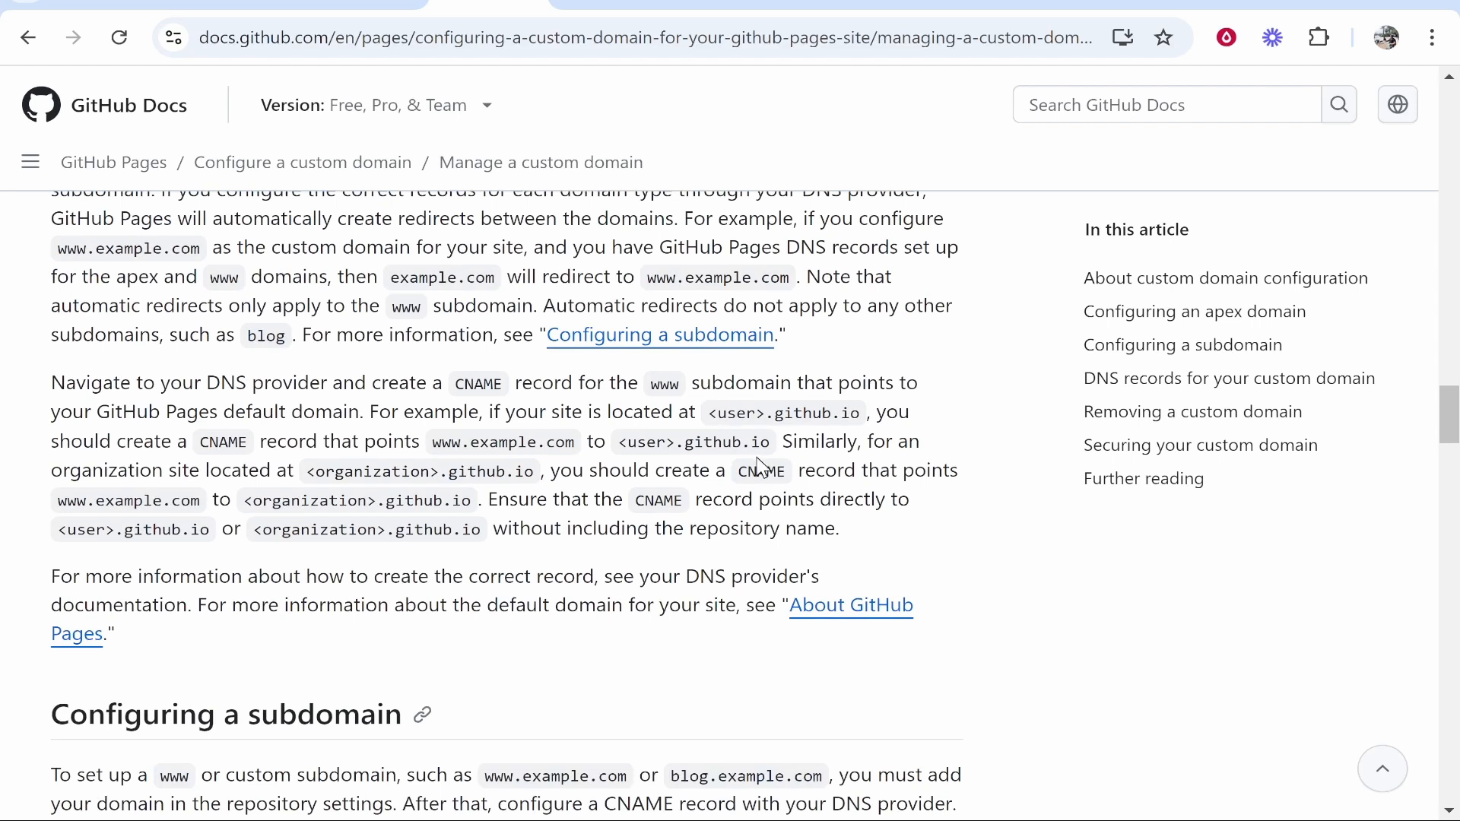
{"action": "mouse_move", "coordinate": [756, 464]}
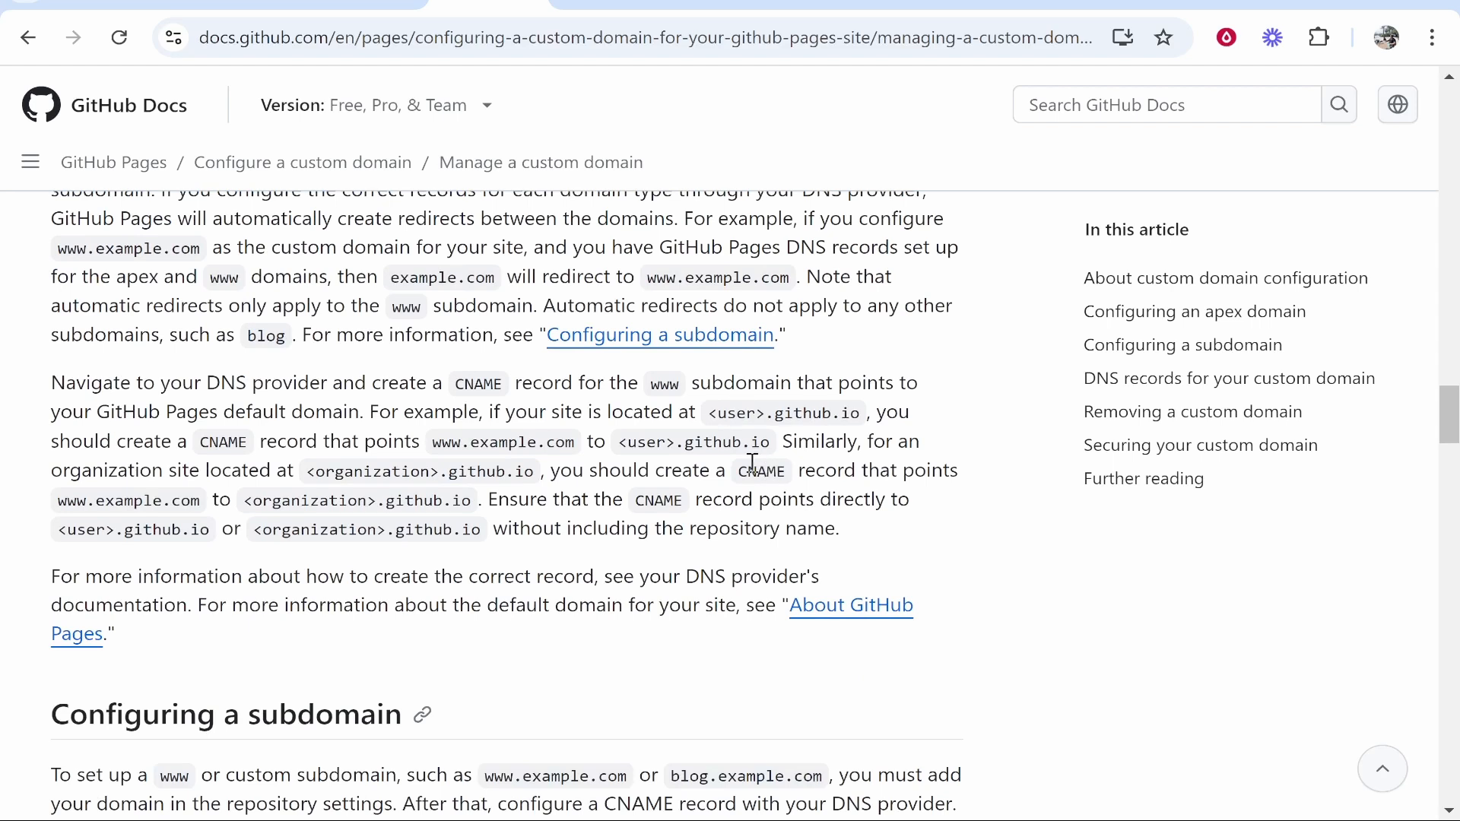
{"action": "double_click", "coordinate": [645, 442]}
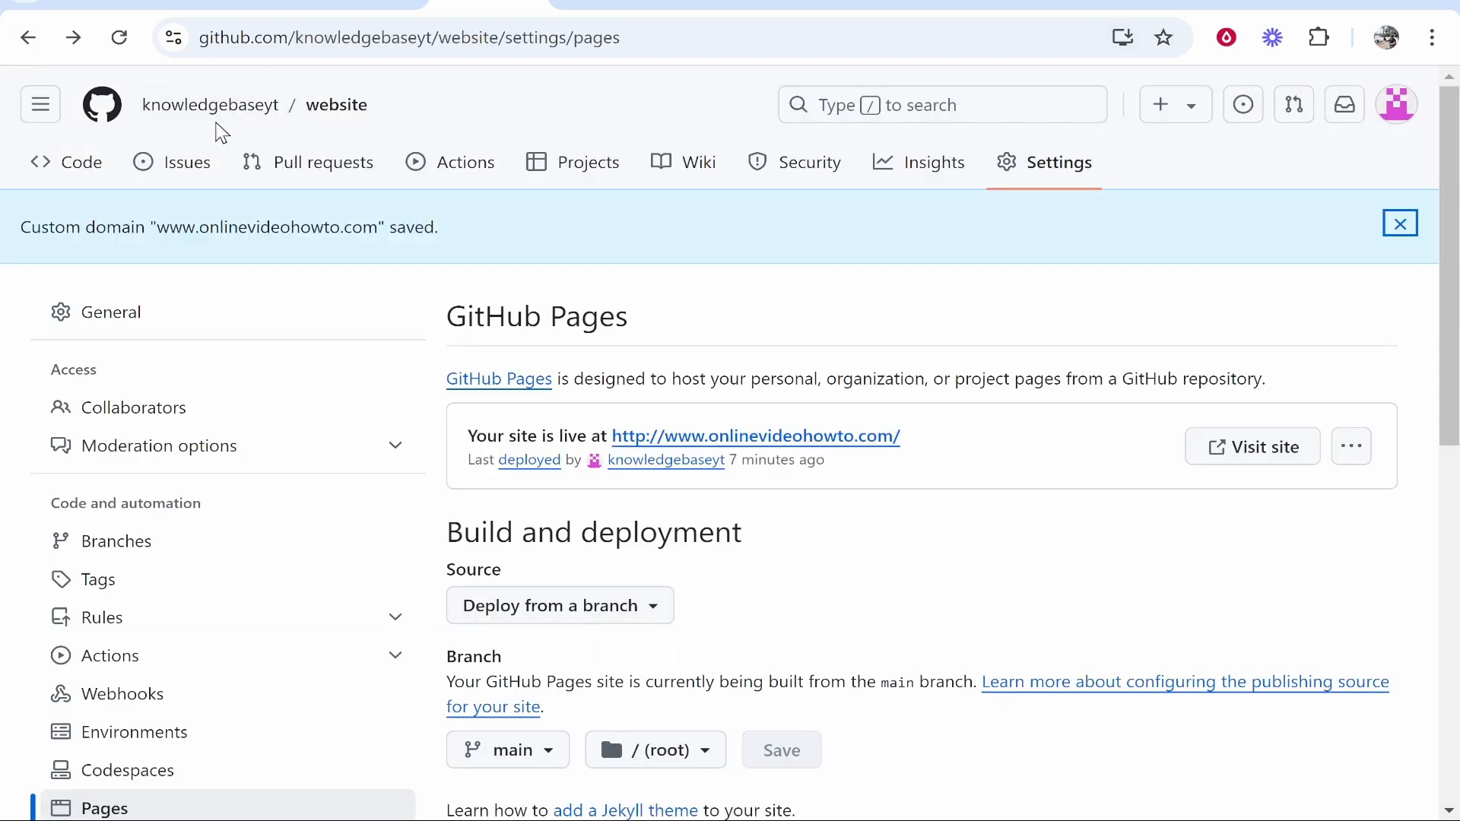
{"action": "mouse_move", "coordinate": [210, 104]}
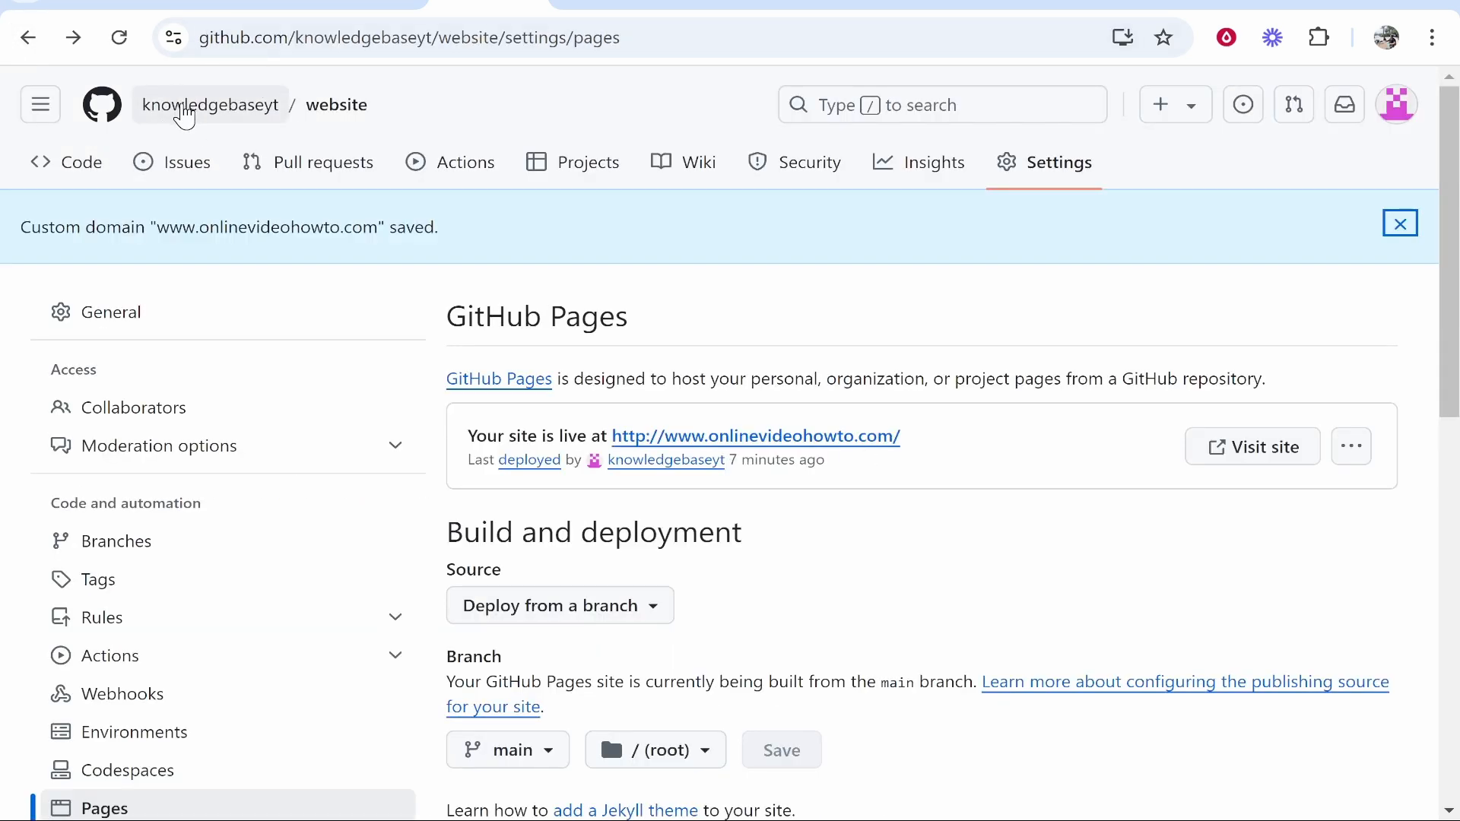
{"action": "mouse_move", "coordinate": [211, 104]}
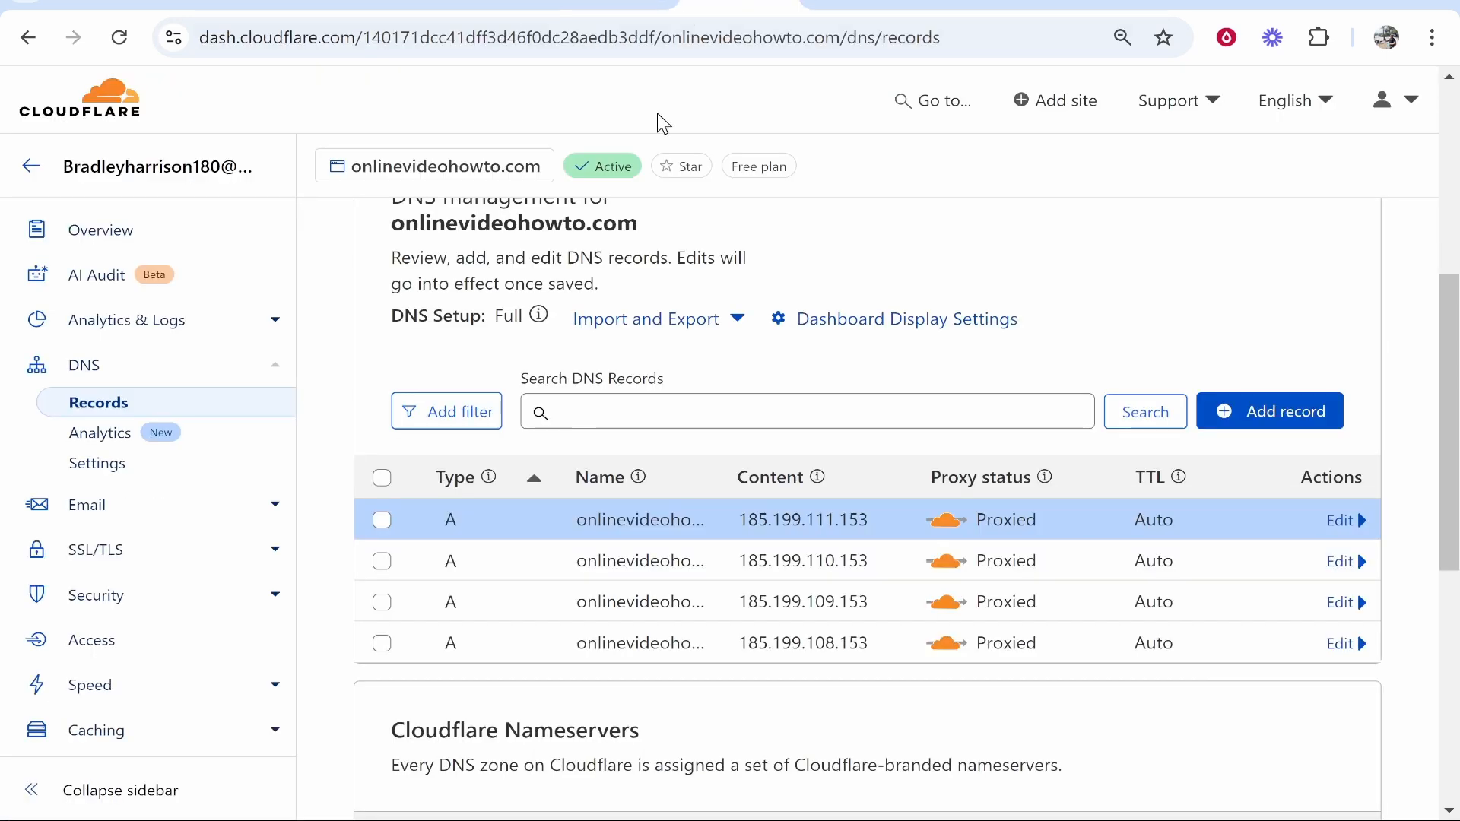
Add a www CNAME record pointing to knowledgebaseyt.github.io
{"action": "left_click", "coordinate": [1269, 411]}
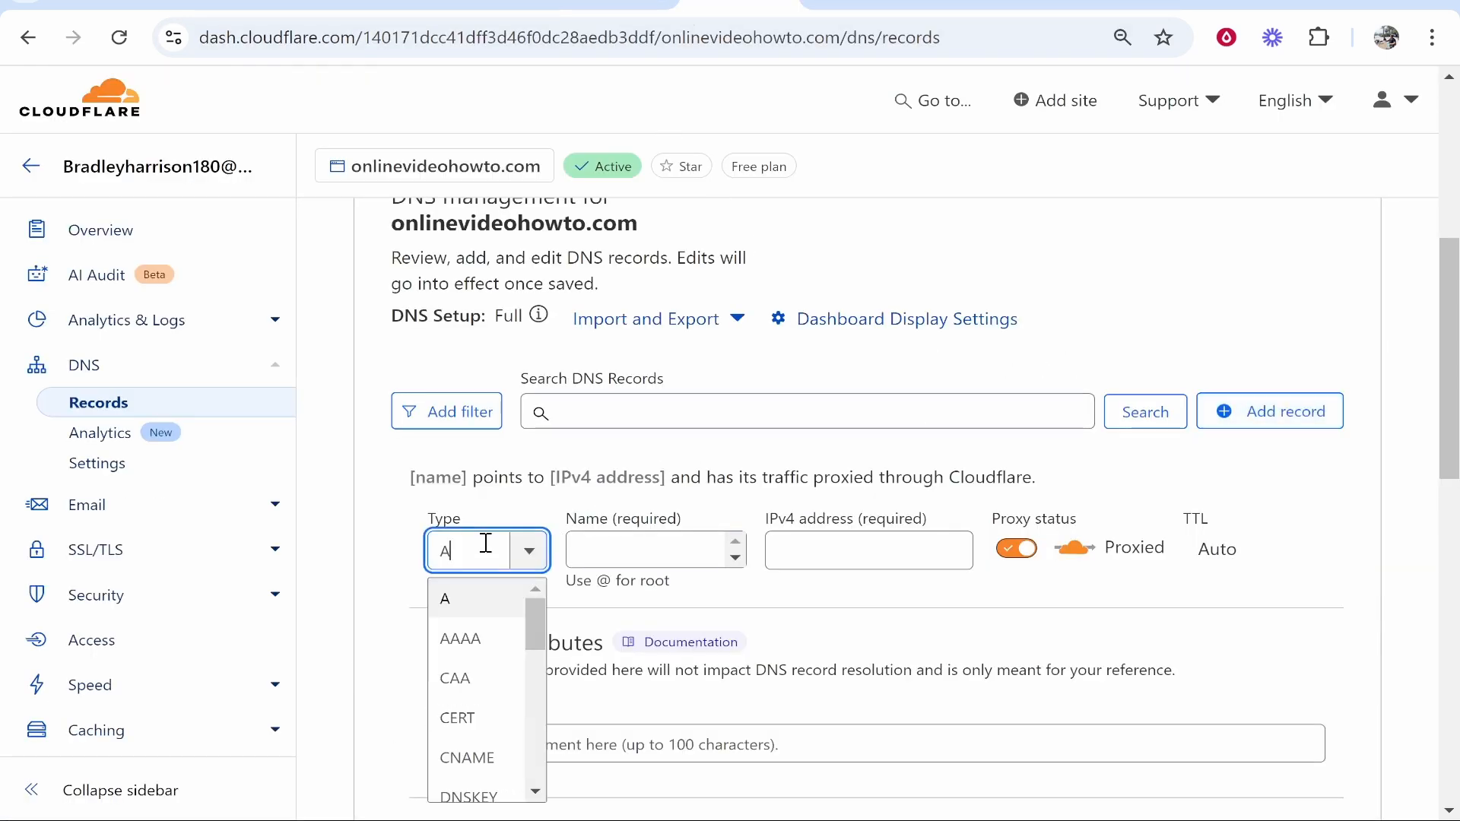
{"action": "left_click", "coordinate": [467, 758]}
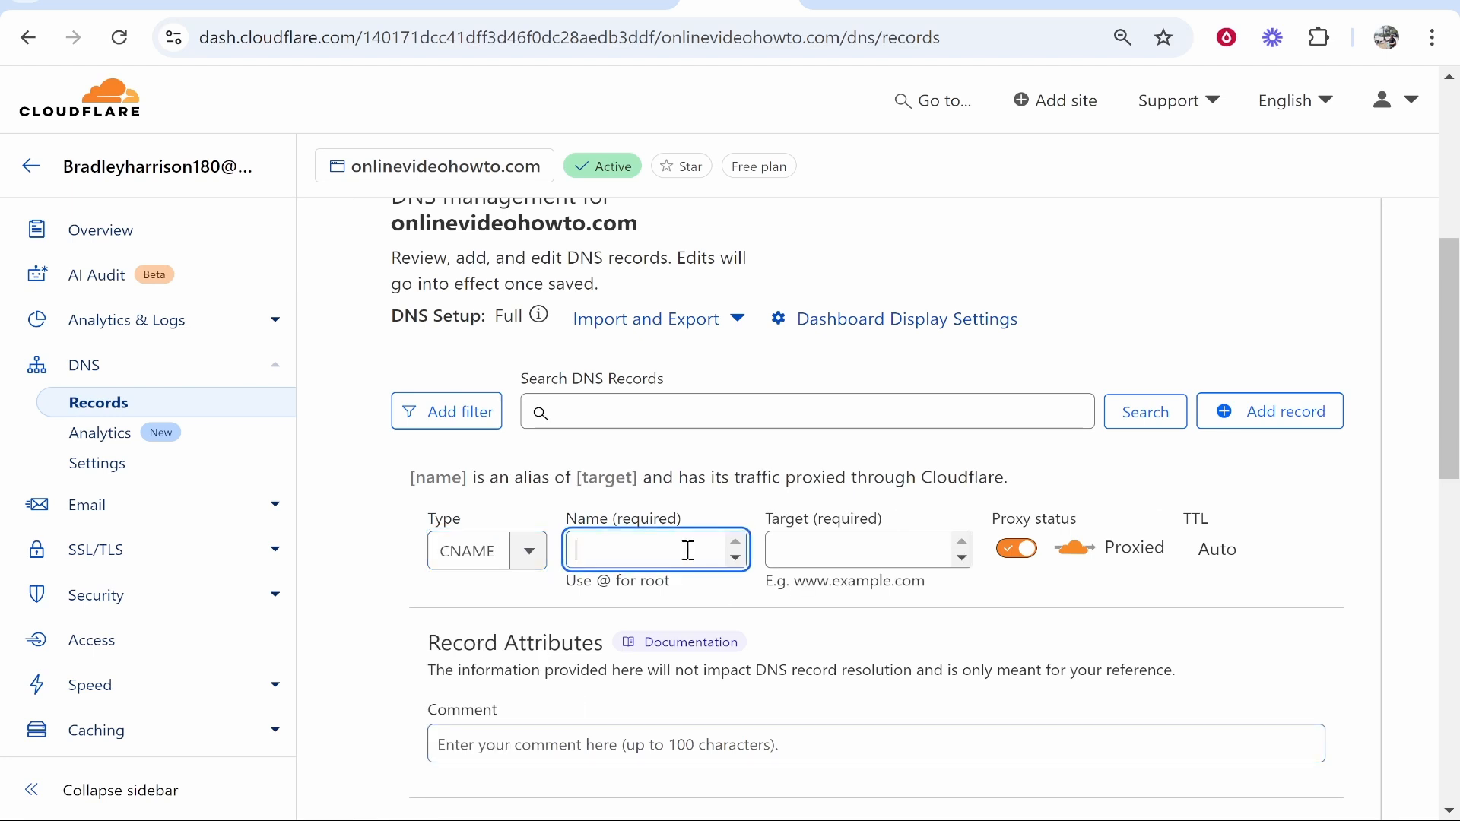
{"action": "type", "text": "www"}
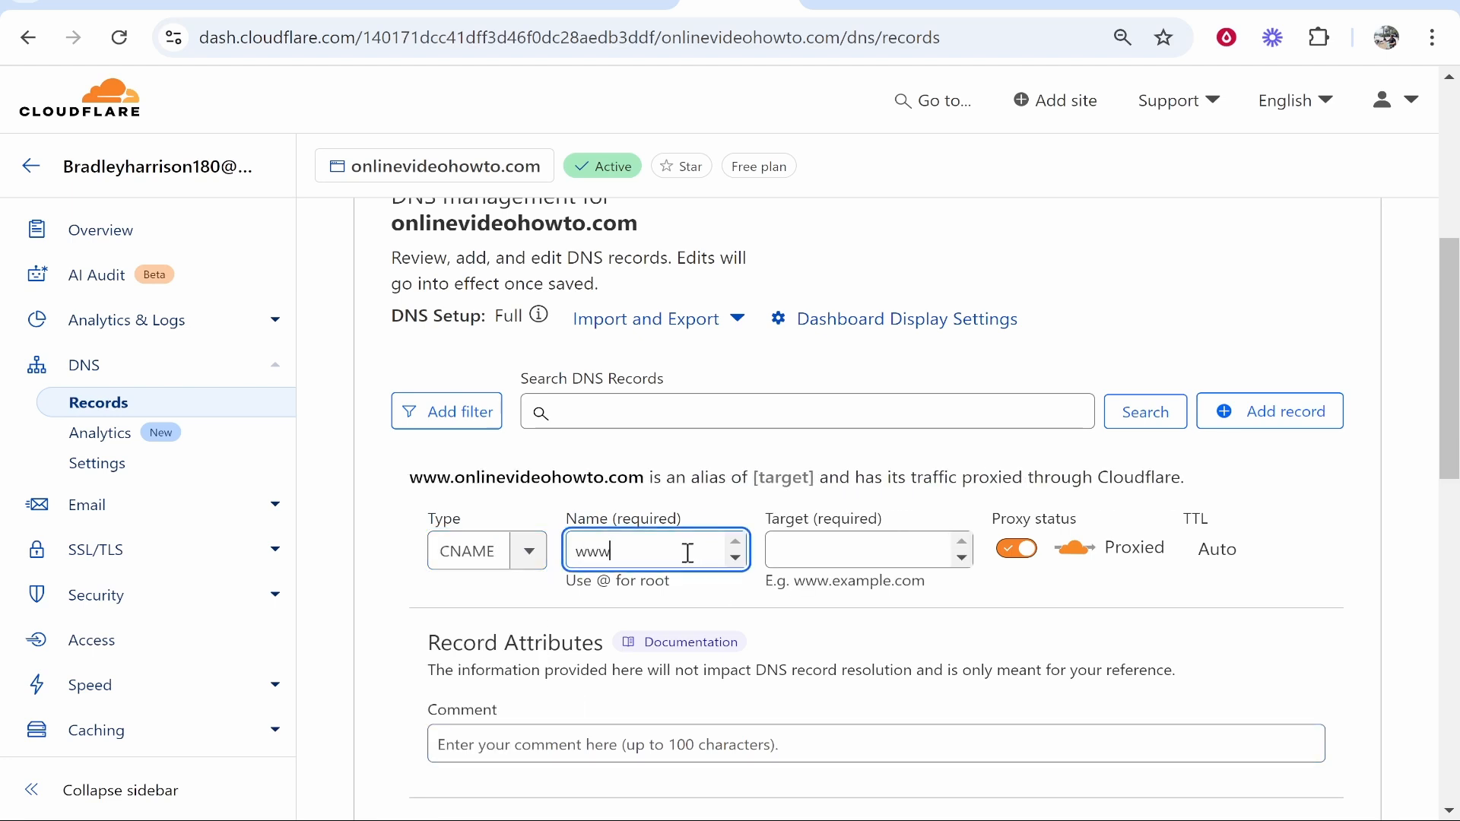
{"action": "left_click", "coordinate": [868, 549]}
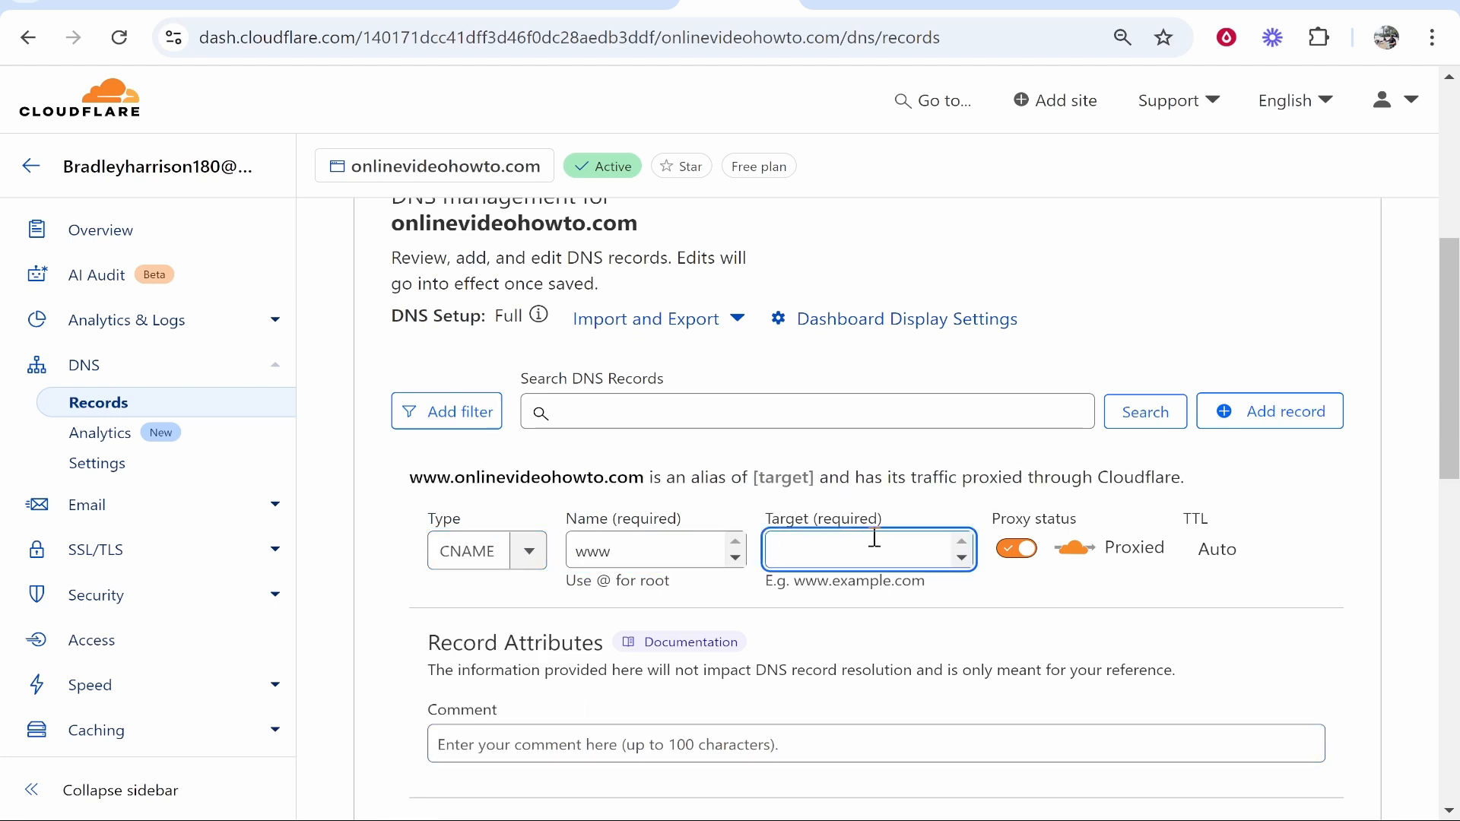
{"action": "left_click", "coordinate": [866, 549]}
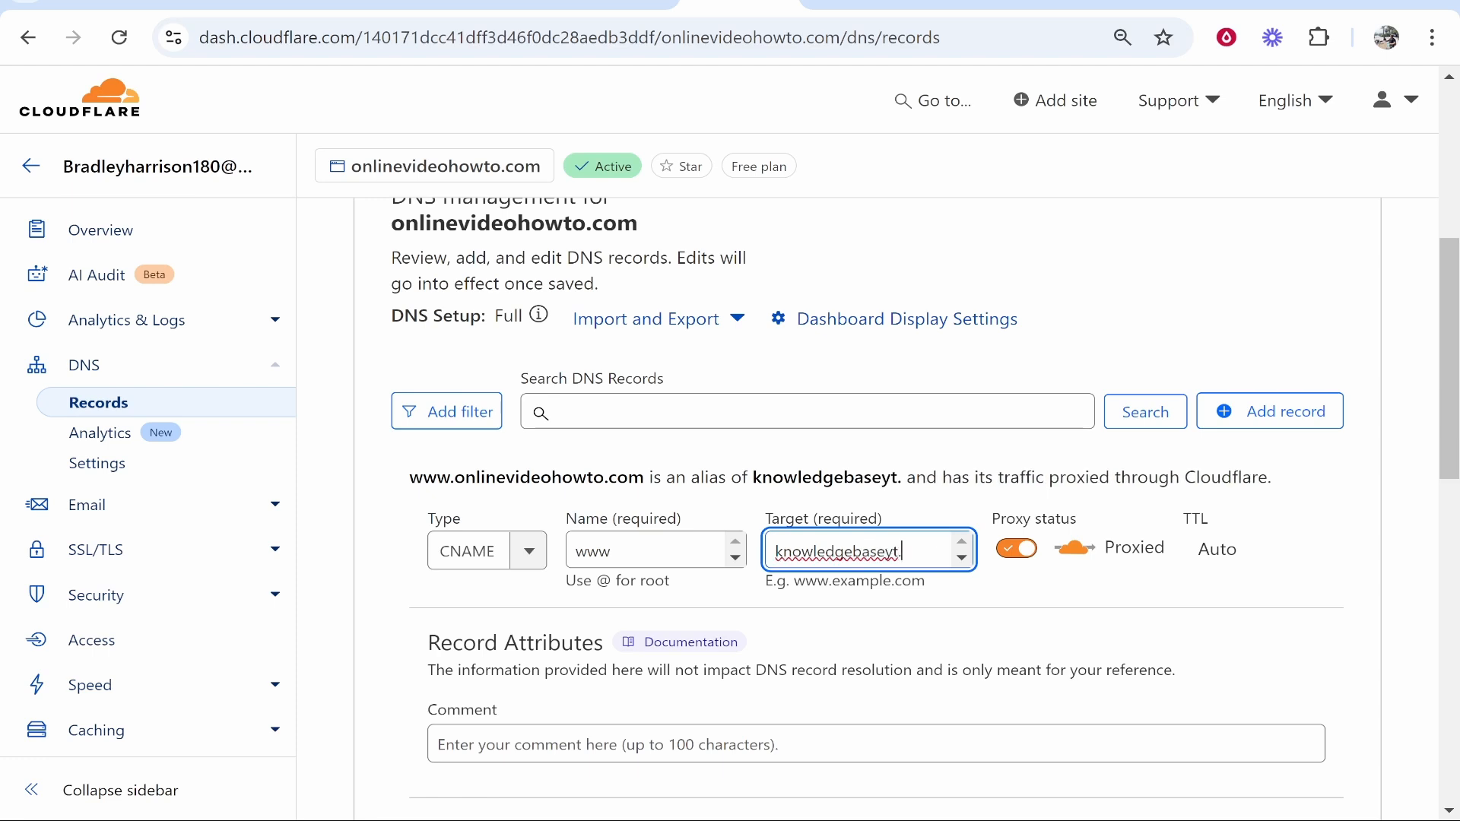
{"action": "type", "text": ".github."}
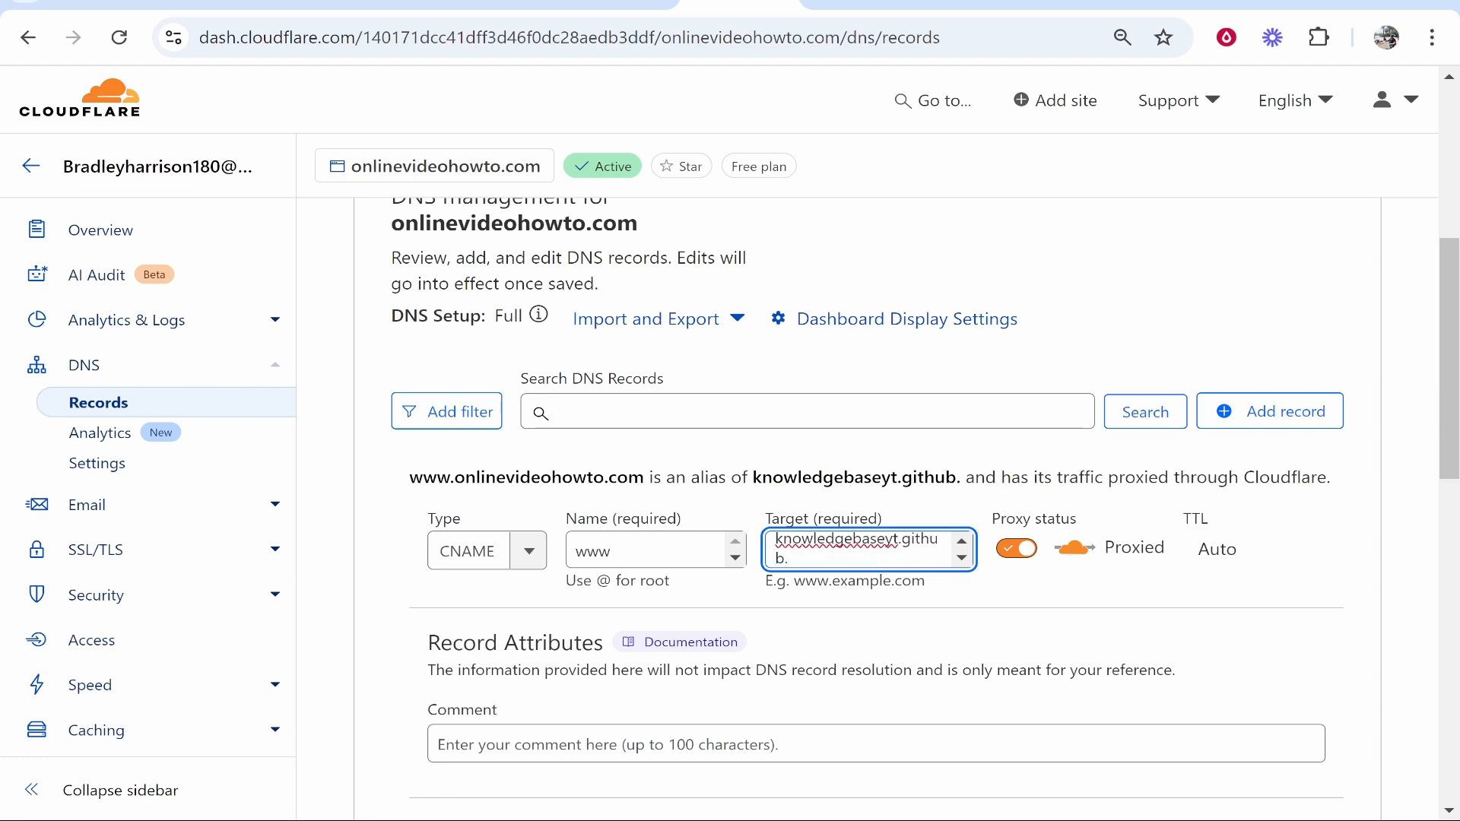
{"action": "type", "text": "io"}
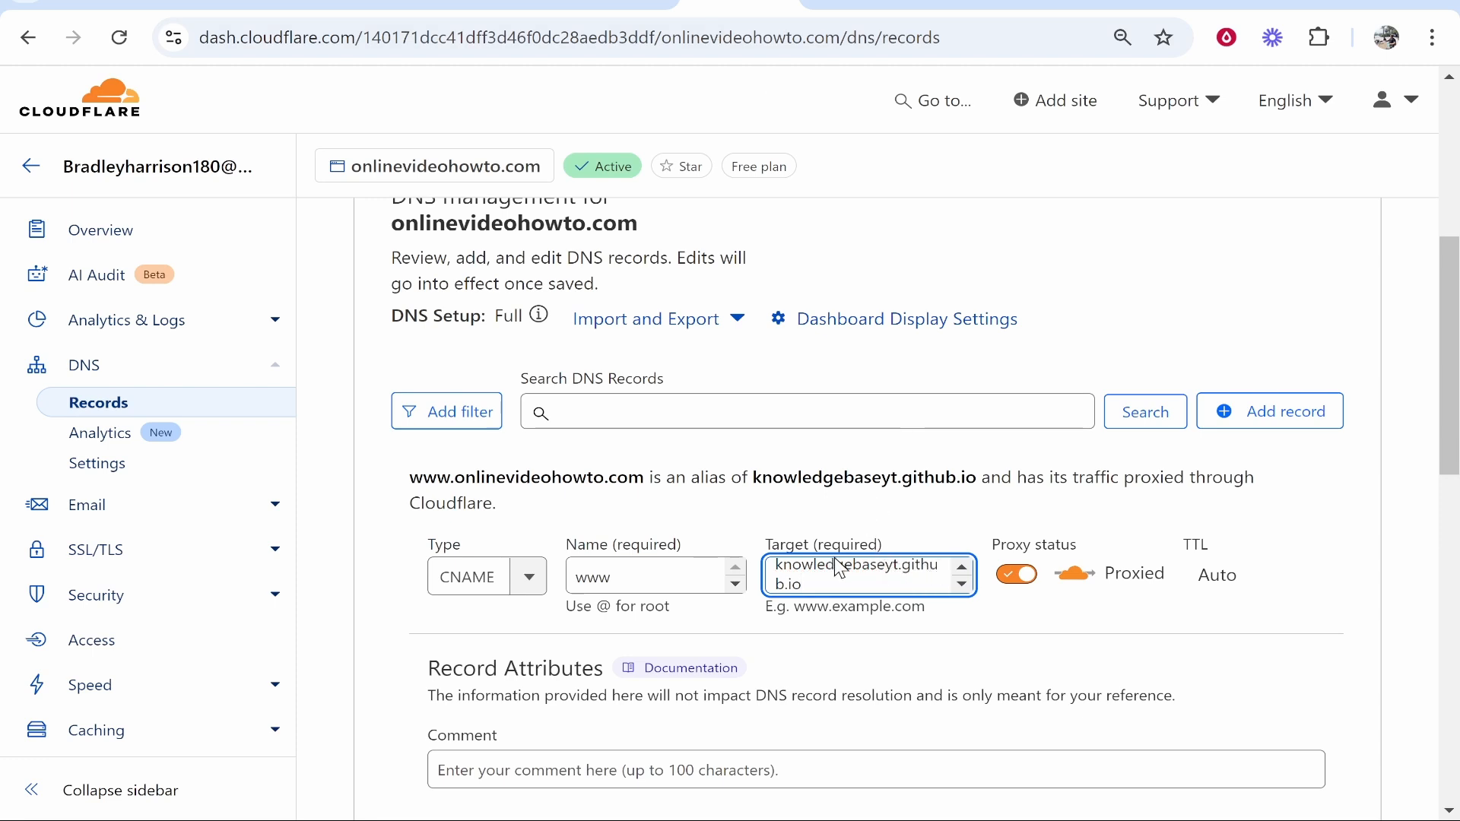
{"action": "scroll", "scroll_direction": "down", "scroll_amount": 3}
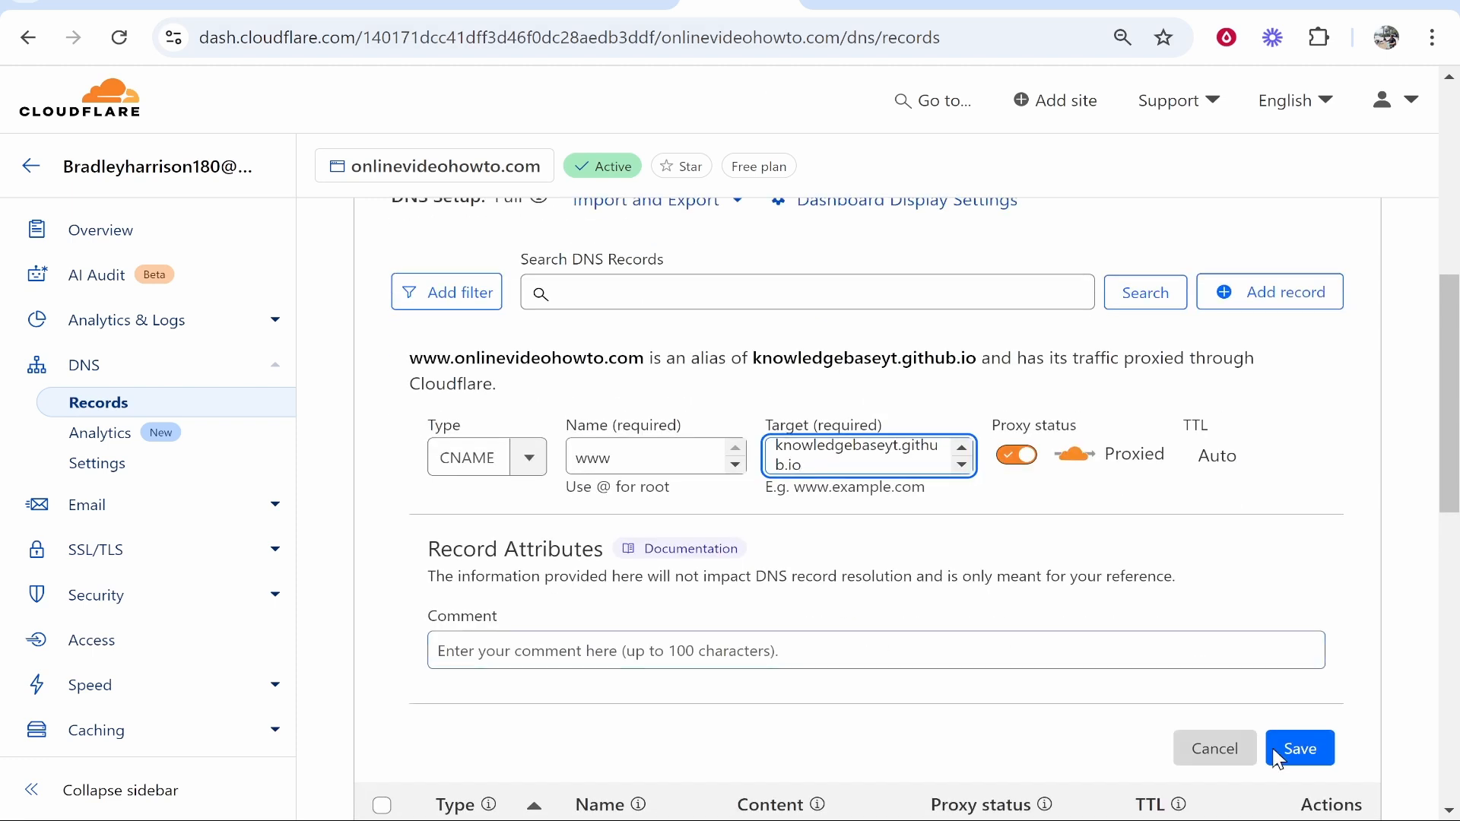
{"action": "left_click", "coordinate": [1300, 748]}
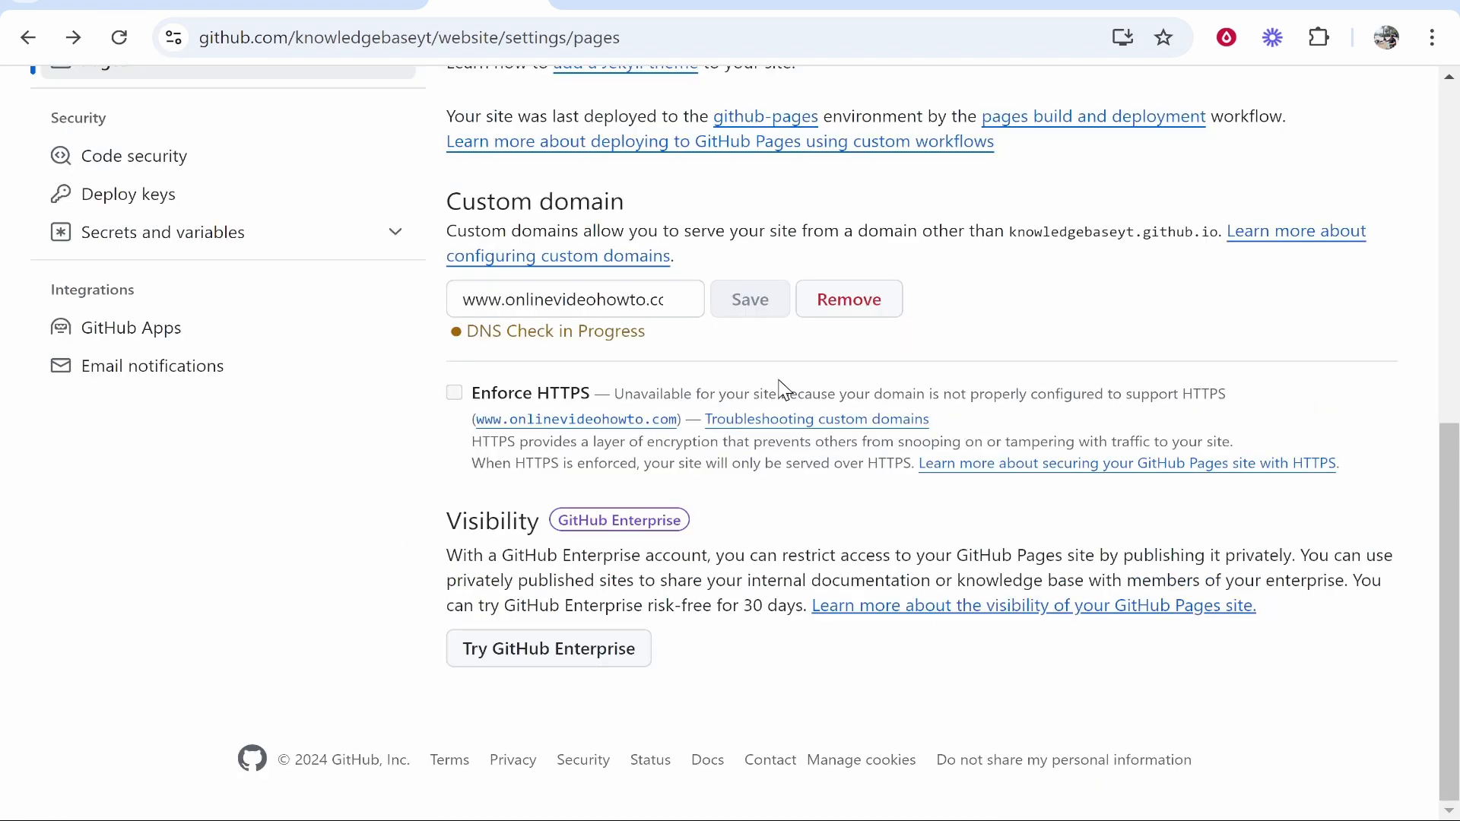
{"action": "mouse_move", "coordinate": [888, 218]}
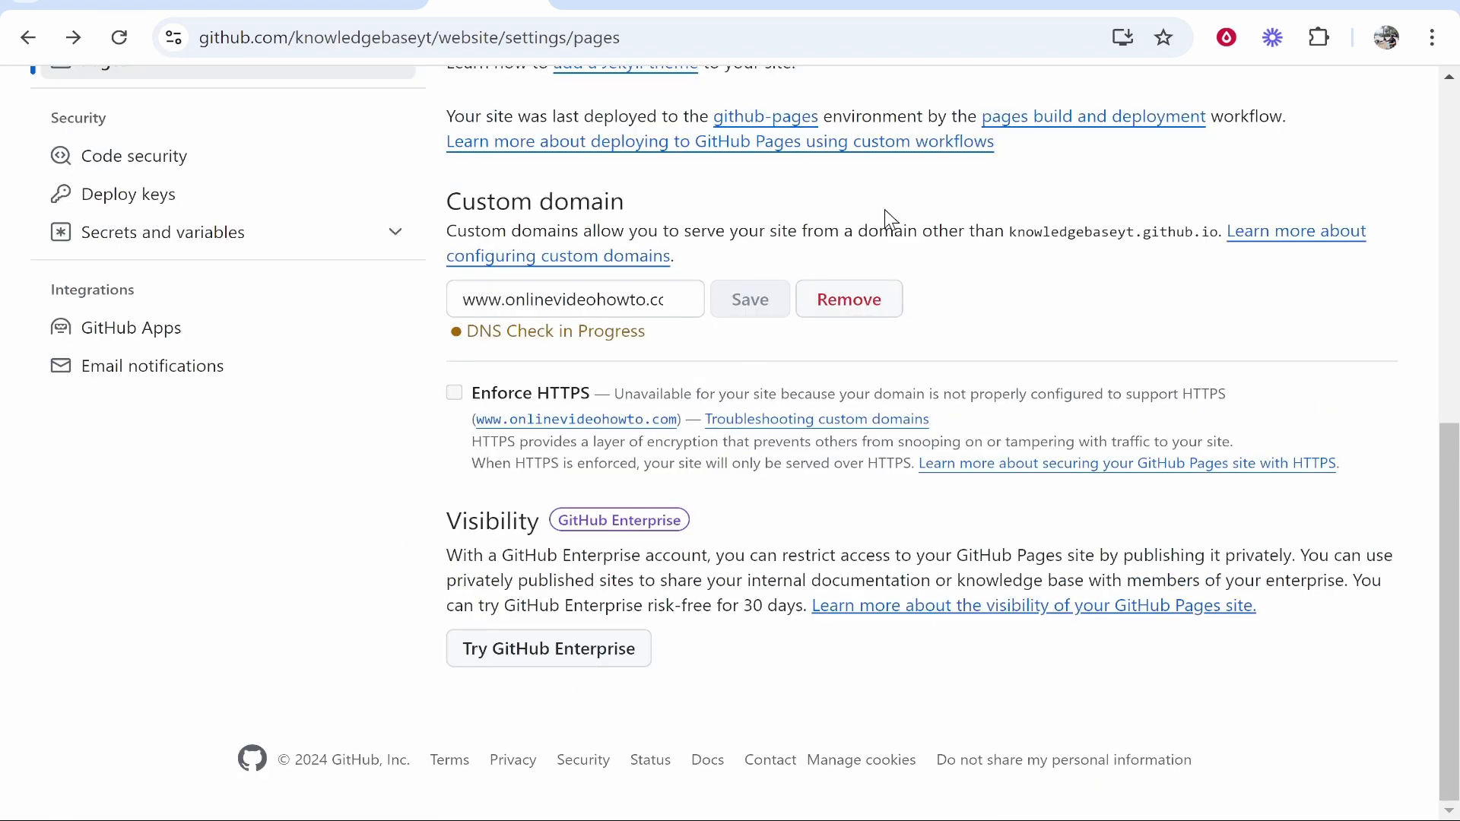
Check the custom domain's DNS status in Pages settings and visit the live site link
{"action": "scroll", "scroll_direction": "up", "scroll_amount": 3}
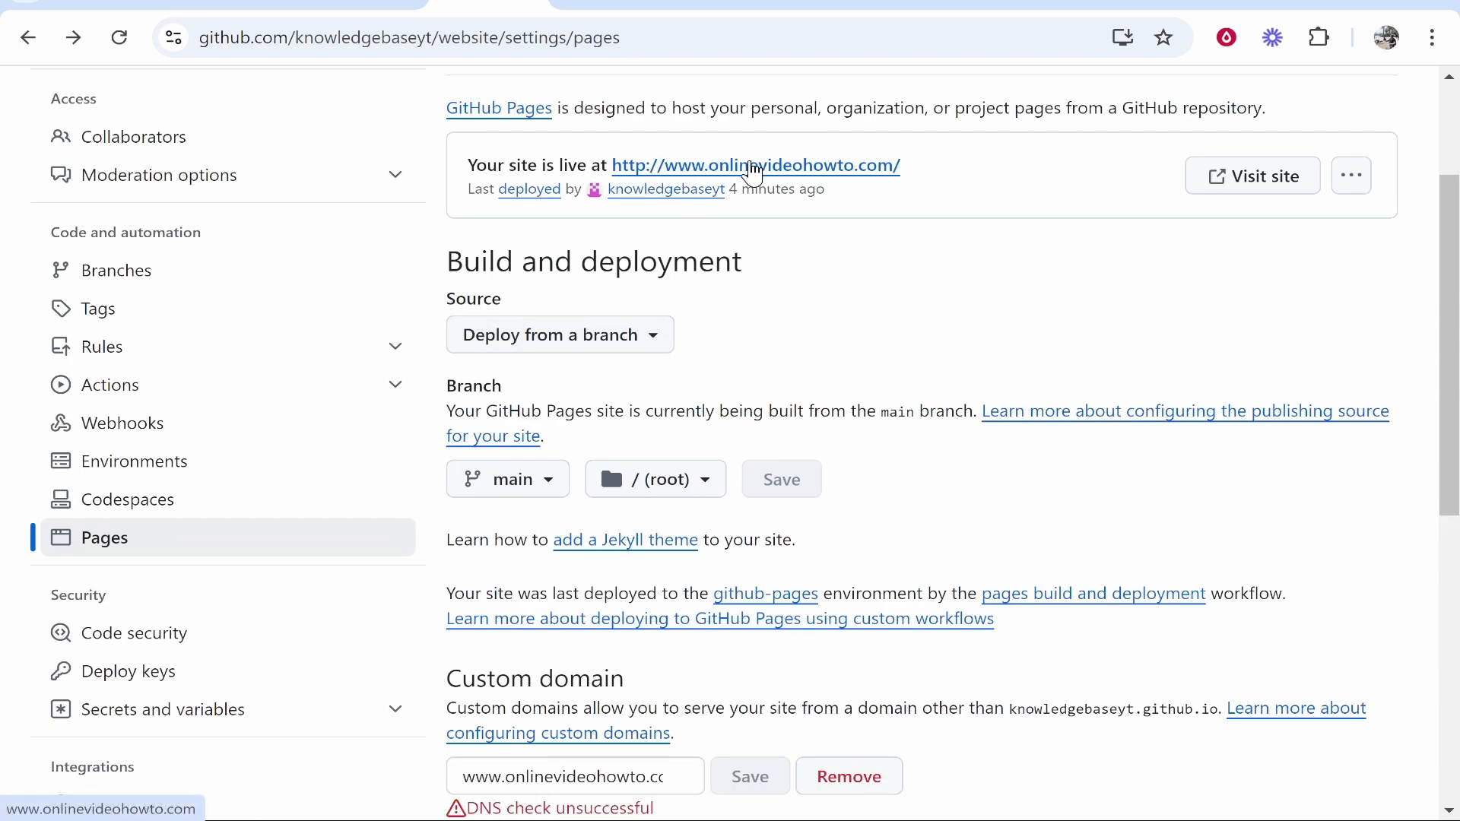
{"action": "left_click", "coordinate": [755, 165]}
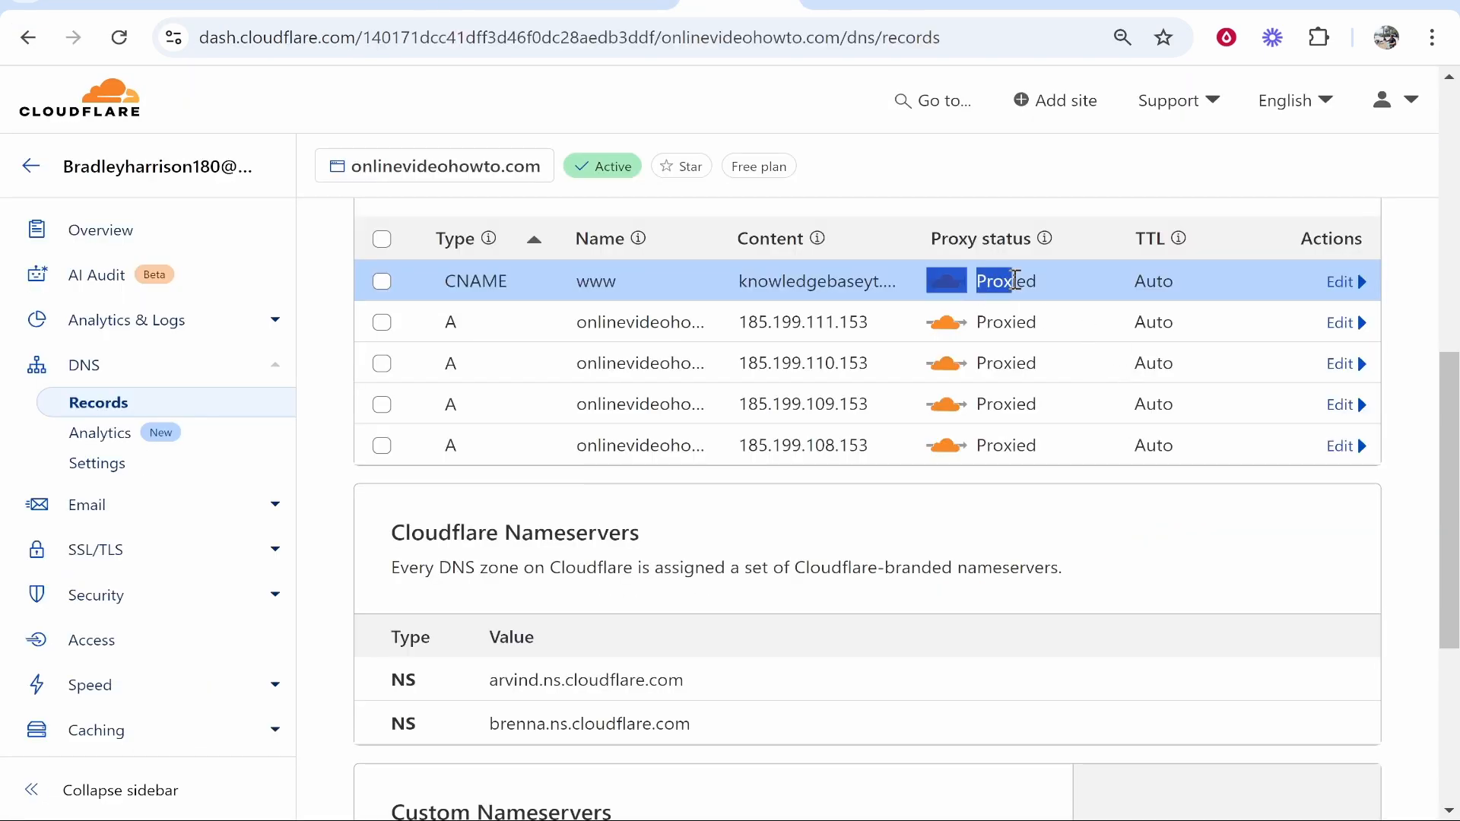
{"action": "mouse_move", "coordinate": [1331, 293]}
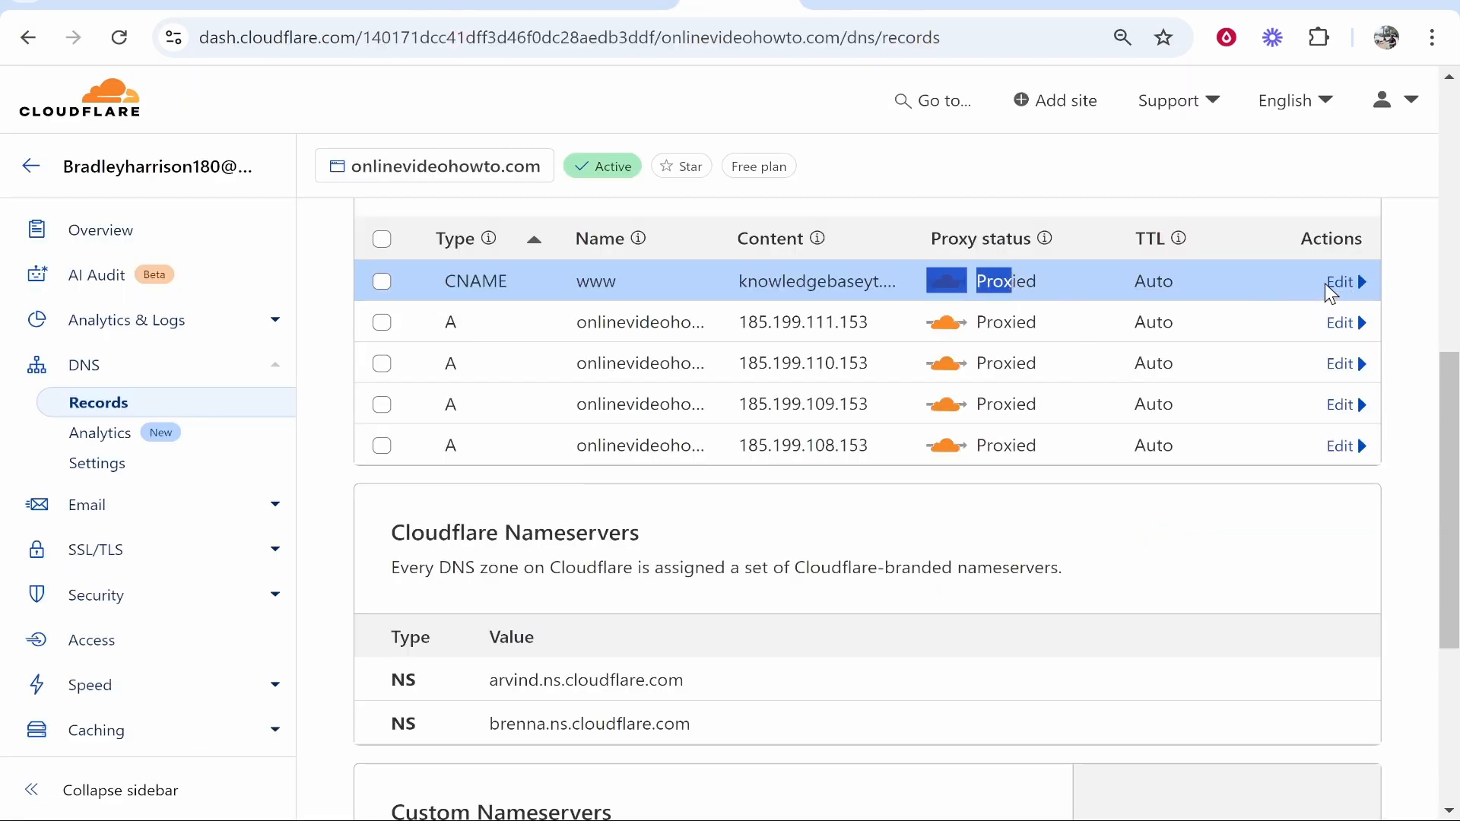
Switch the www CNAME and the A records from Proxied to DNS only and save each
{"action": "left_click", "coordinate": [1339, 282]}
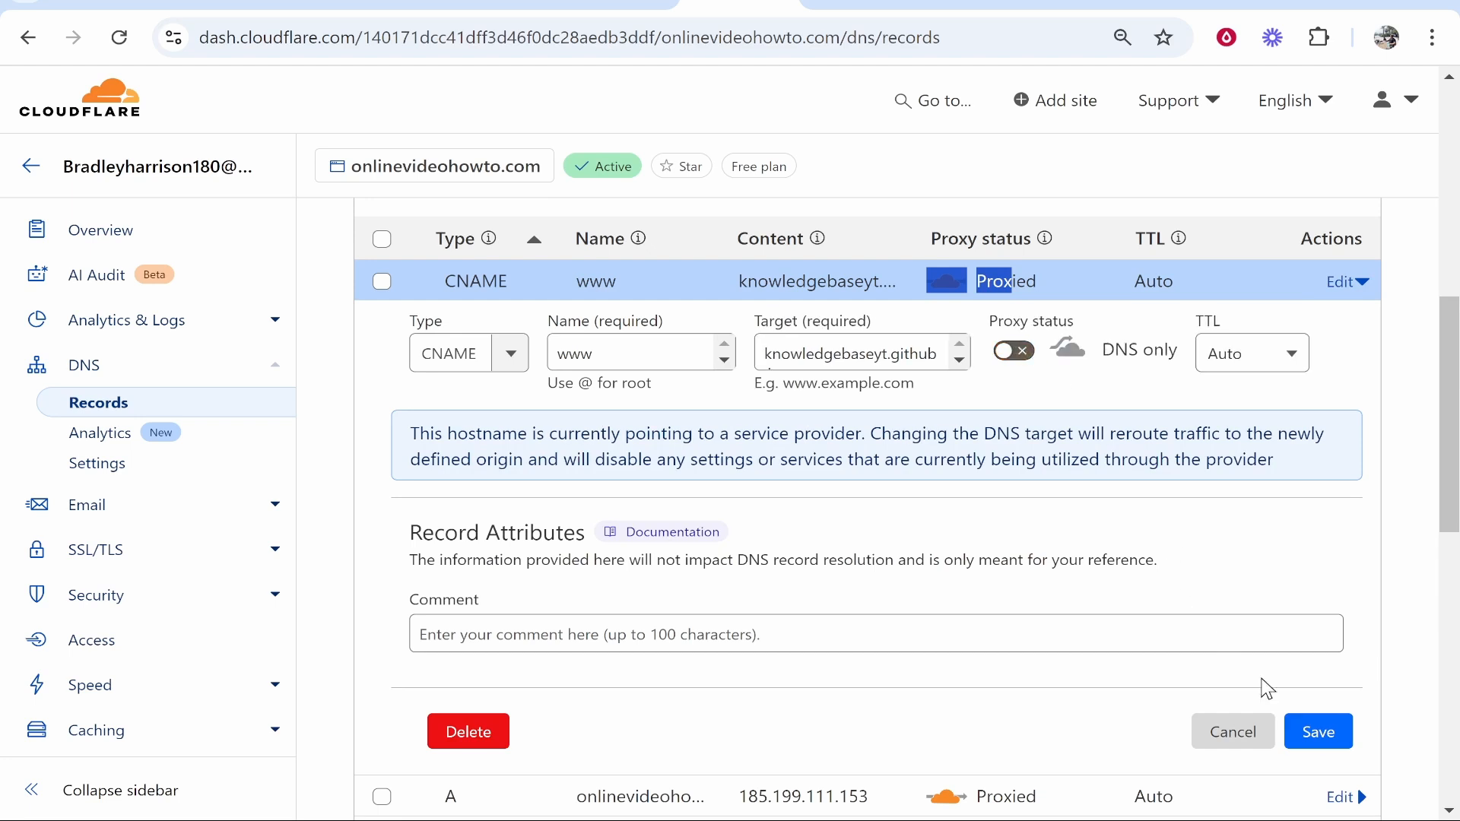
{"action": "scroll", "scroll_direction": "down", "scroll_amount": 3}
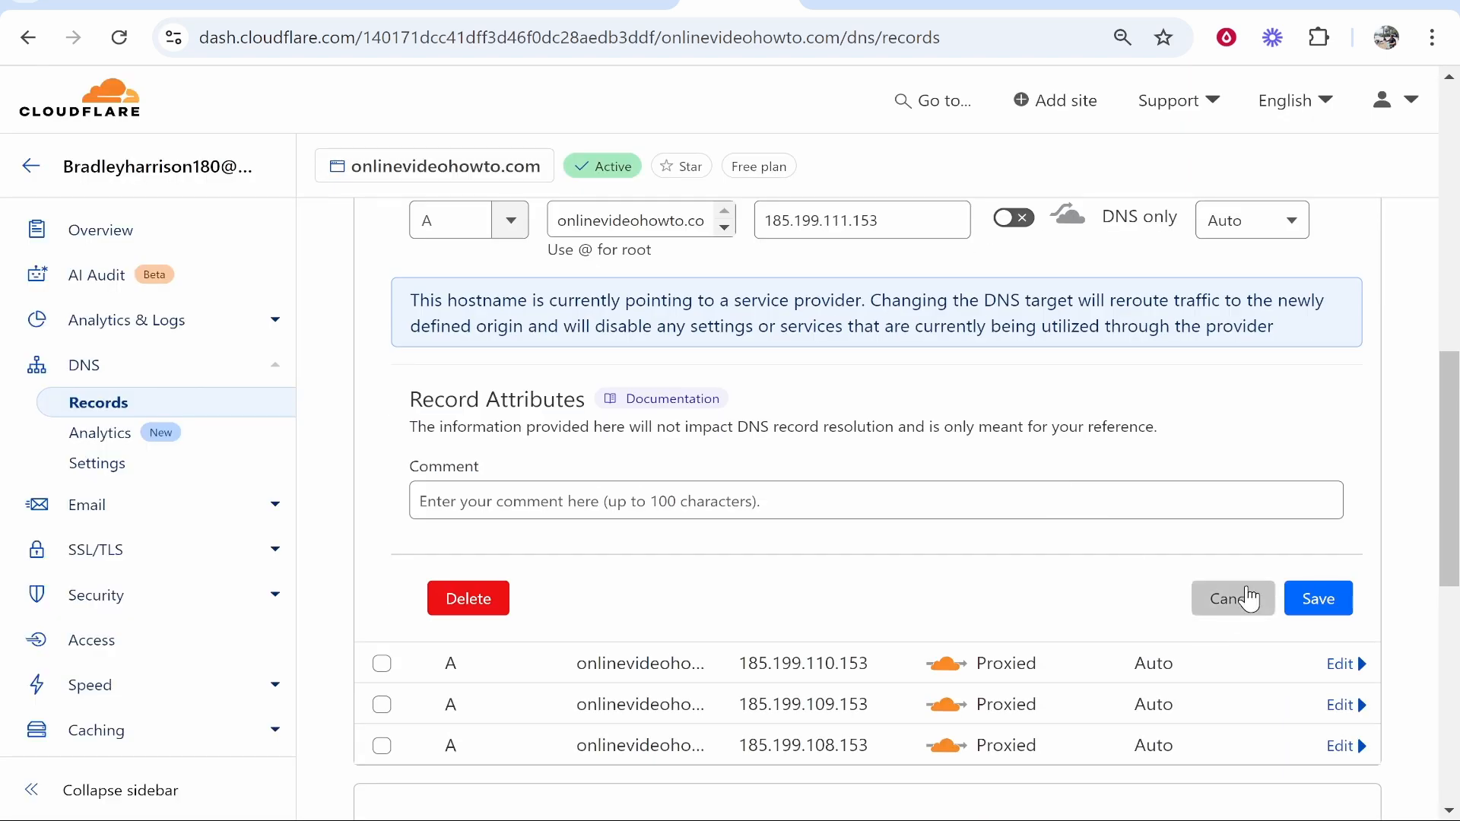
{"action": "left_click", "coordinate": [1319, 598]}
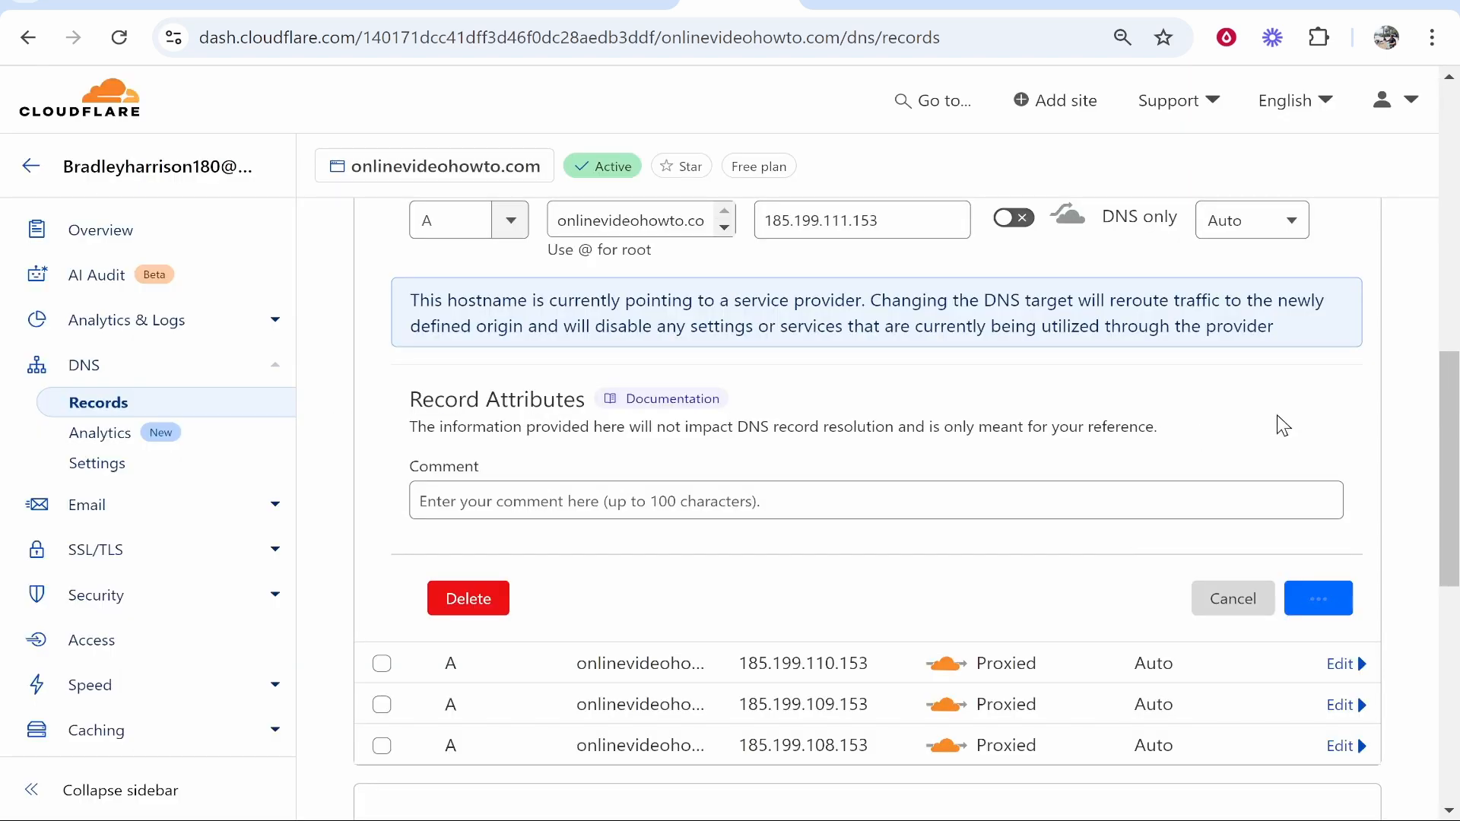
{"action": "scroll", "scroll_direction": "down", "scroll_amount": 3}
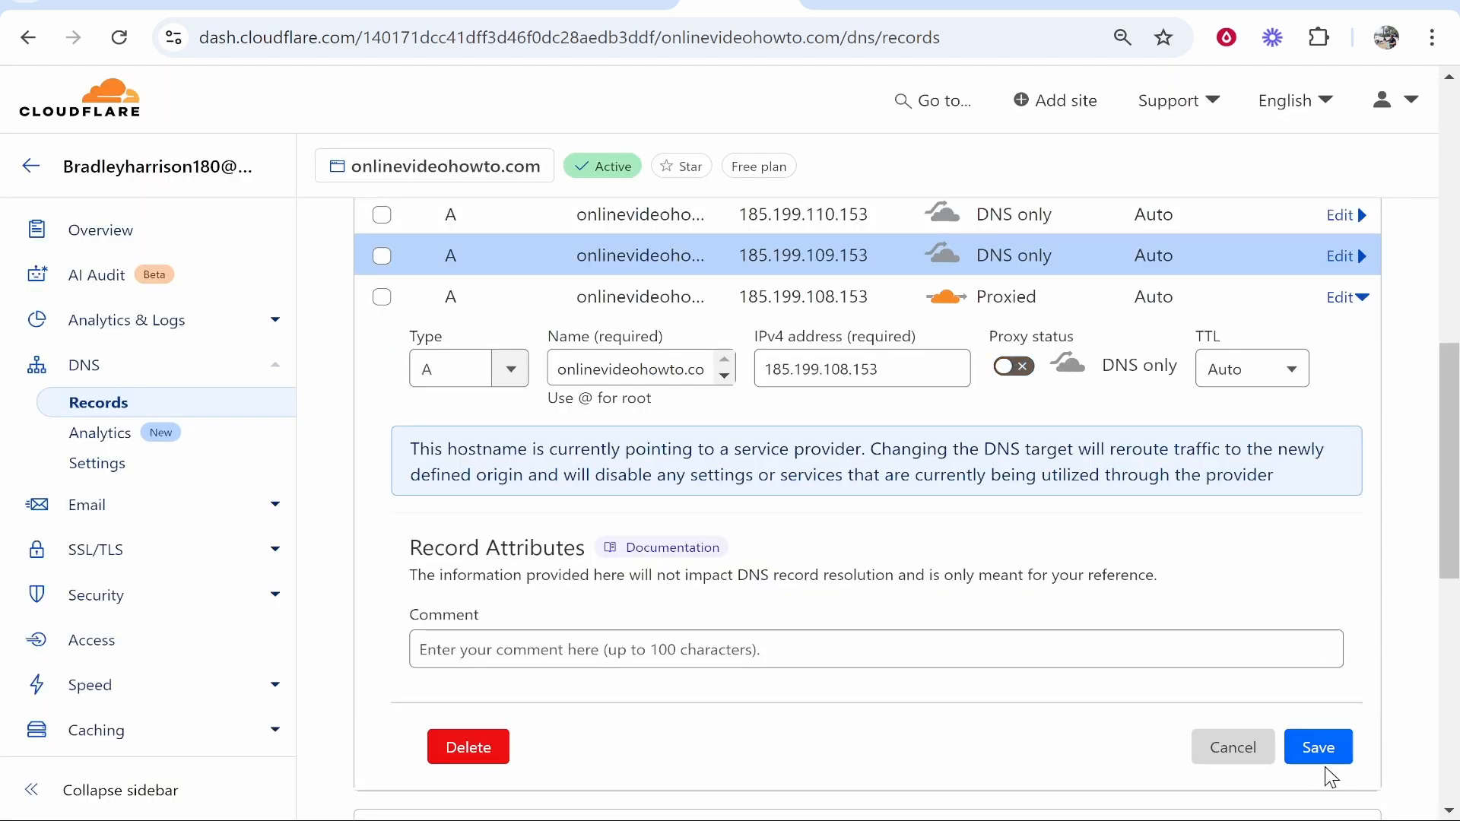
{"action": "left_click", "coordinate": [1318, 747]}
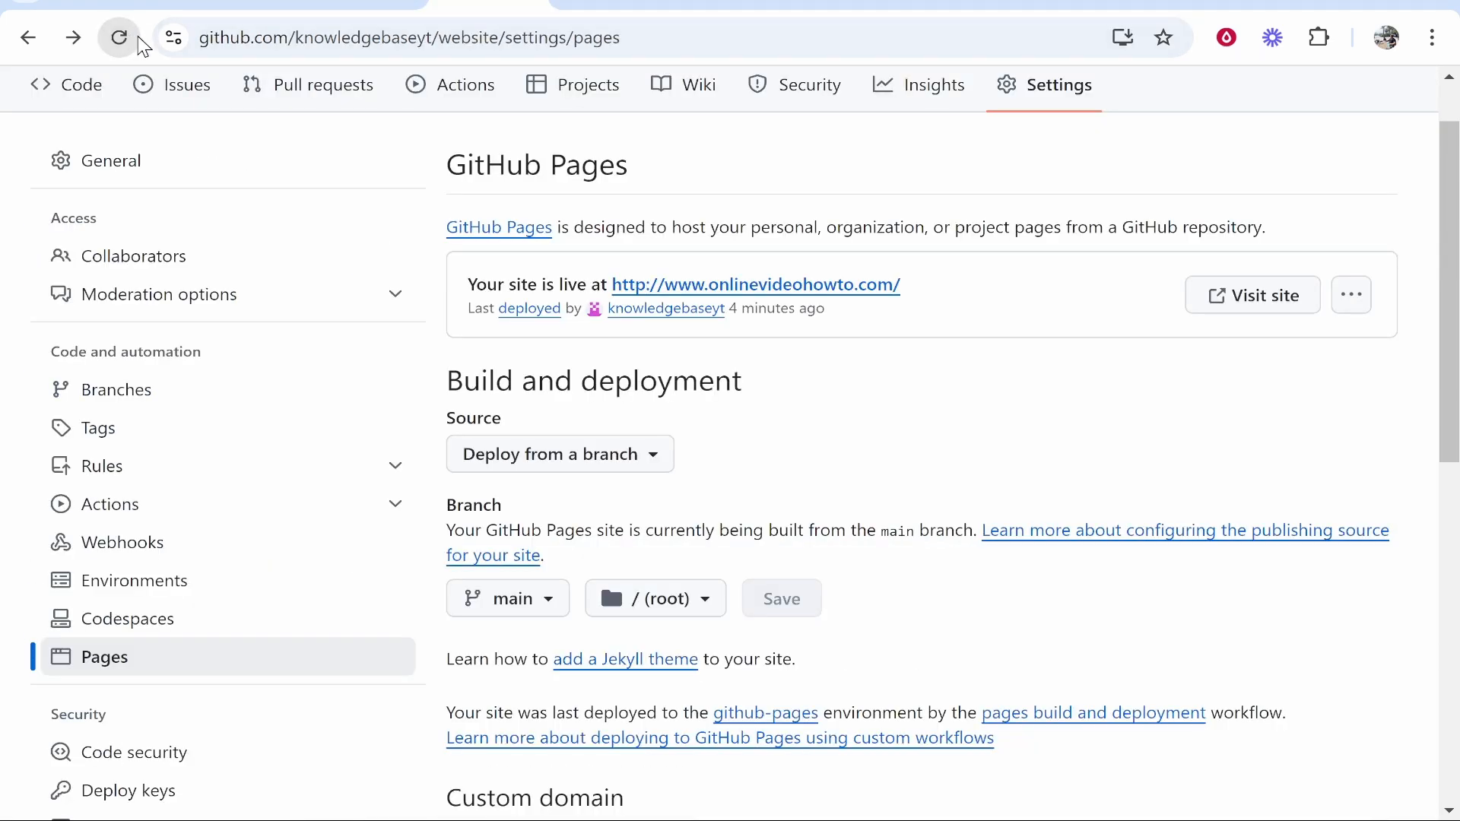
Visit onlinevideohowto.com to see the welcome page, then return to the Pages settings
{"action": "scroll", "scroll_direction": "down", "scroll_amount": 3}
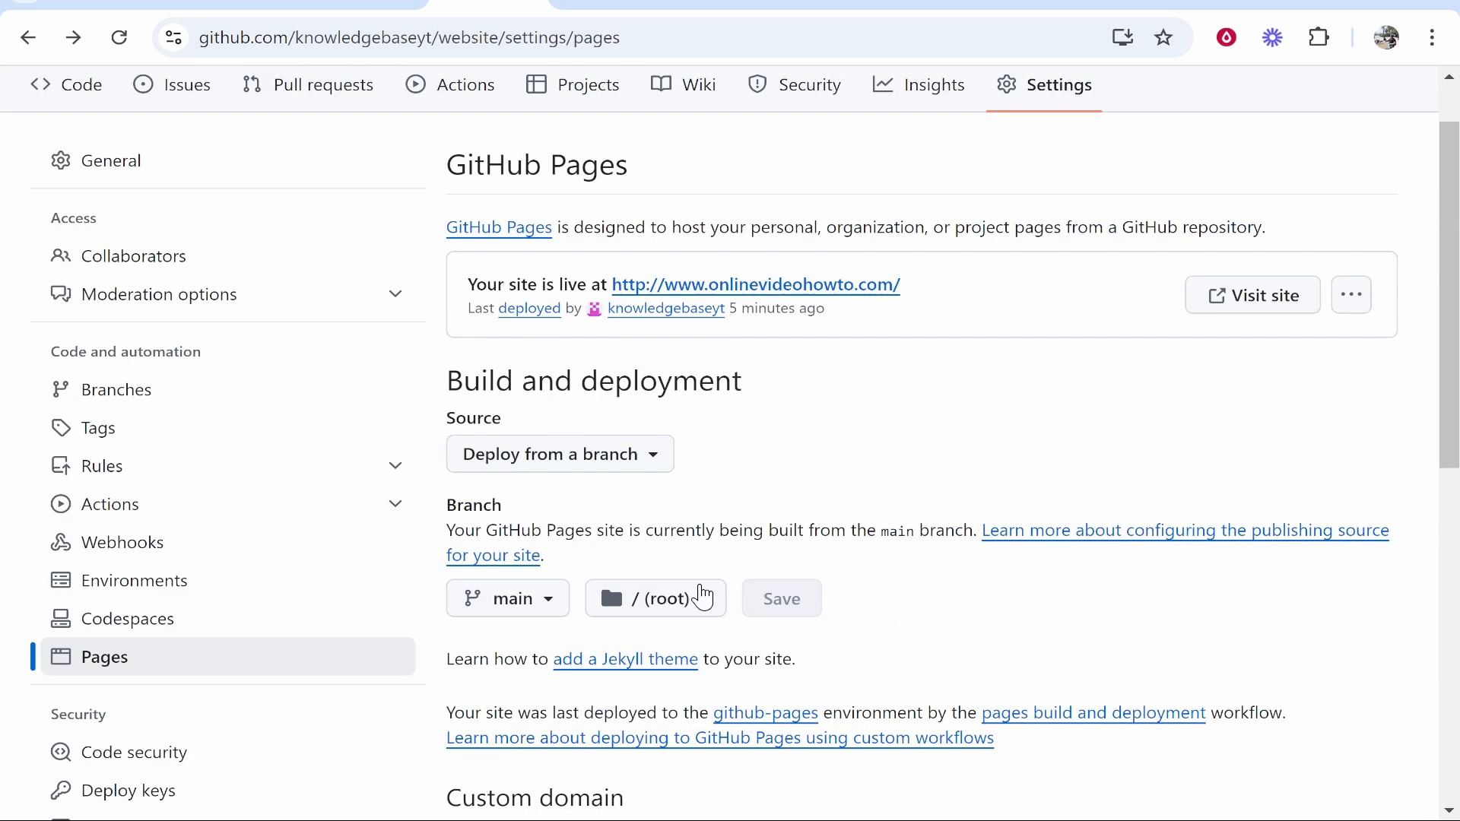
{"action": "left_click", "coordinate": [755, 285]}
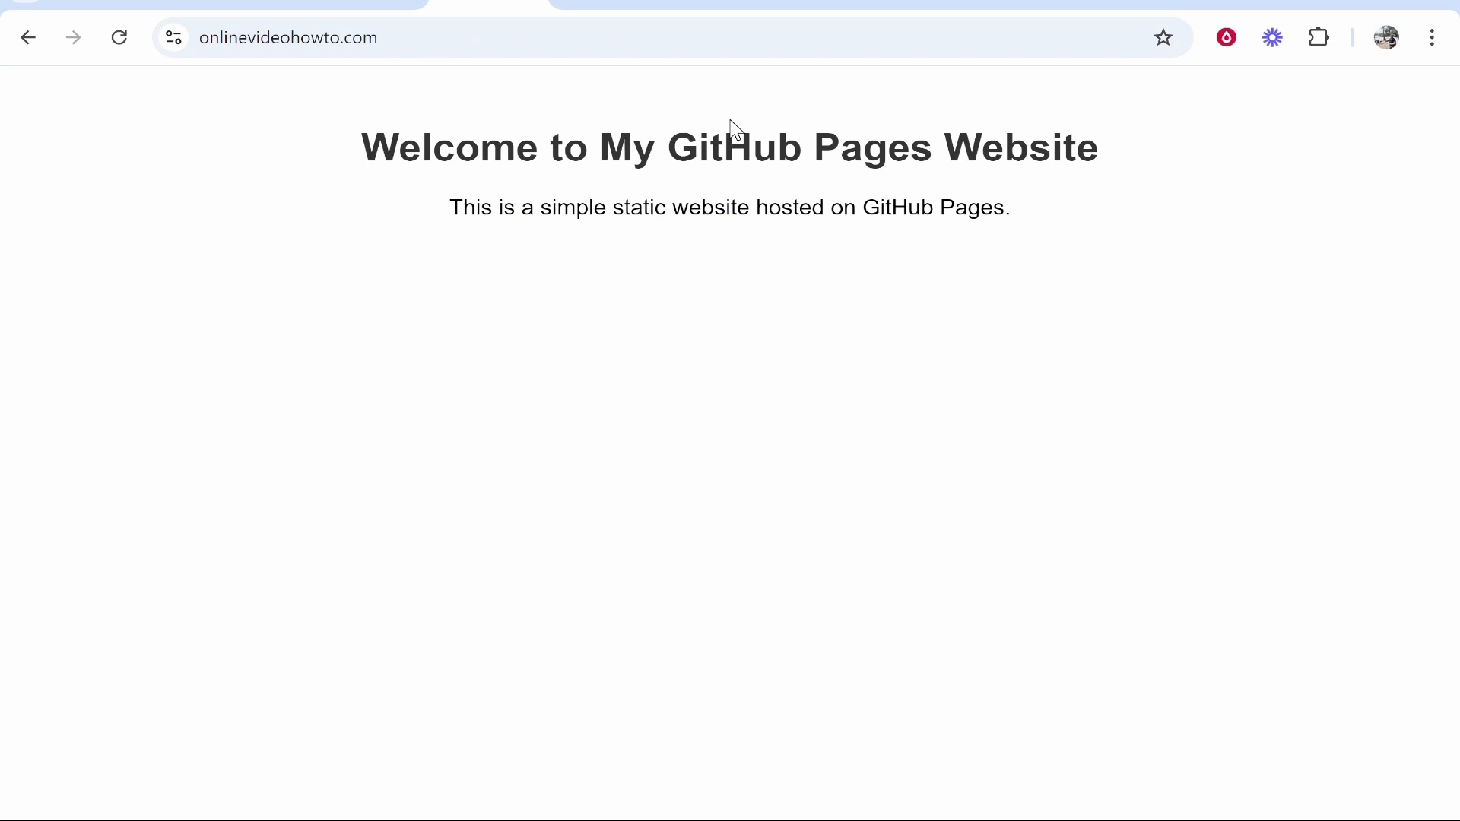
{"action": "left_click", "coordinate": [28, 38]}
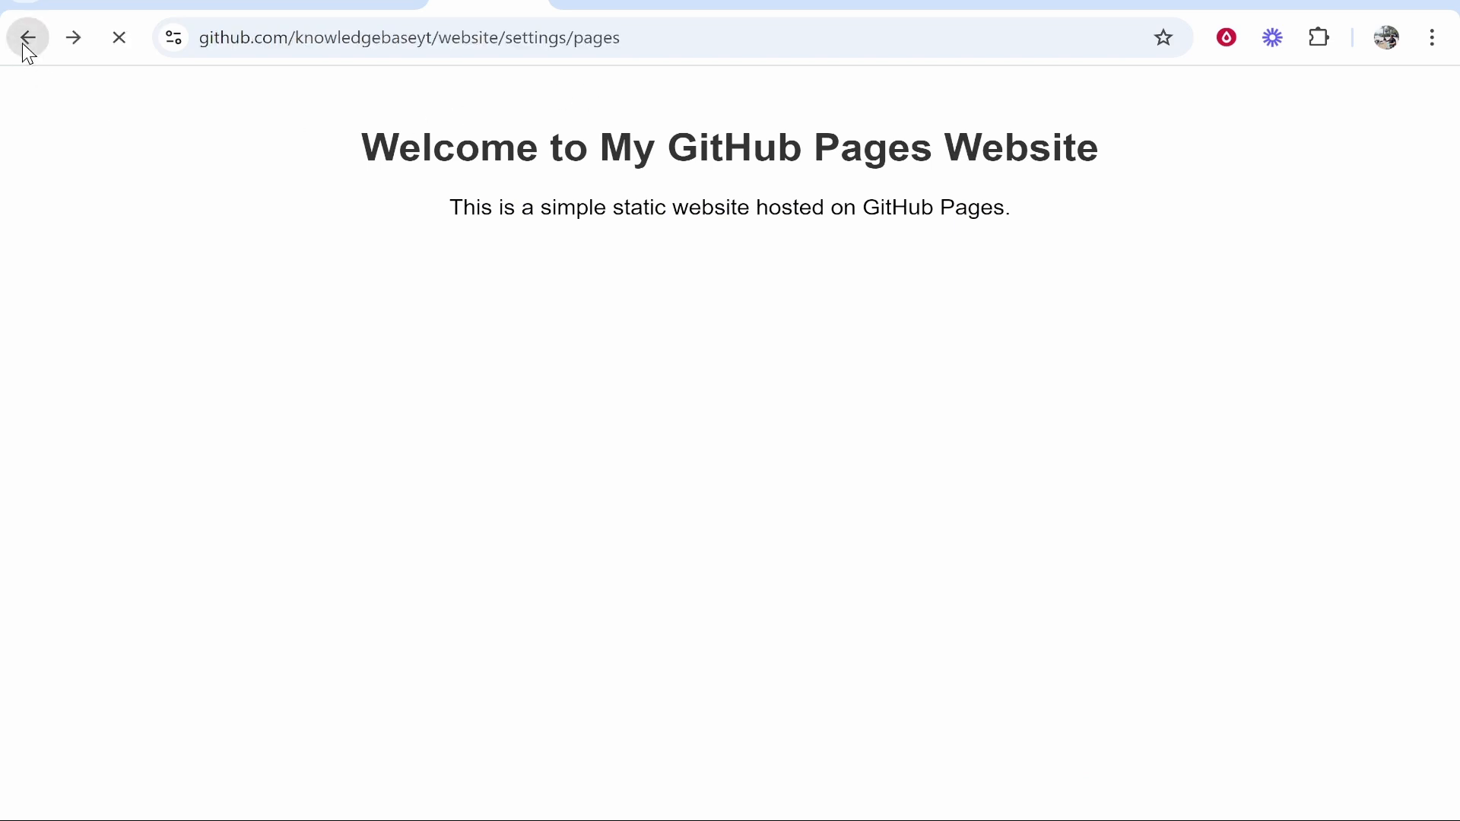
{"action": "left_click", "coordinate": [28, 38]}
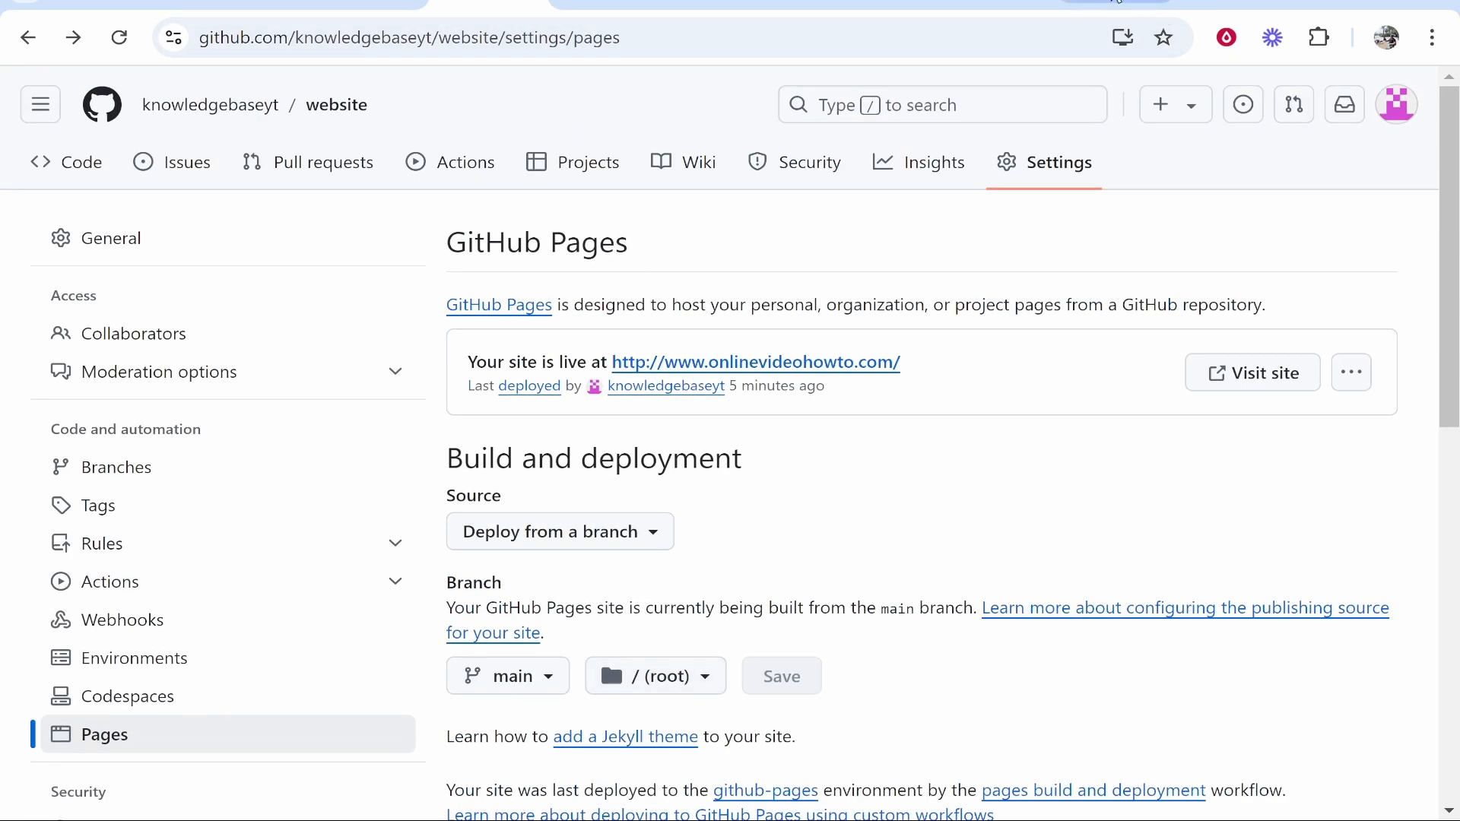
{"action": "left_click", "coordinate": [29, 37]}
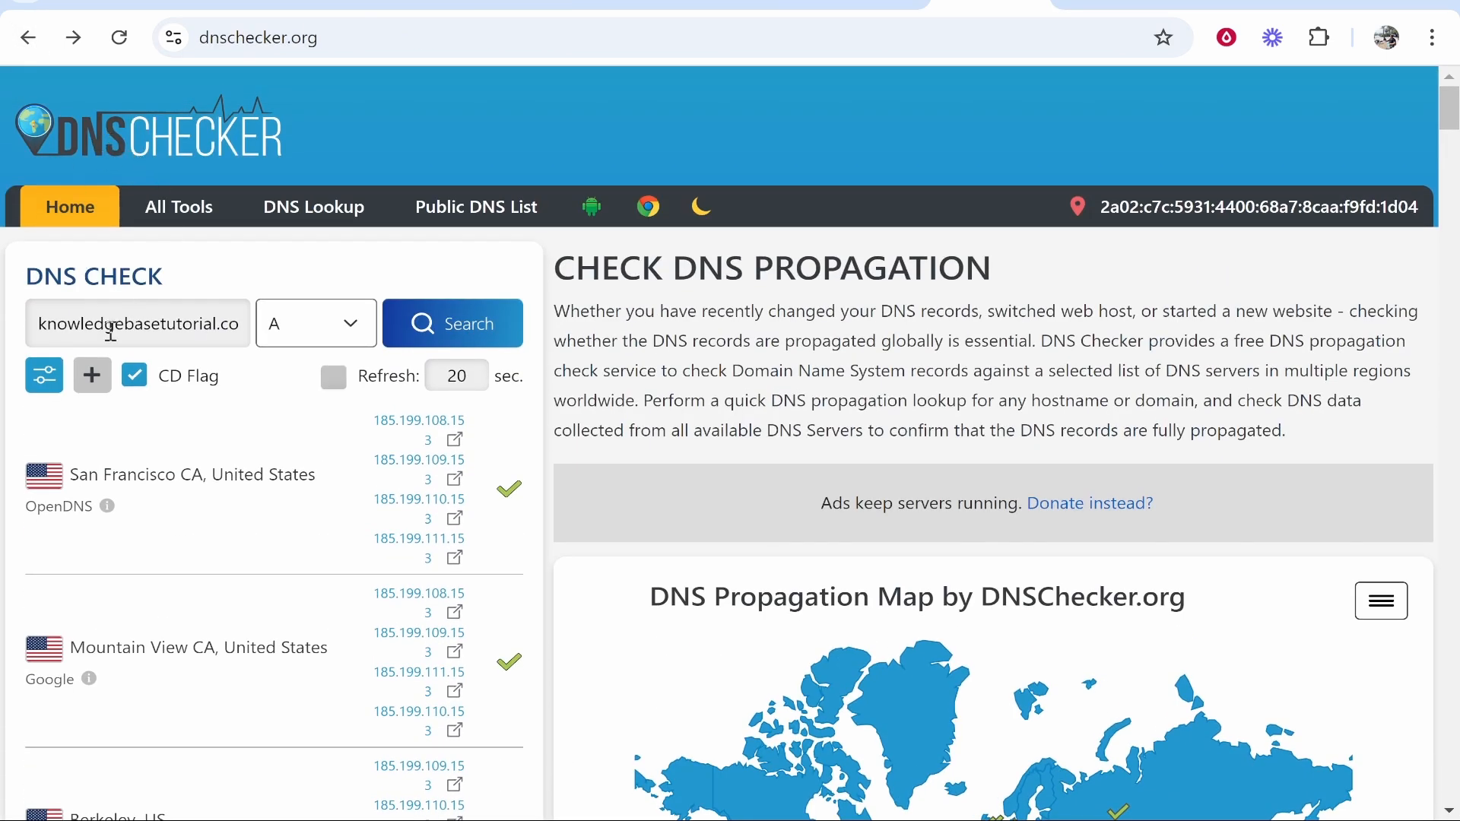
{"action": "left_click", "coordinate": [138, 323]}
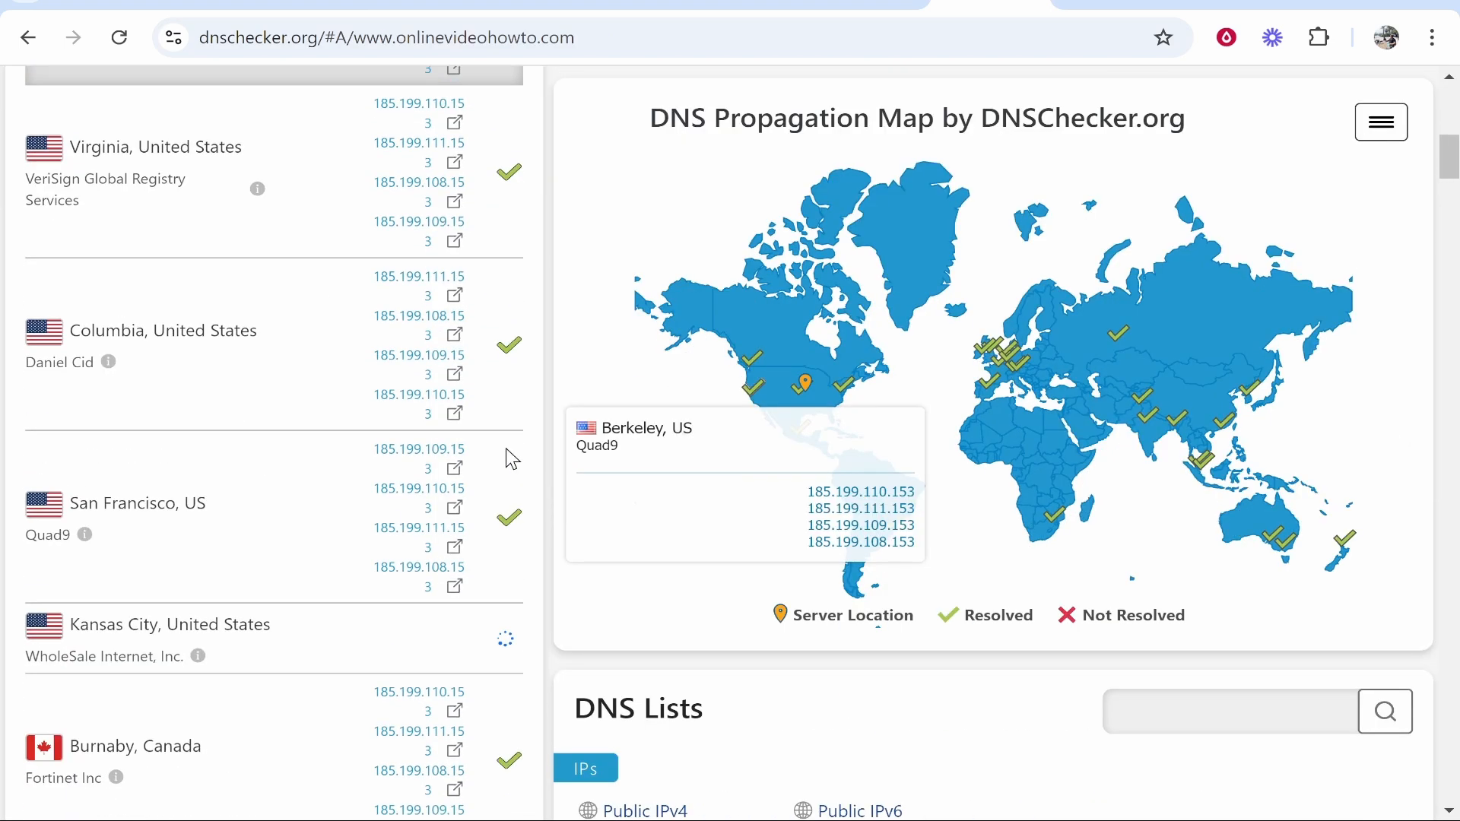
{"action": "scroll", "scroll_direction": "down", "scroll_amount": 3}
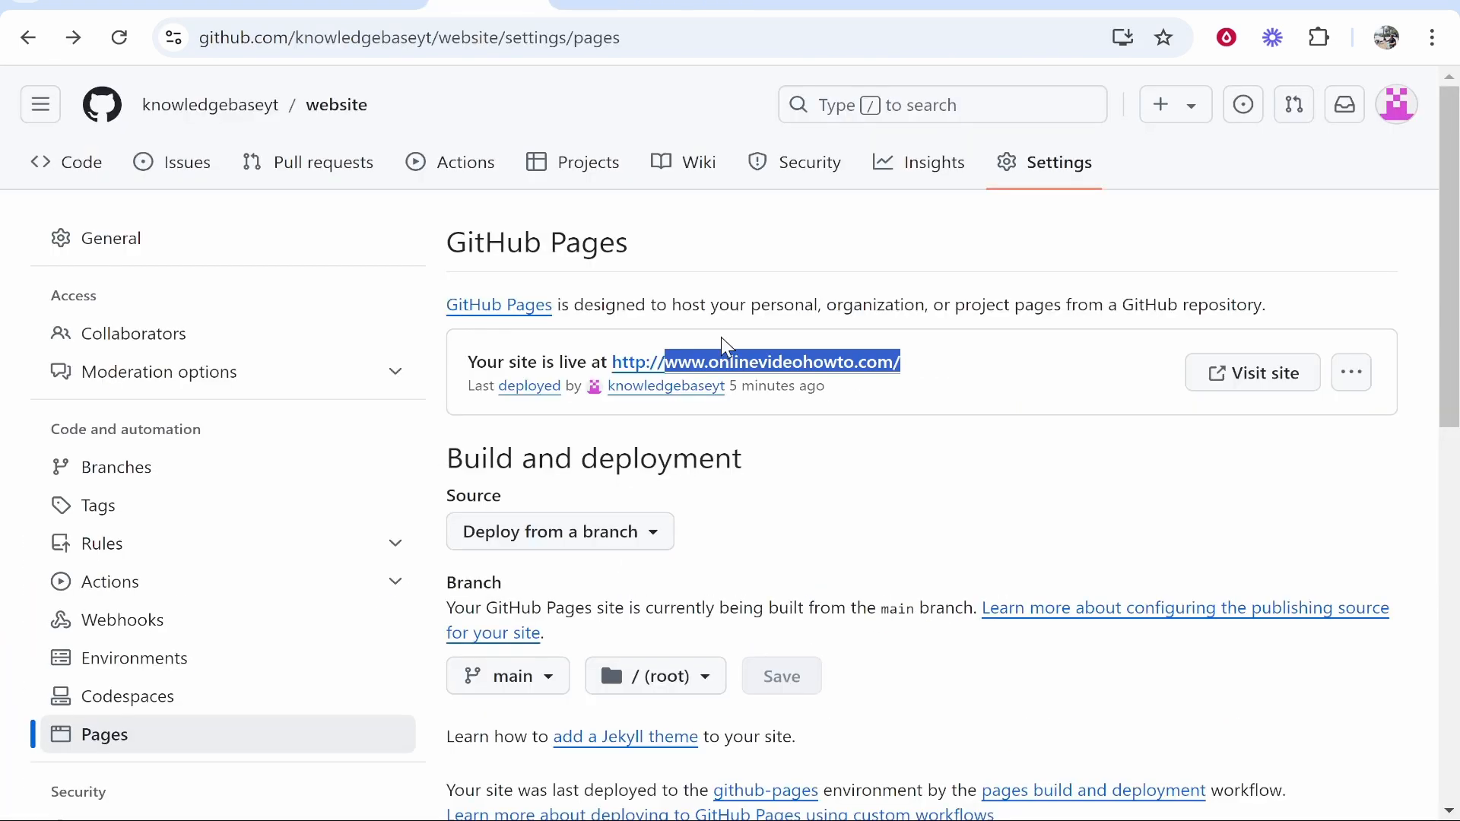
{"action": "scroll", "scroll_direction": "down", "scroll_amount": 3}
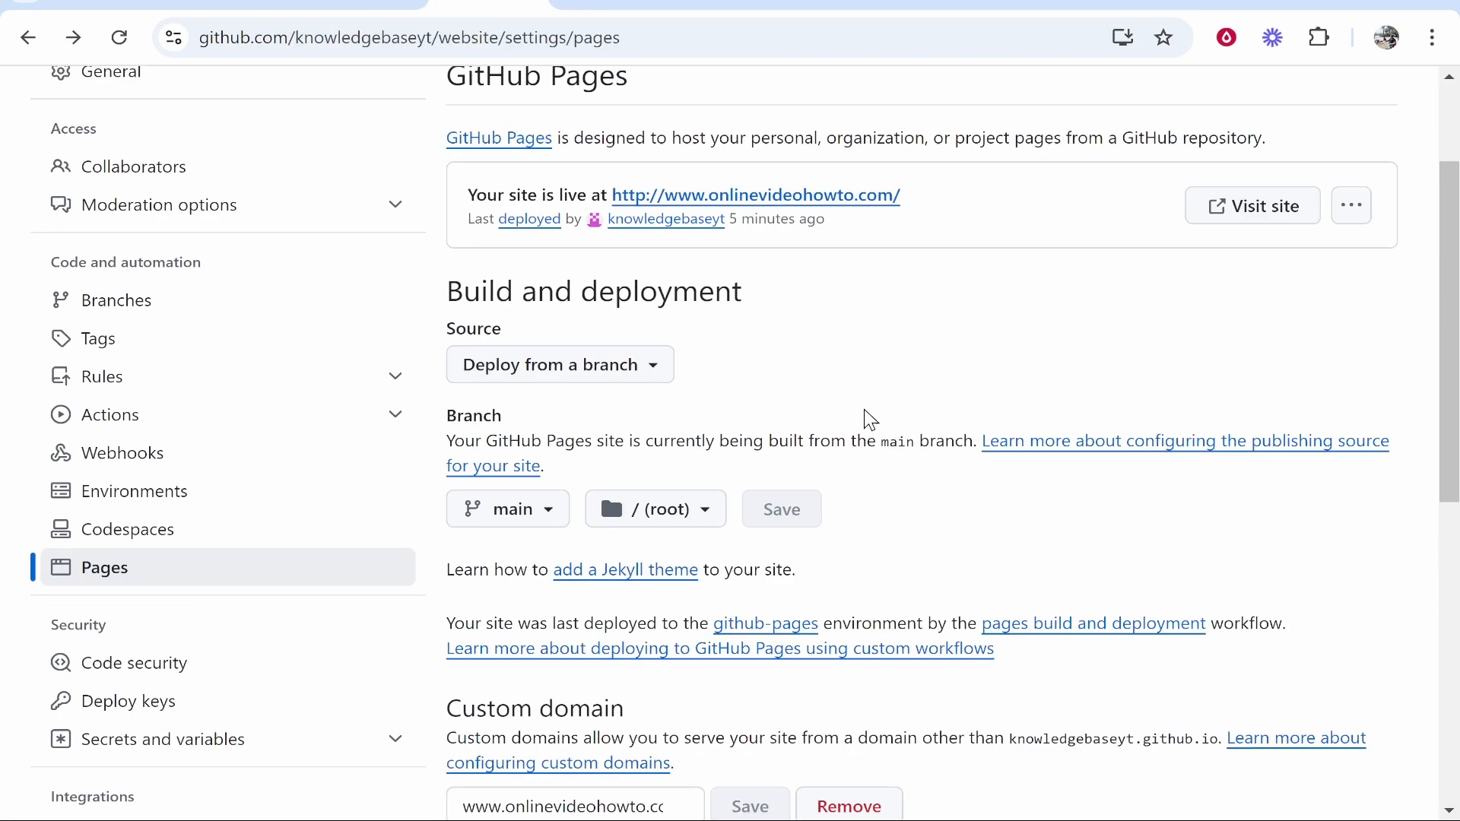